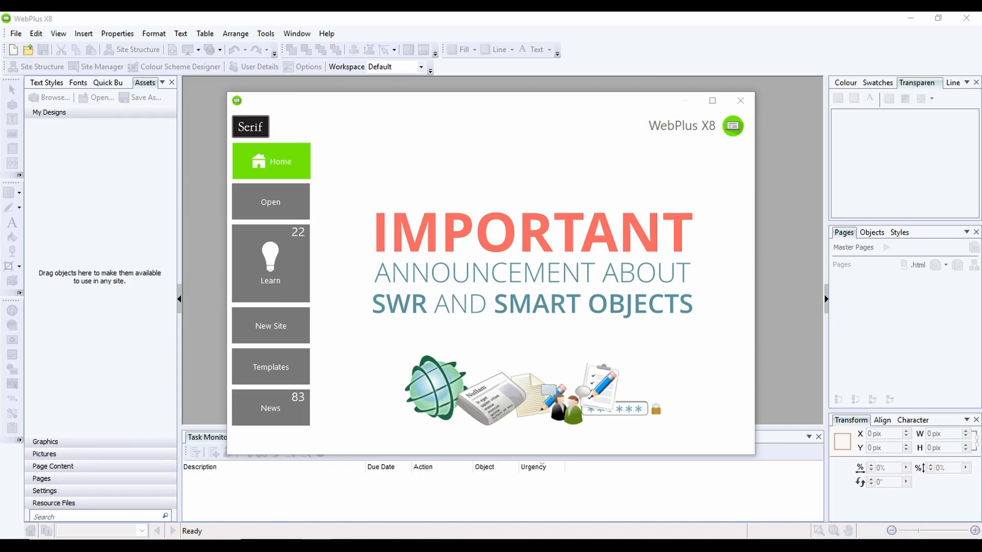
mouse_move(974, 420)
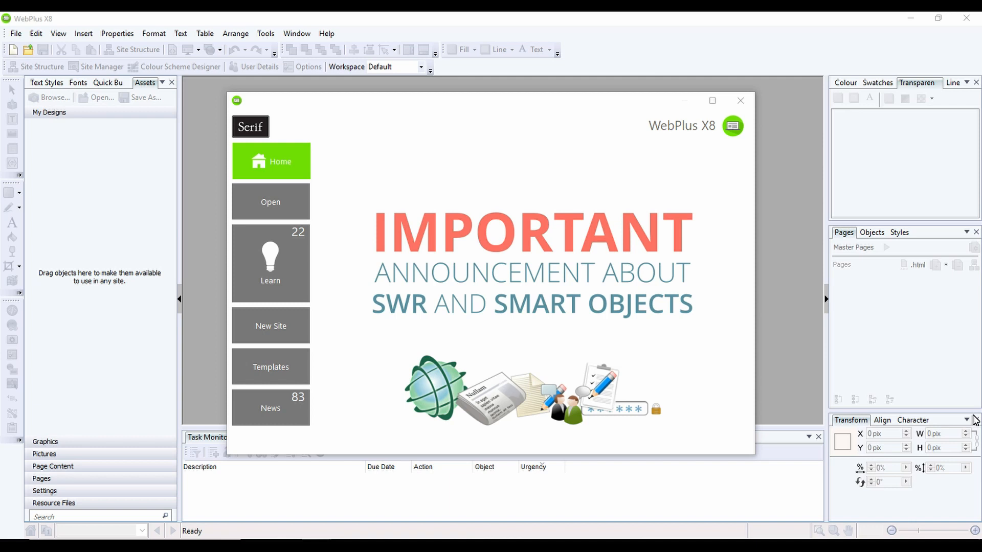
mouse_move(800, 336)
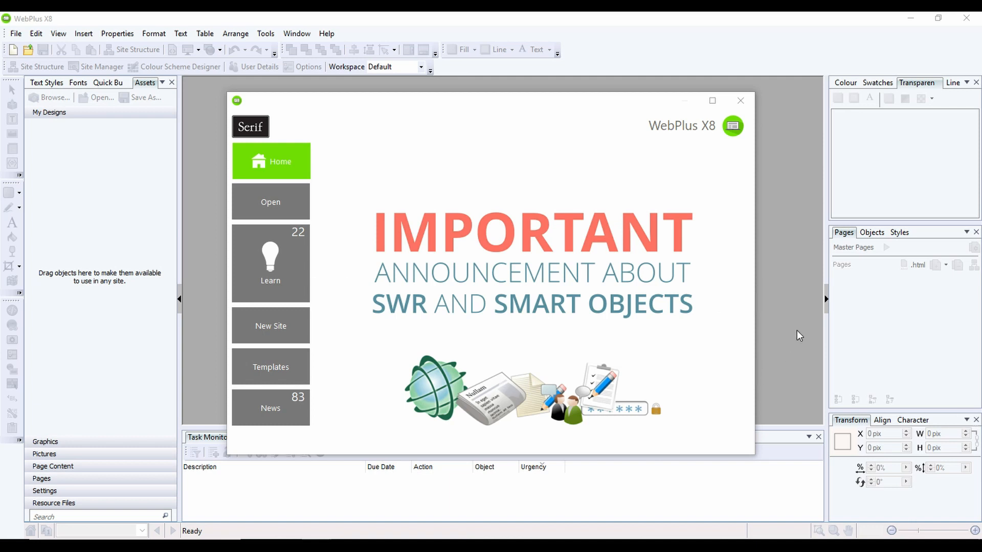
mouse_move(618, 195)
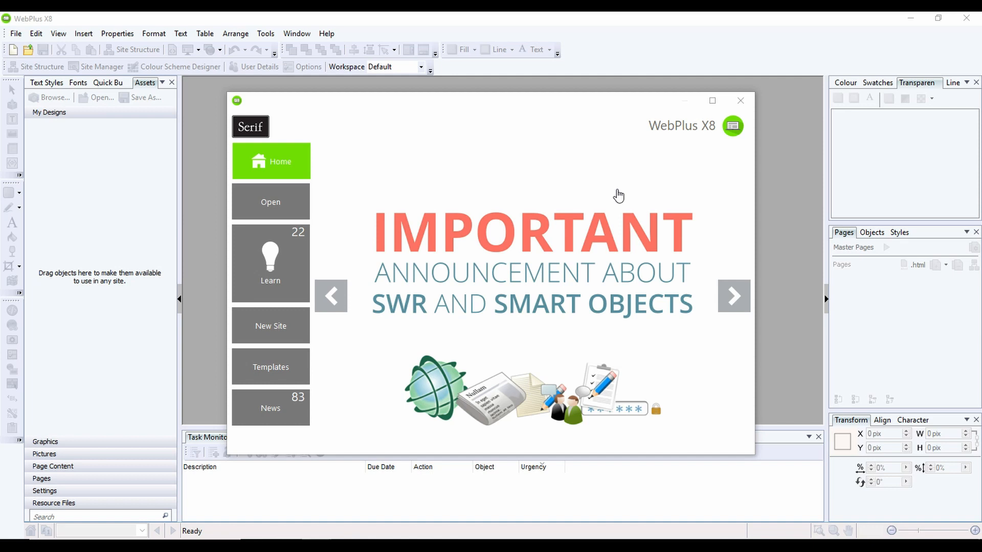
mouse_move(511, 130)
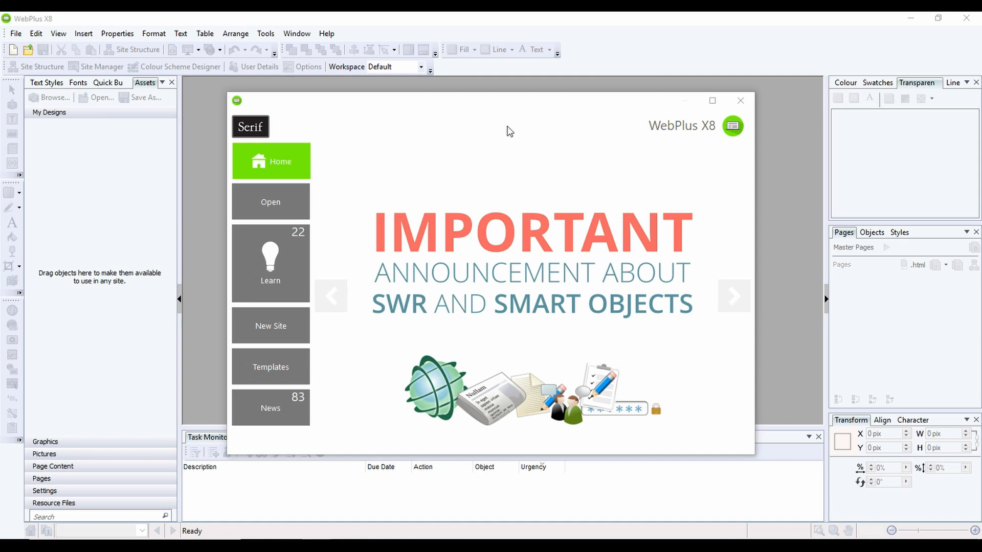
mouse_move(616, 112)
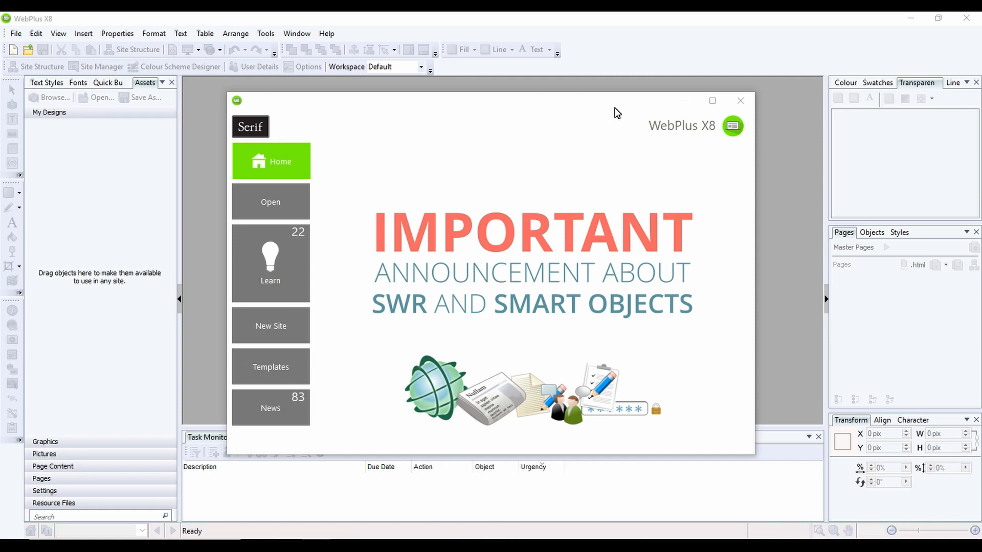
mouse_move(637, 170)
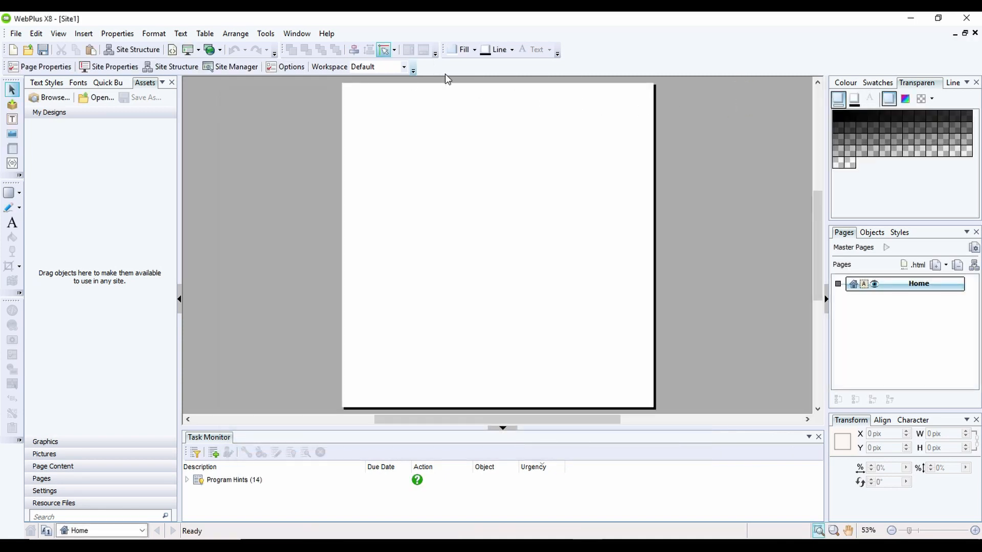
mouse_move(355, 403)
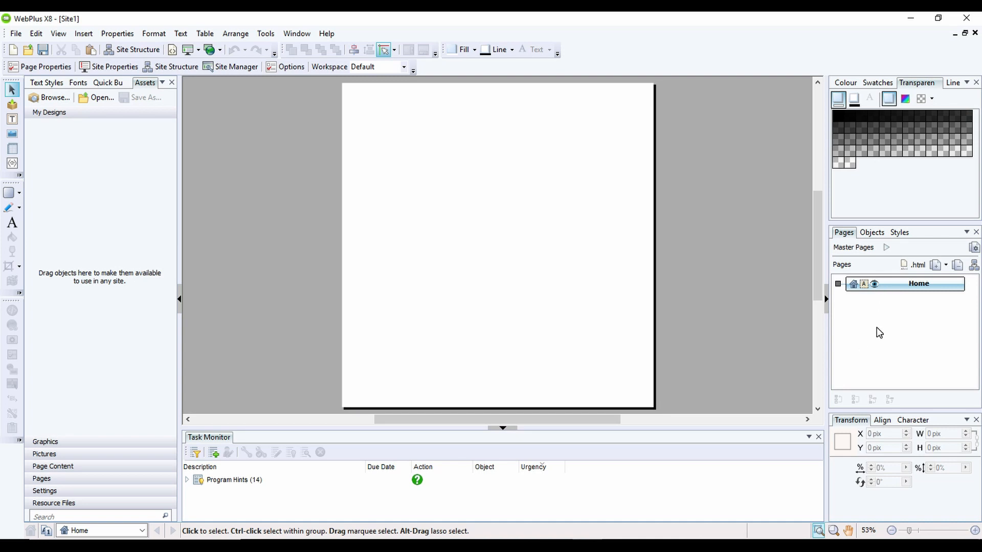
mouse_move(938, 265)
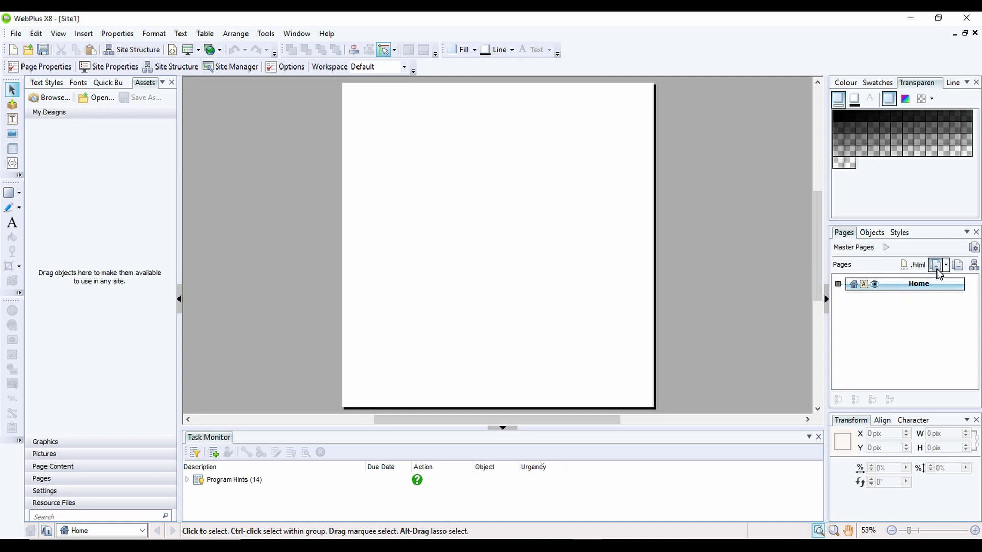
Add a new page after Home named Deals with file name deals.html
click(933, 264)
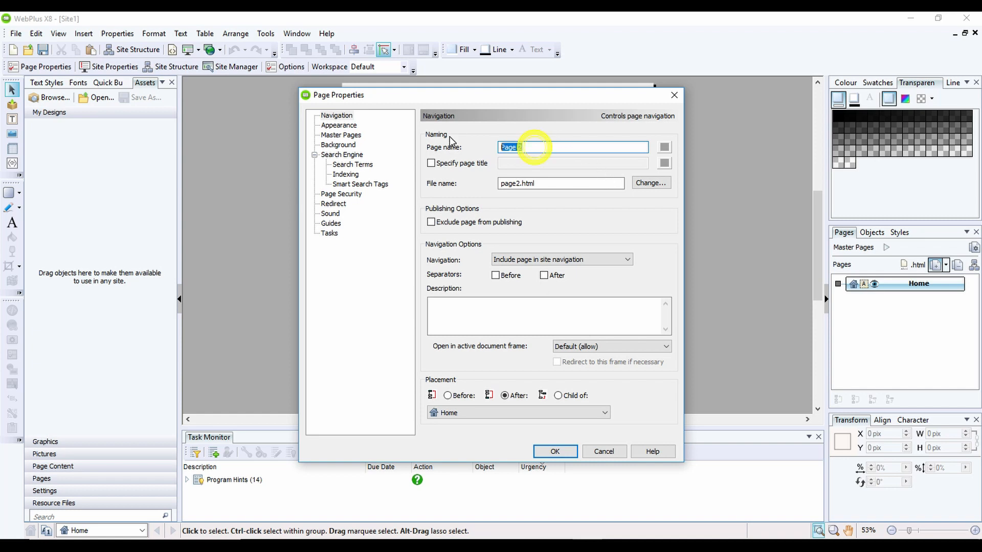
text(De)
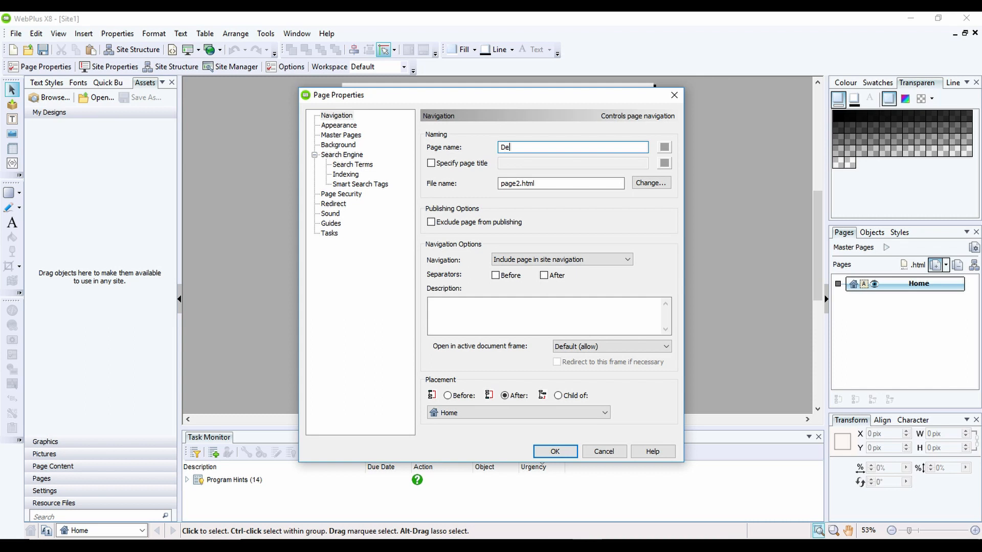
text(als)
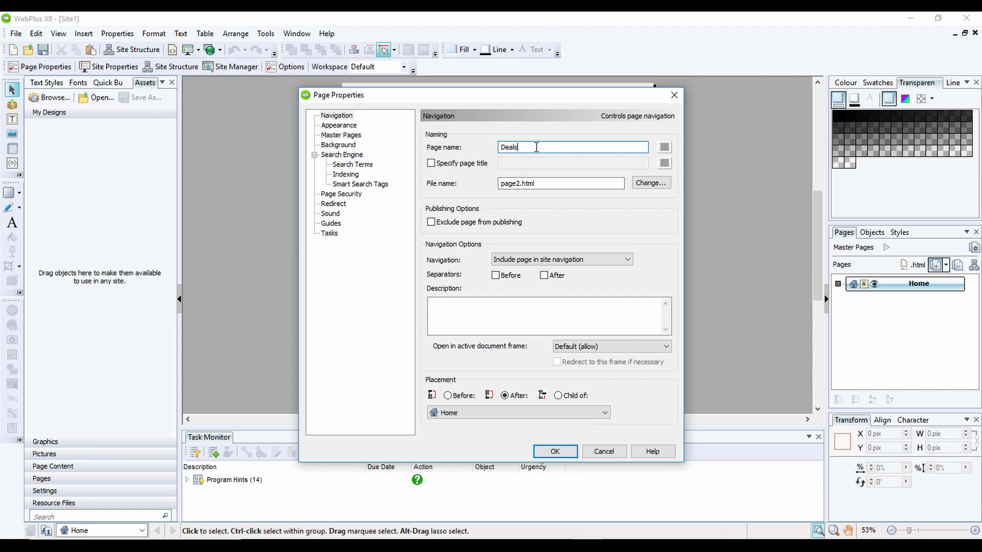
mouse_move(437, 191)
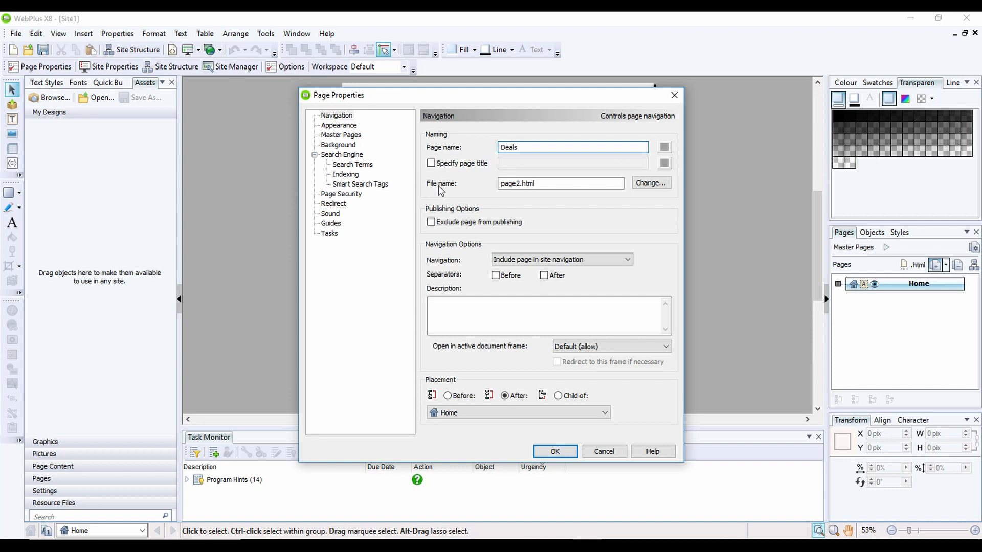
click(560, 183)
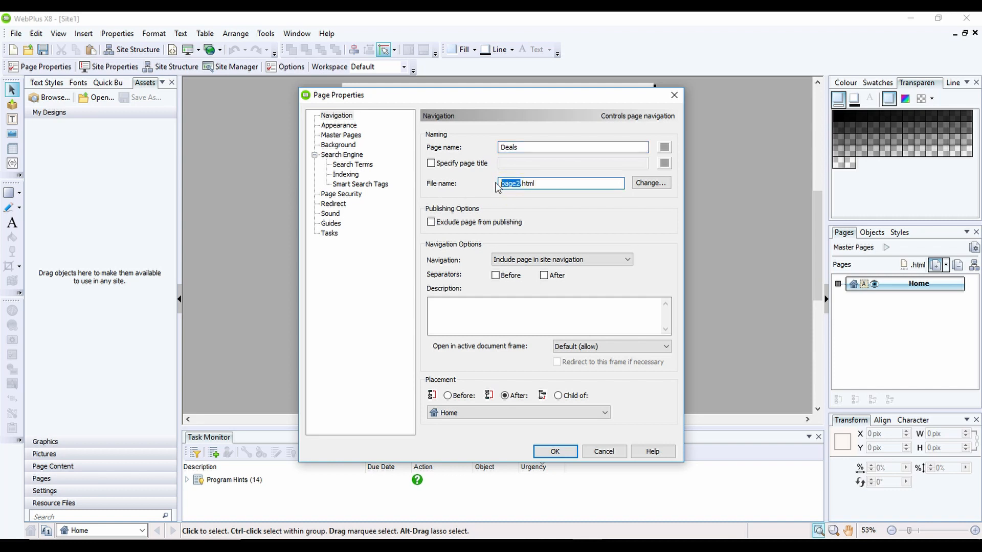
text(deals)
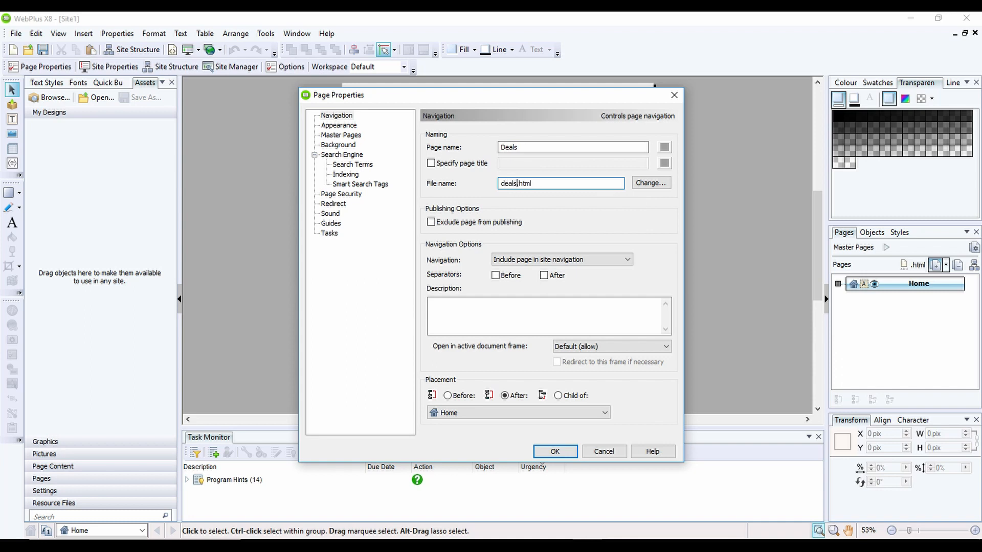
click(503, 183)
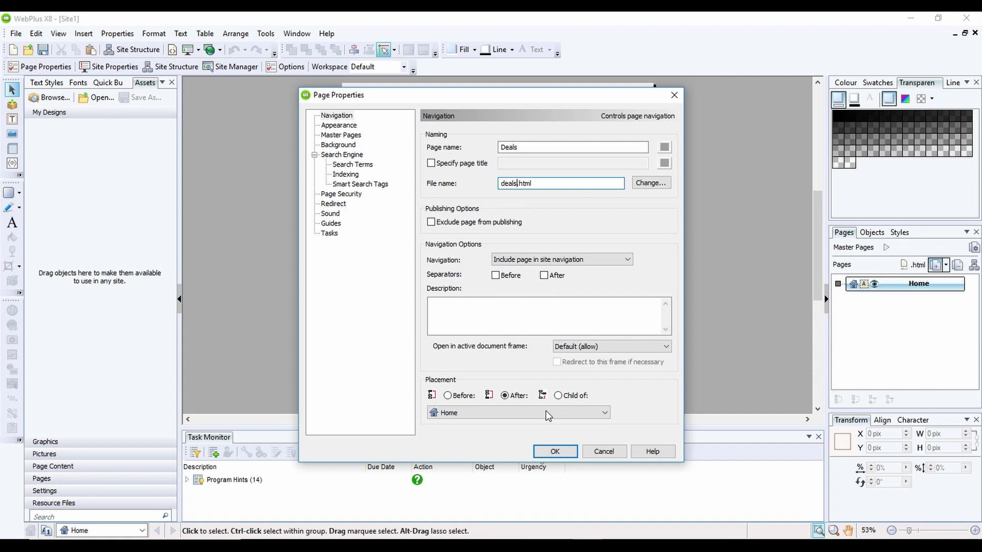
Confirm the Deals page and add another page named Contact Us with file contact.html
click(554, 451)
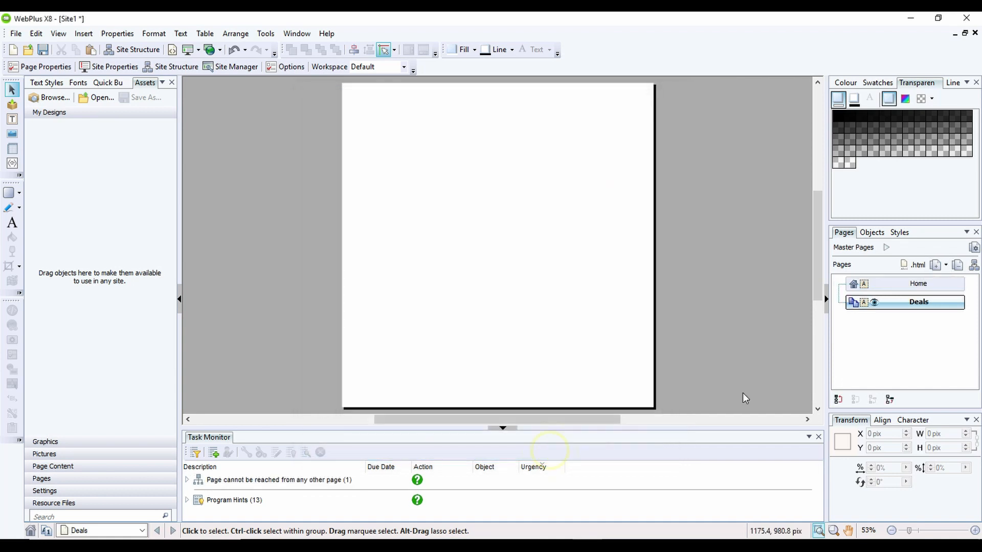
mouse_move(919, 302)
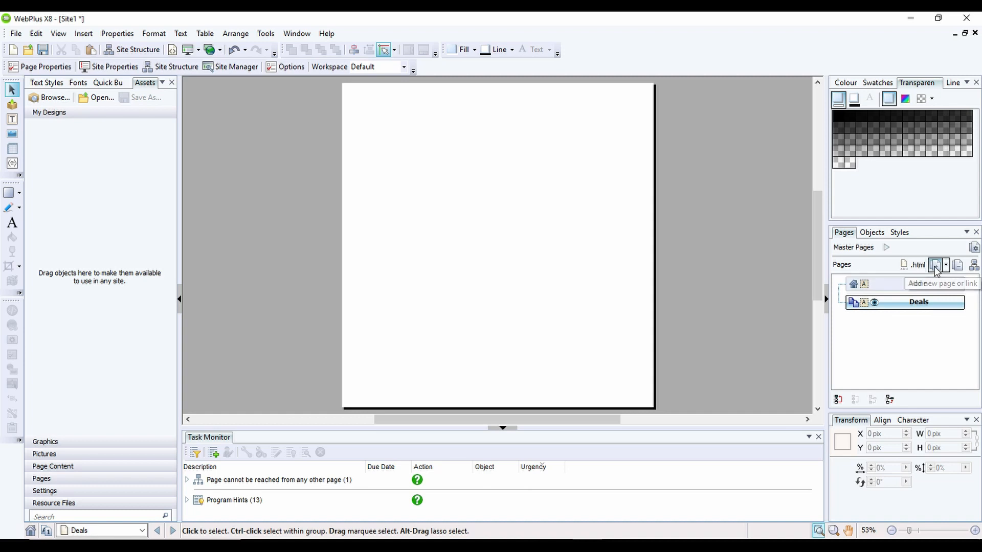
click(933, 264)
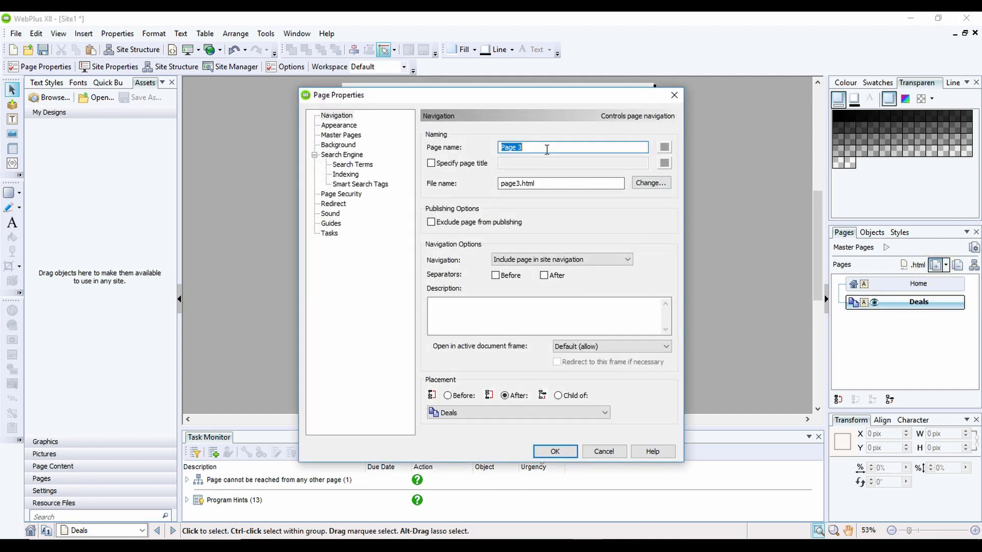
text(Cont)
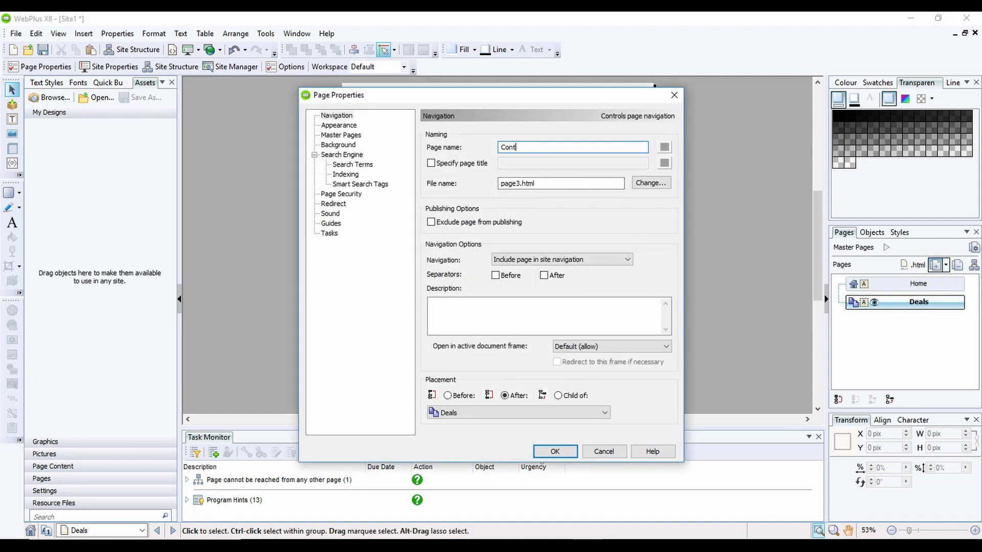
text(act)
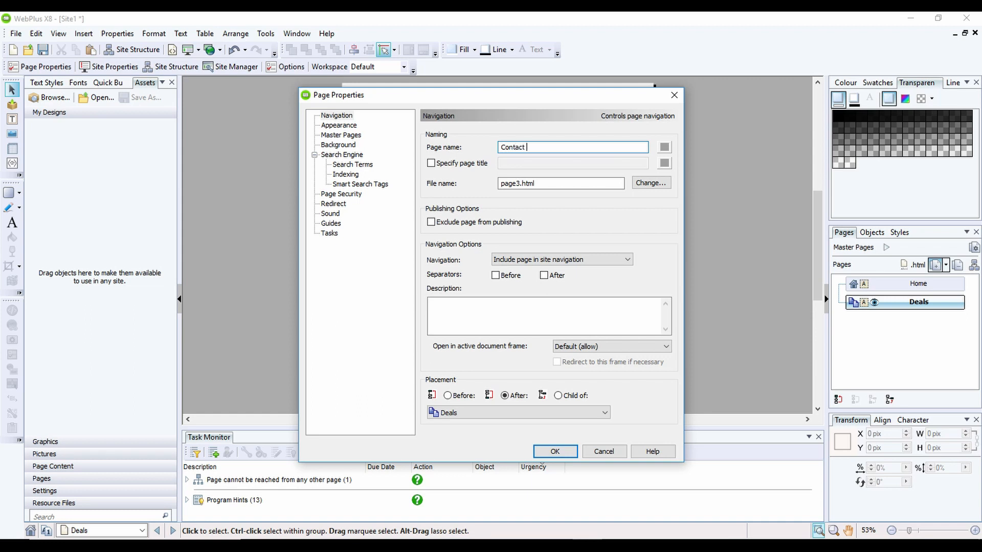
text(Us)
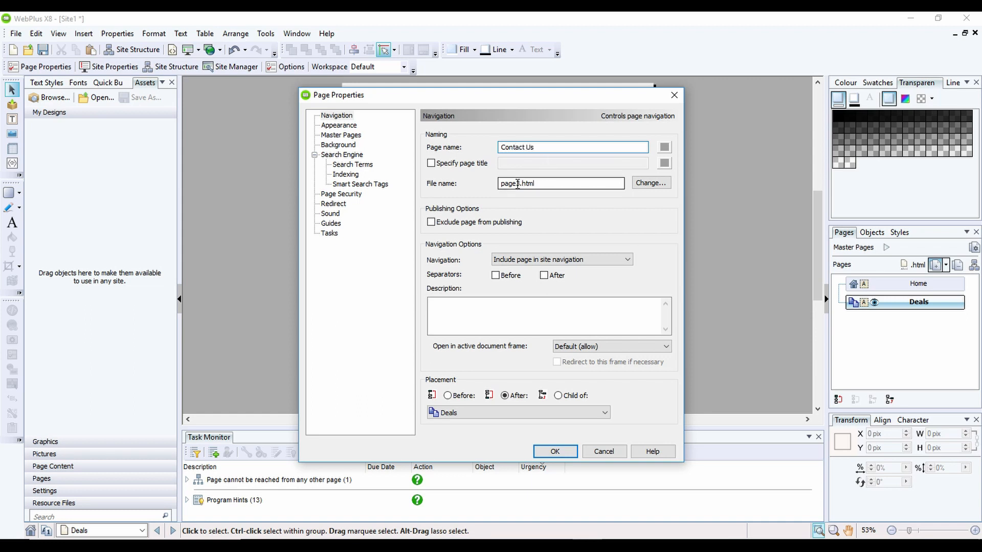
double_click(516, 183)
text(contact)
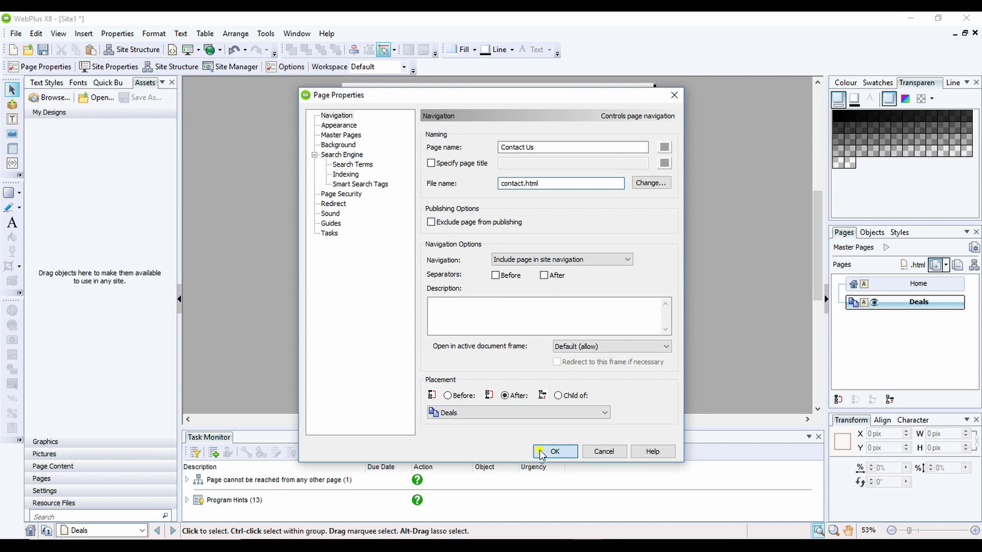
Confirm the Contact Us page and open Master A for editing
click(553, 451)
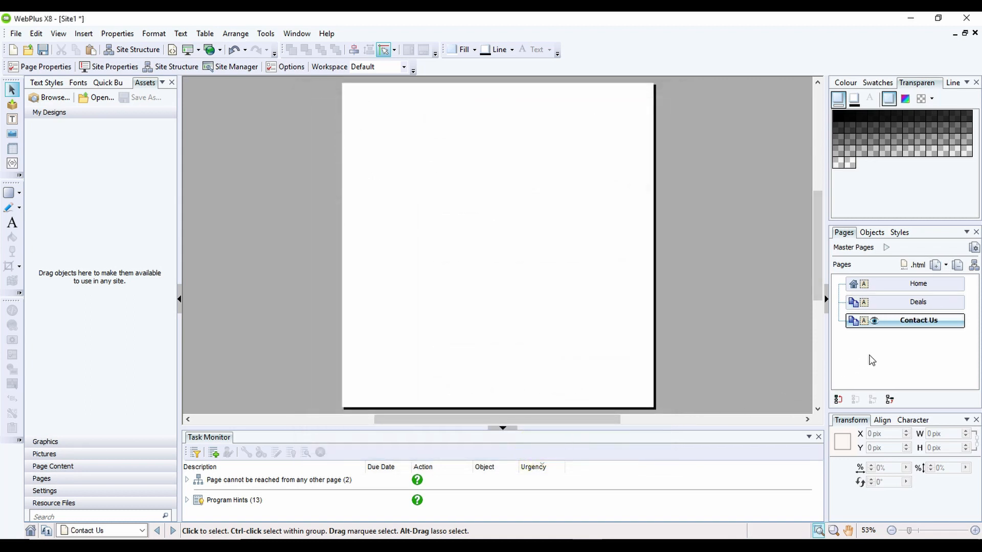
mouse_move(882, 356)
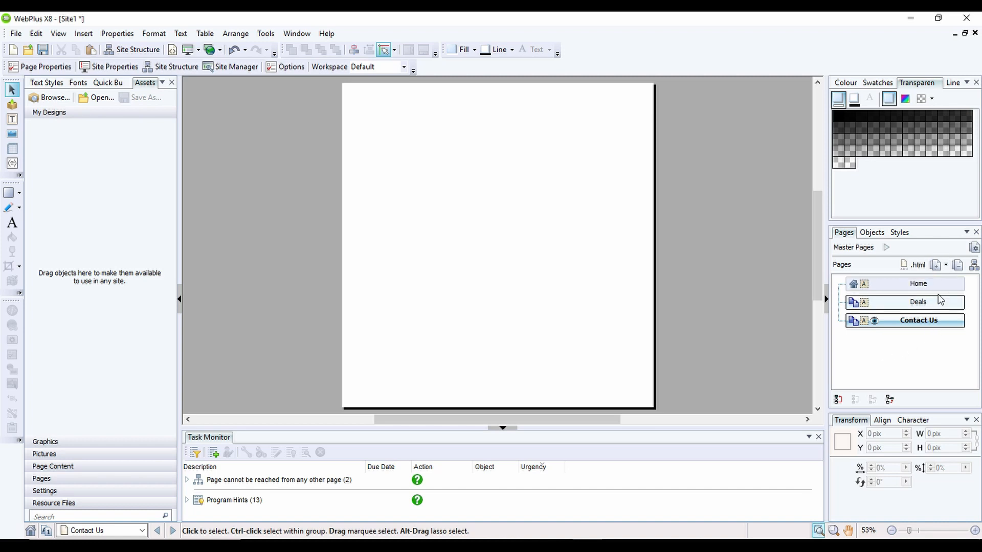
mouse_move(894, 305)
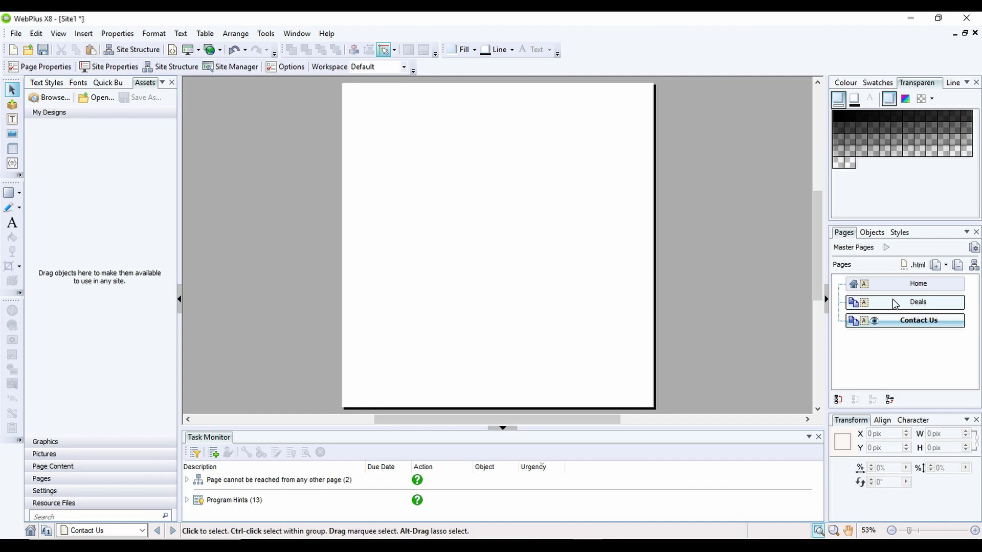
click(919, 283)
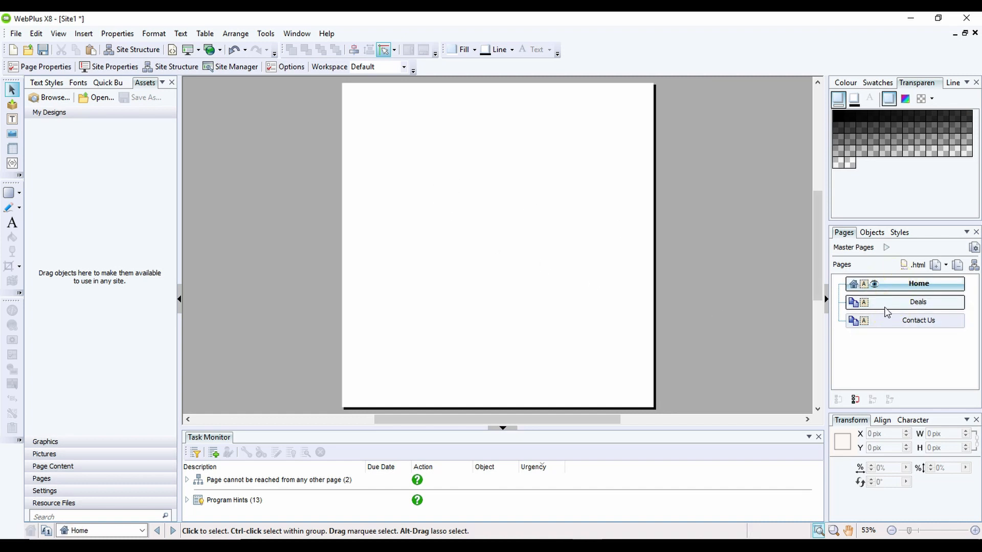
mouse_move(861, 247)
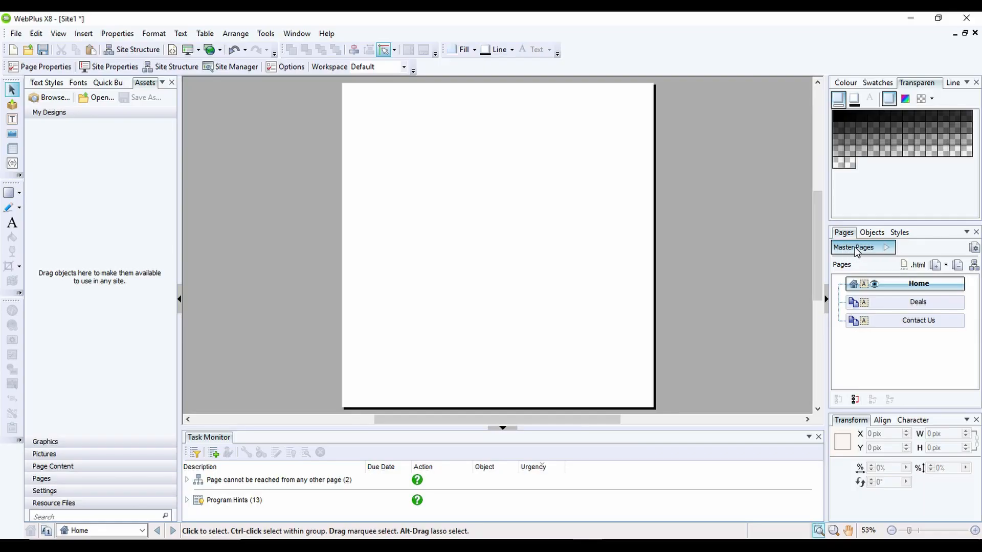
mouse_move(863, 250)
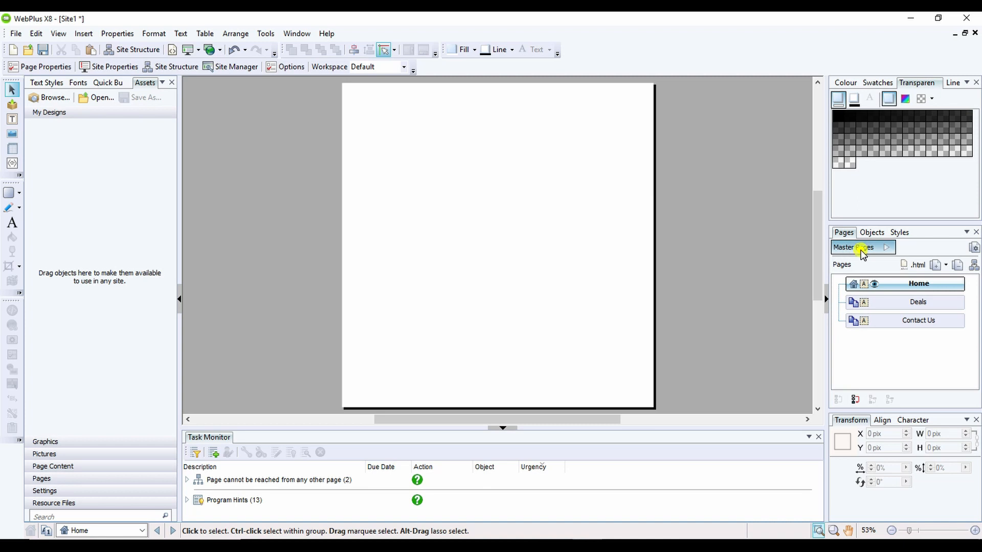
click(886, 247)
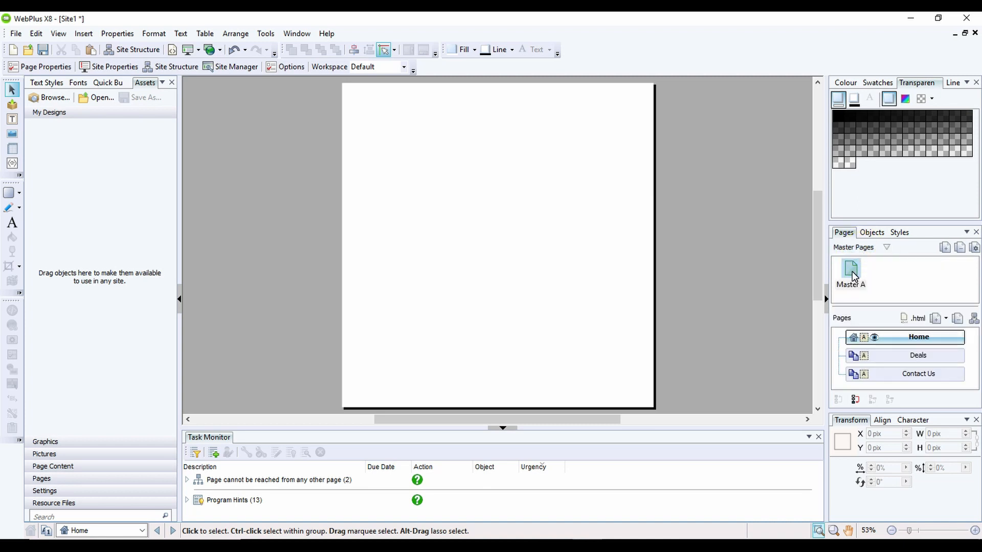
click(850, 269)
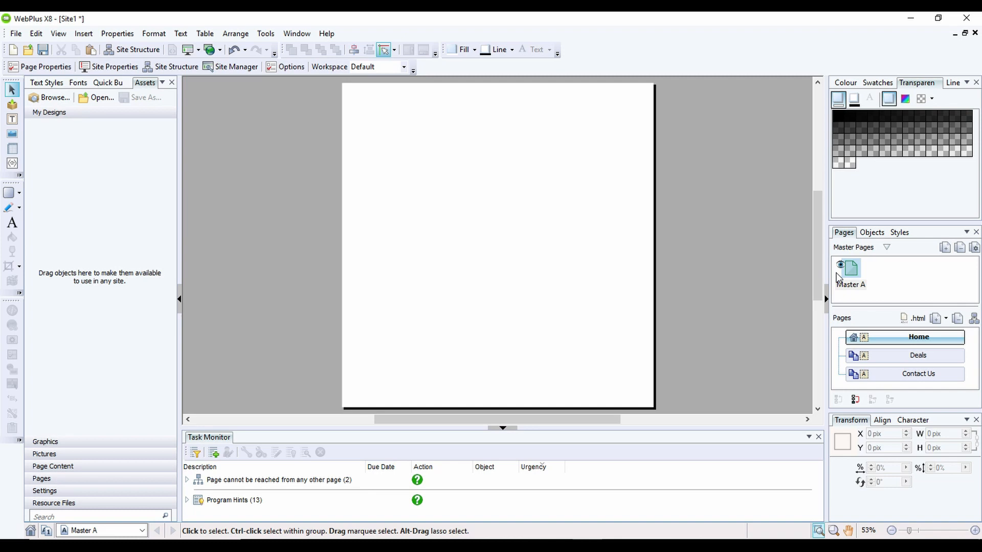
mouse_move(743, 258)
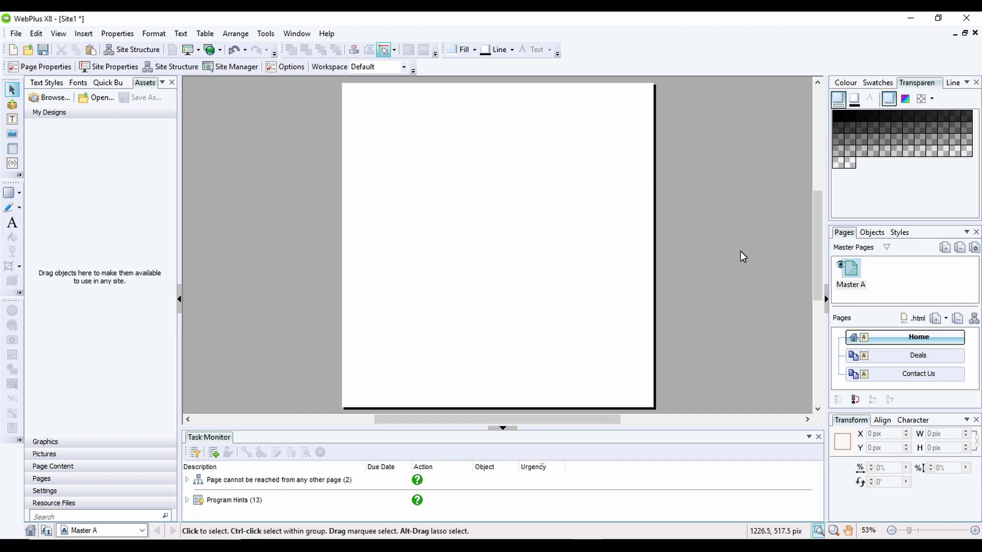
mouse_move(684, 217)
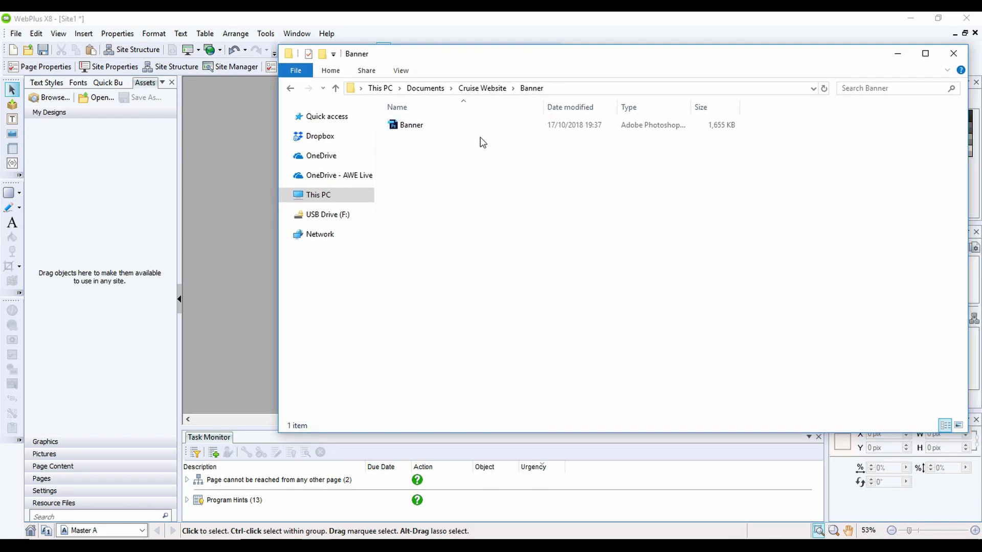
Bring the Banner picture file from the Cruise Website folder onto the master page
click(411, 125)
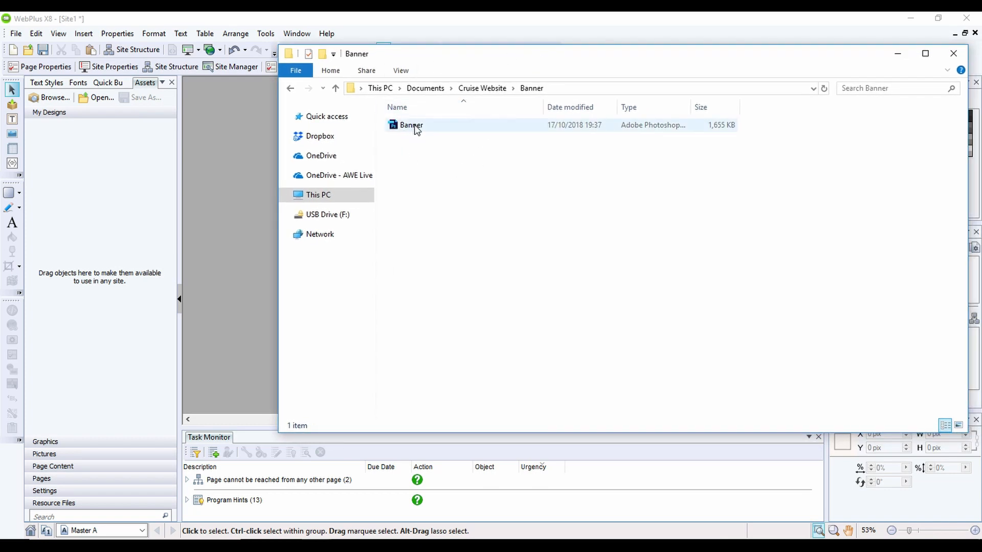
click(411, 125)
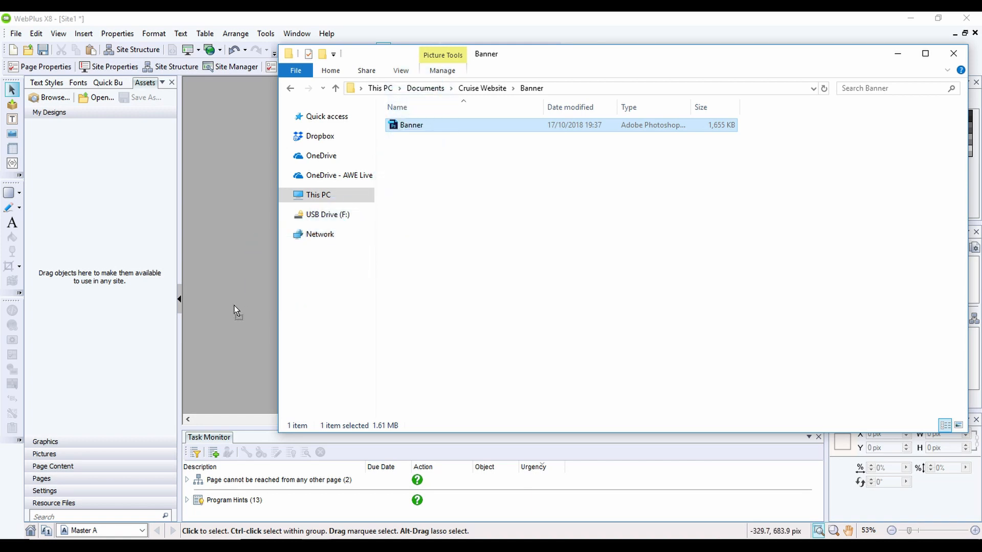
mouse_move(225, 285)
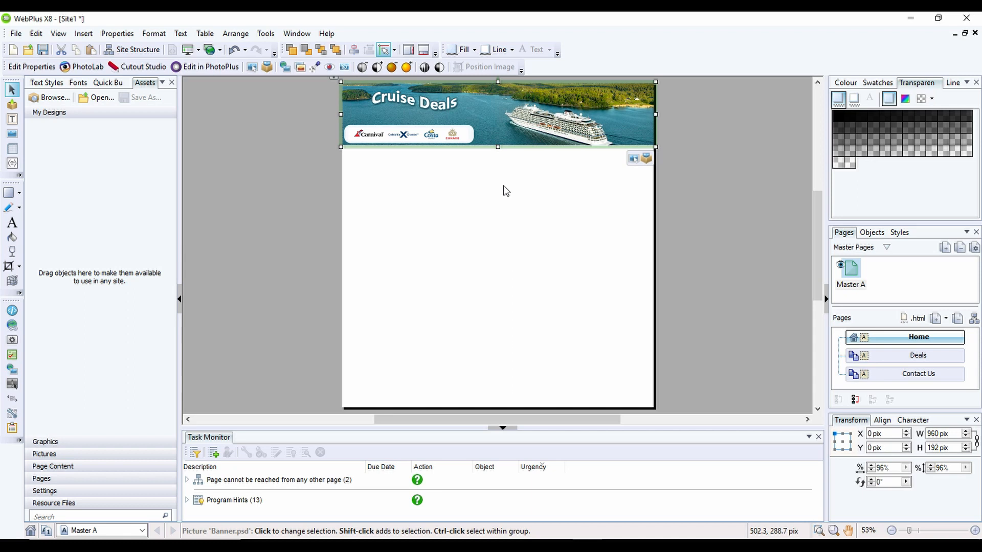
mouse_move(323, 200)
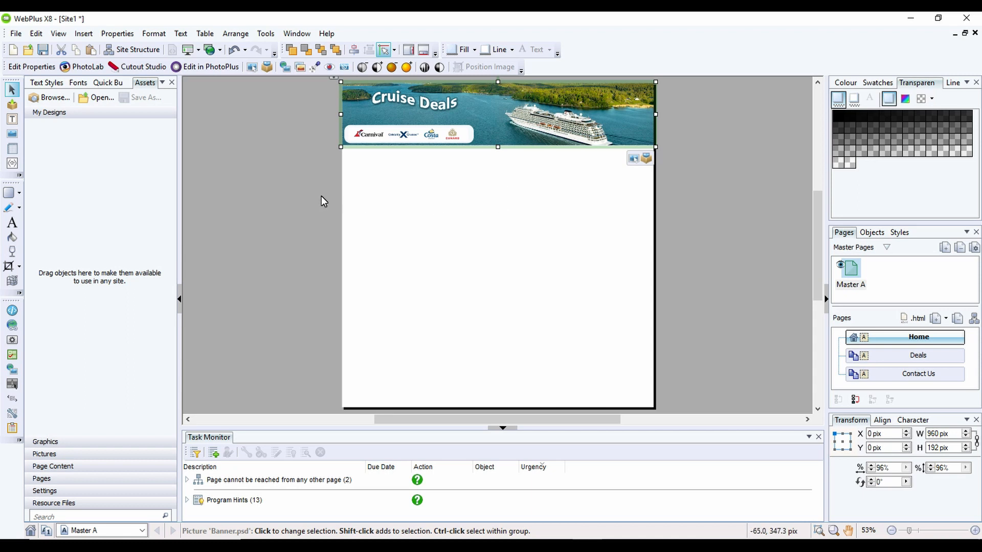
mouse_move(477, 171)
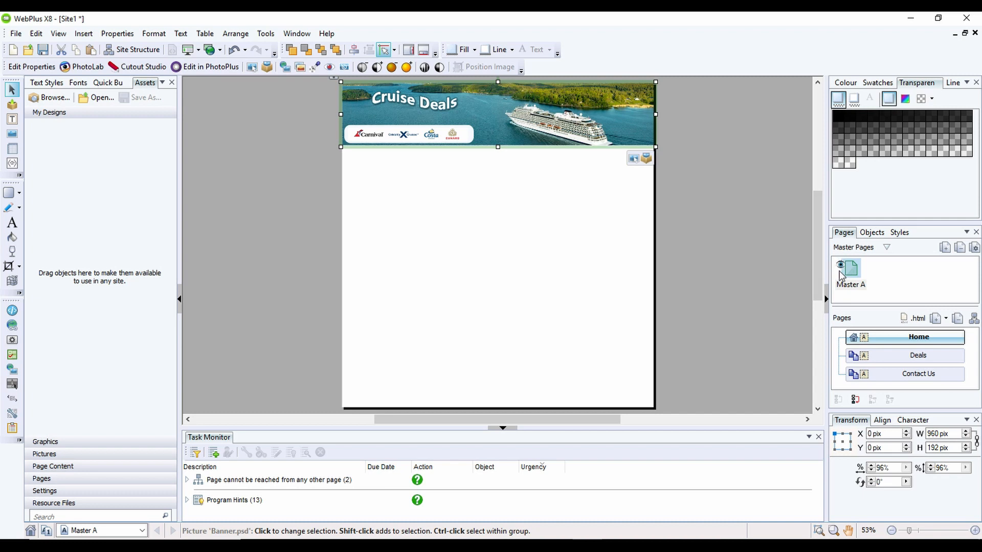
mouse_move(887, 336)
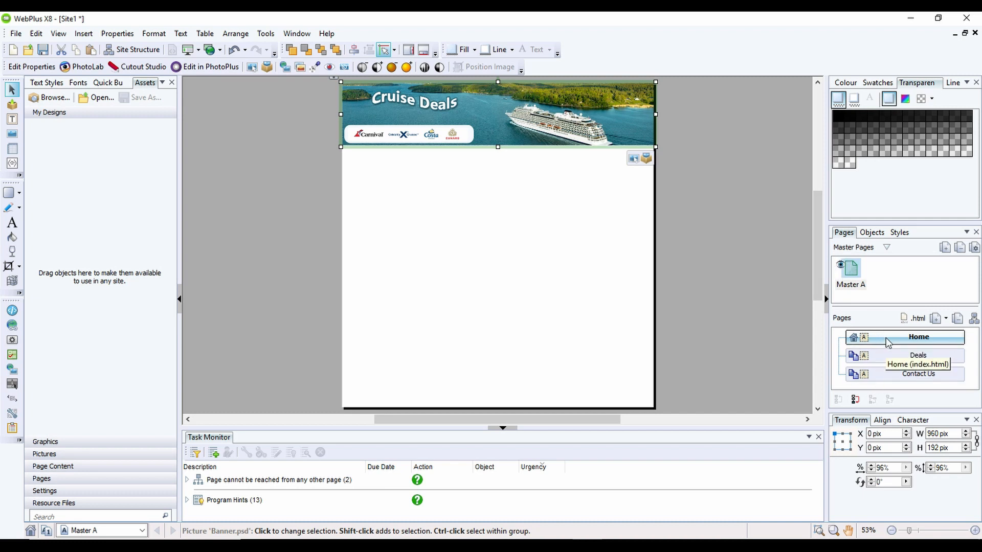
mouse_move(512, 203)
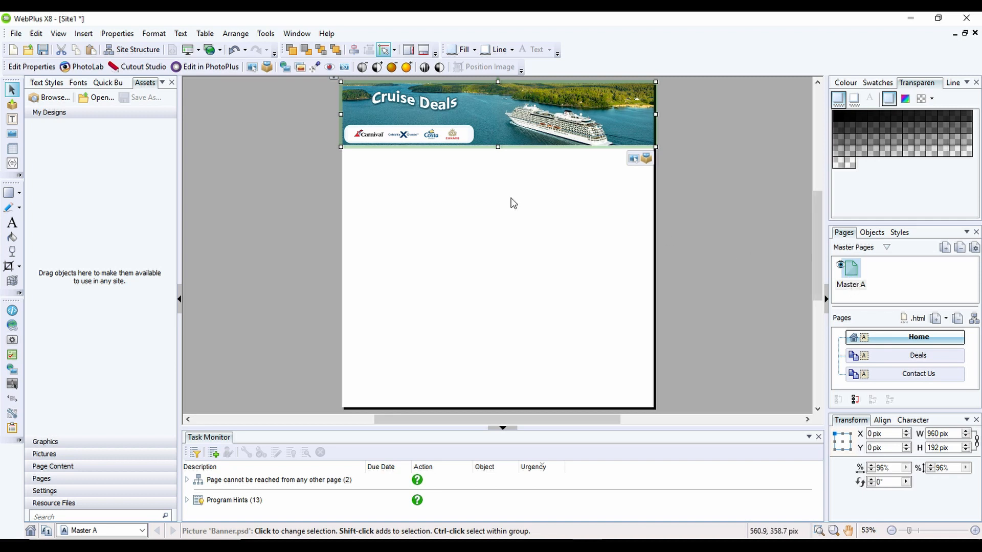
mouse_move(500, 202)
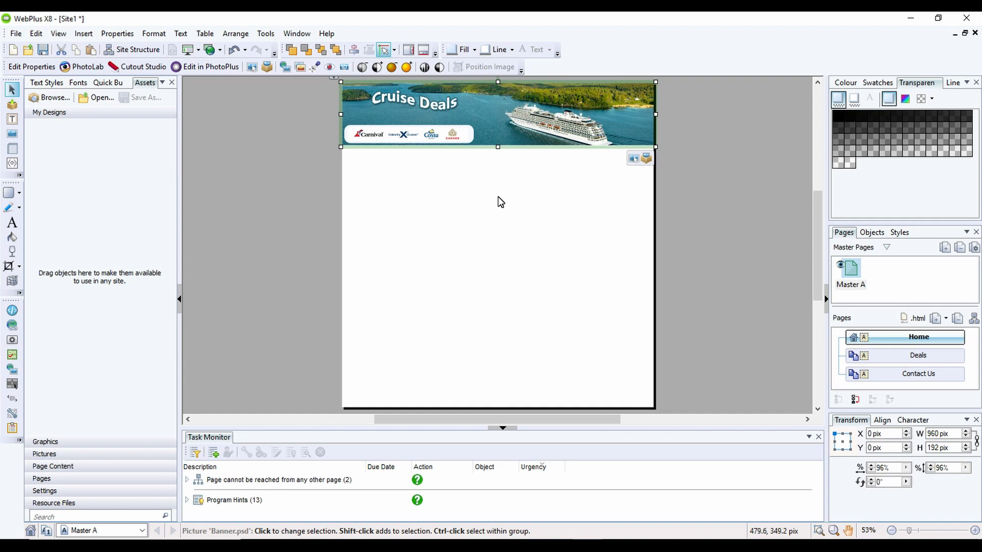
mouse_move(498, 198)
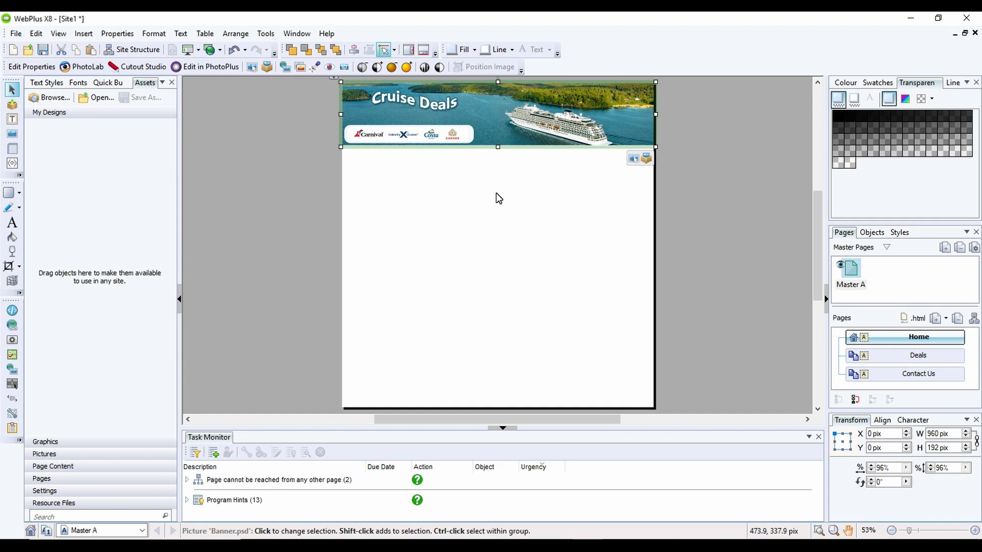
mouse_move(379, 199)
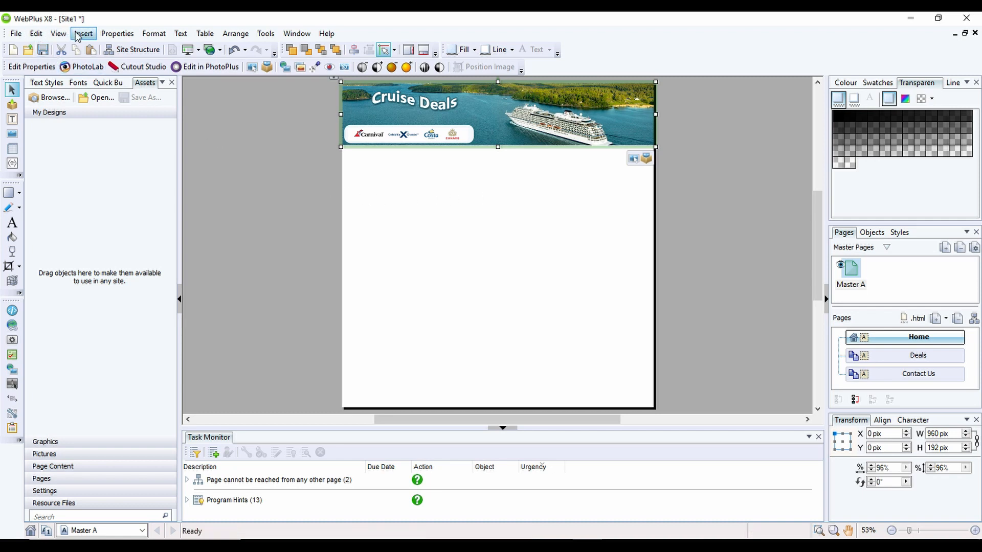
Insert a navigation bar, browsing styles and choosing the dark Designer 2 style
click(82, 33)
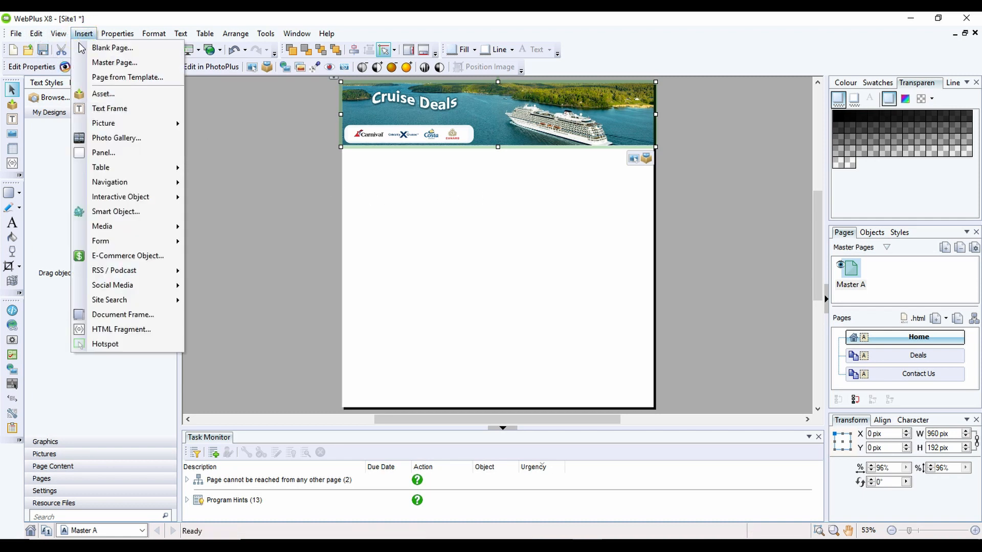
mouse_move(110, 182)
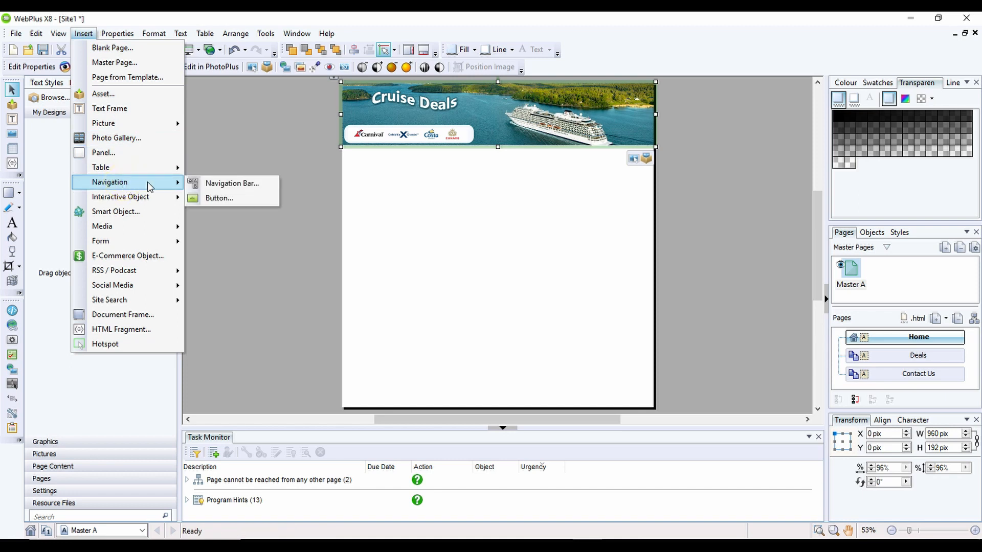
mouse_move(231, 183)
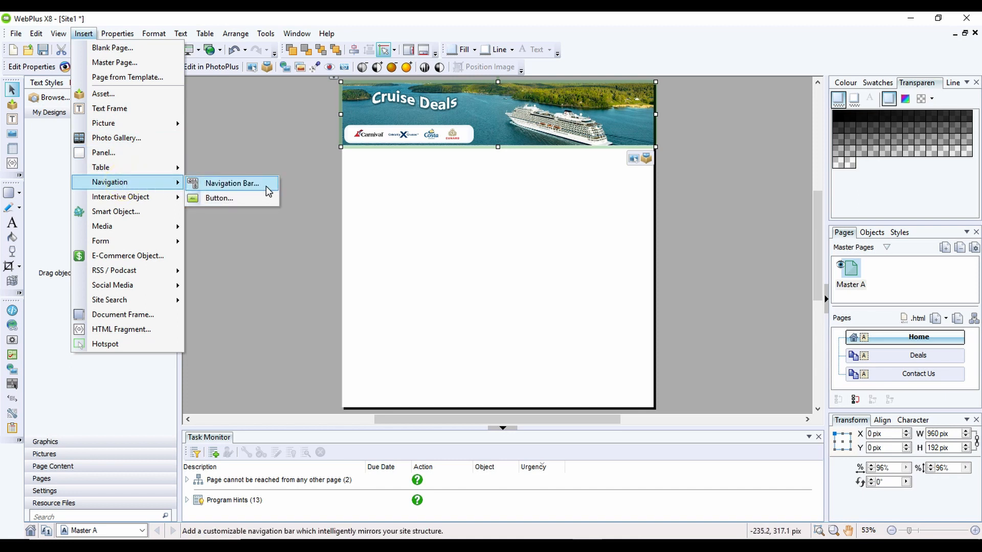
click(304, 191)
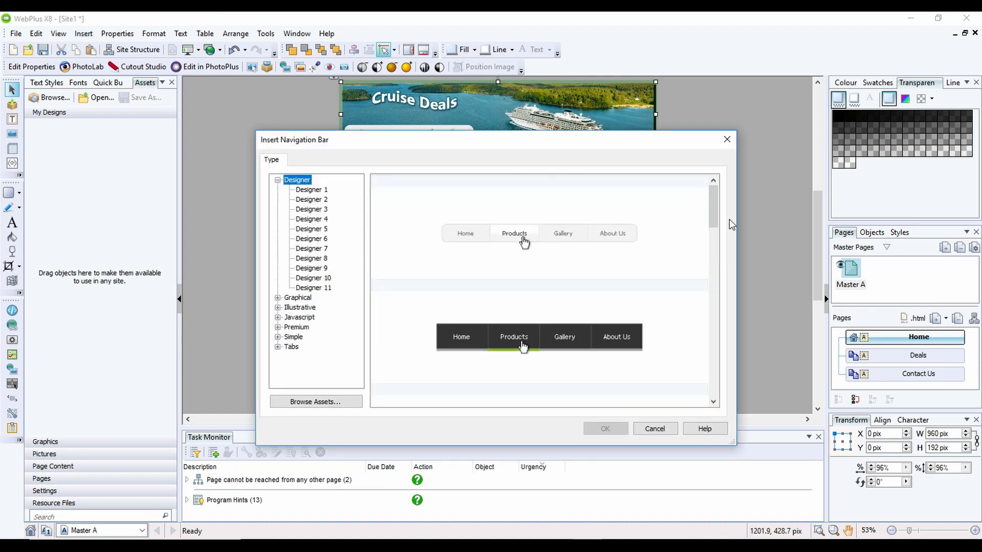
scroll(down, 3)
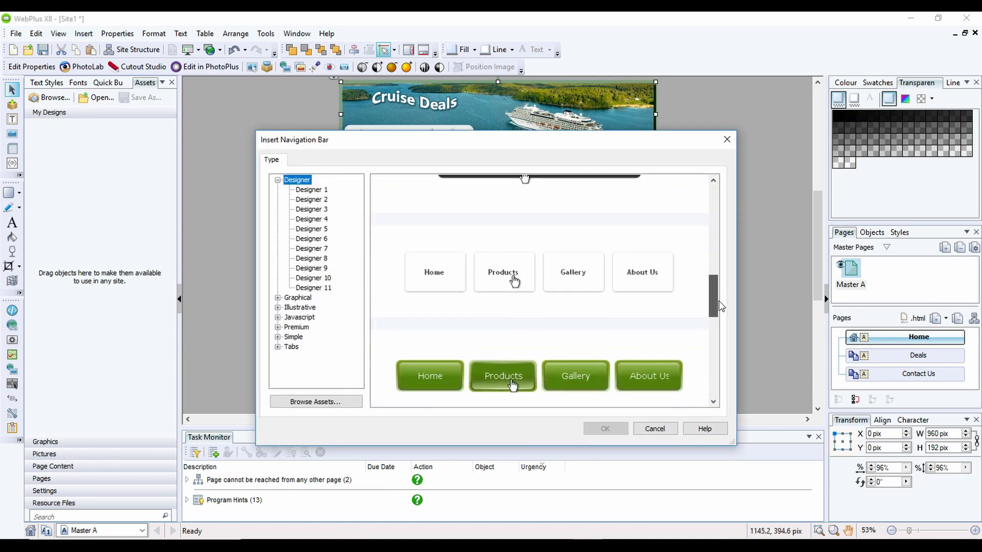
scroll(up, 3)
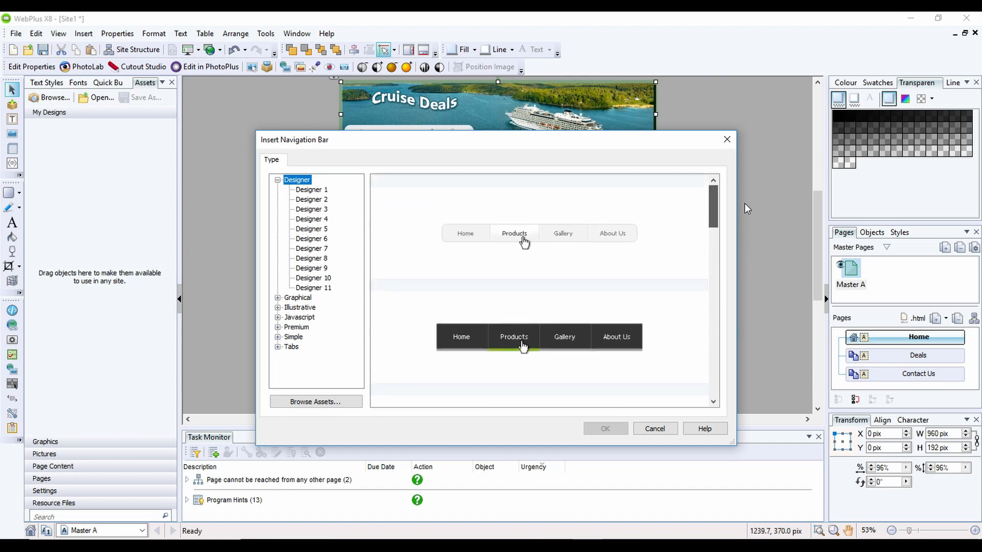
click(298, 298)
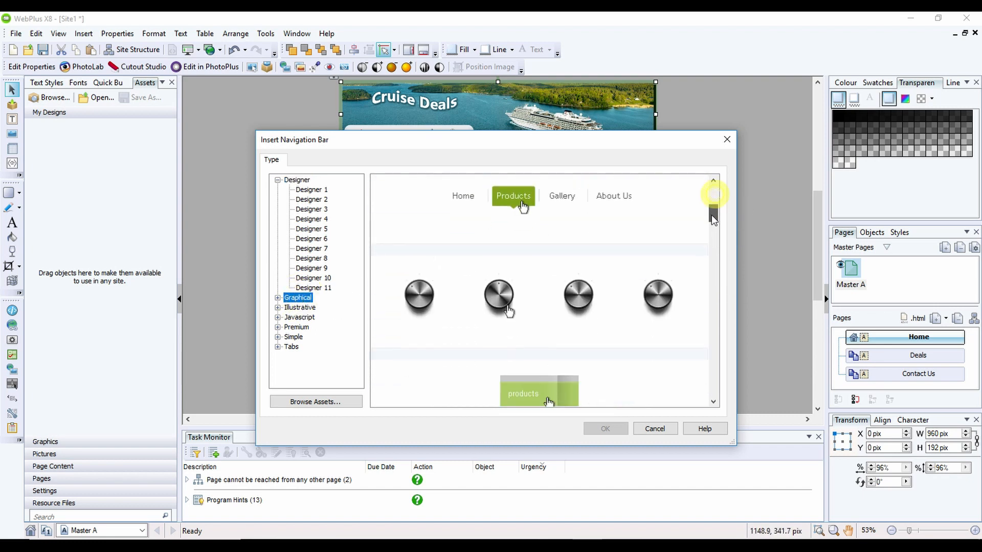
scroll(down, 3)
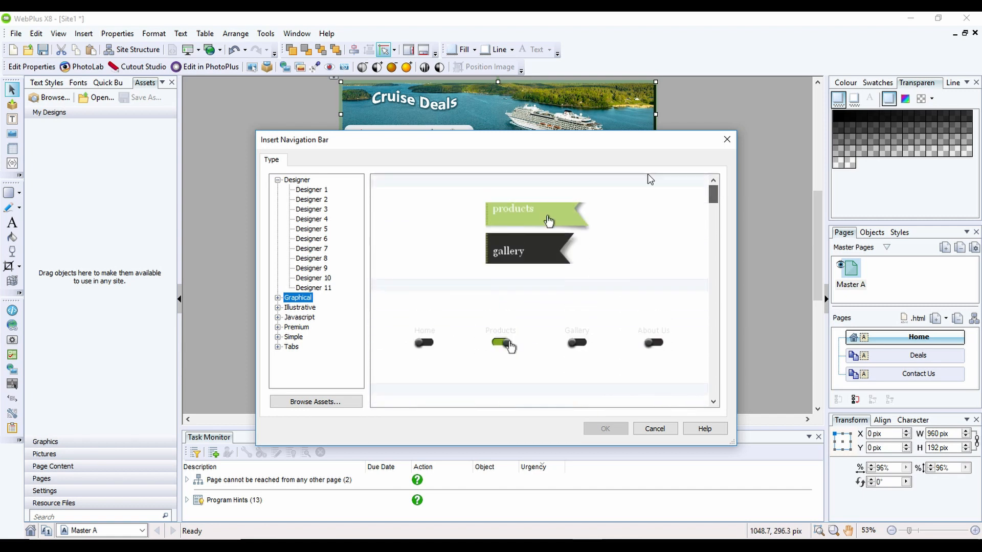
click(297, 180)
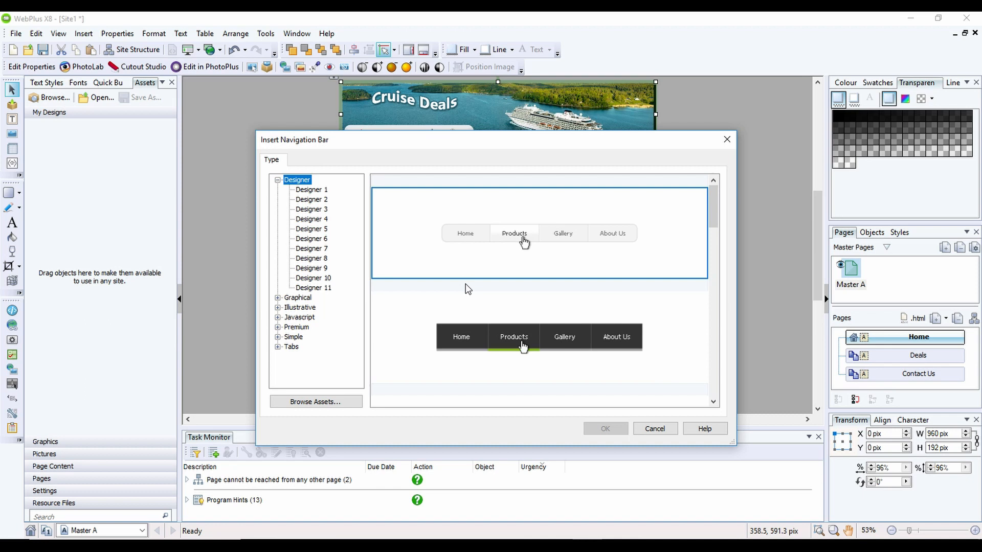
click(310, 200)
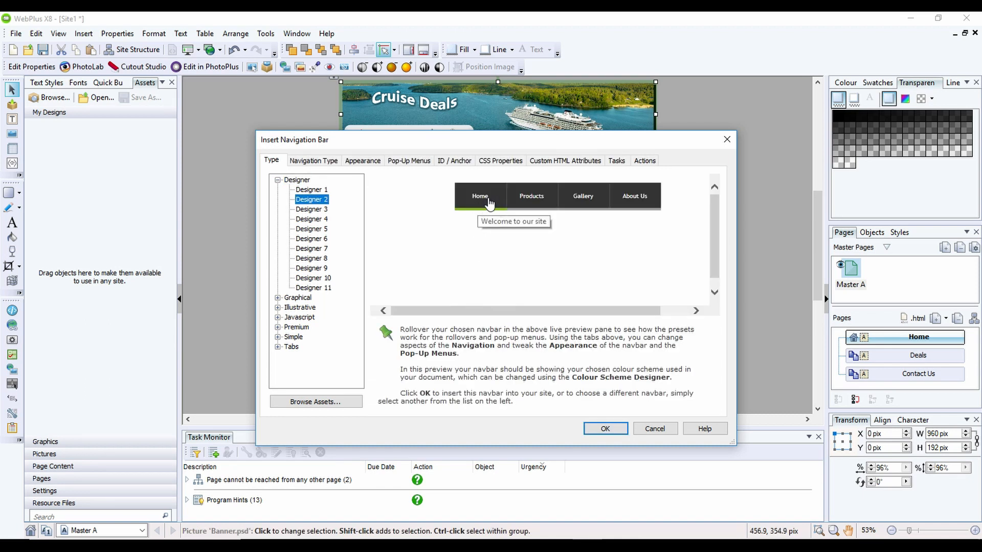
mouse_move(480, 186)
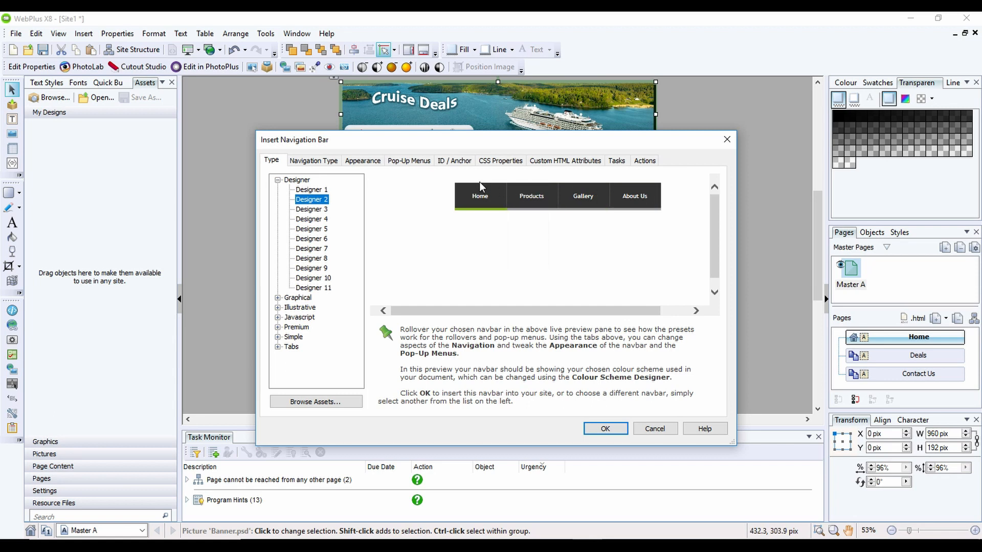
mouse_move(480, 255)
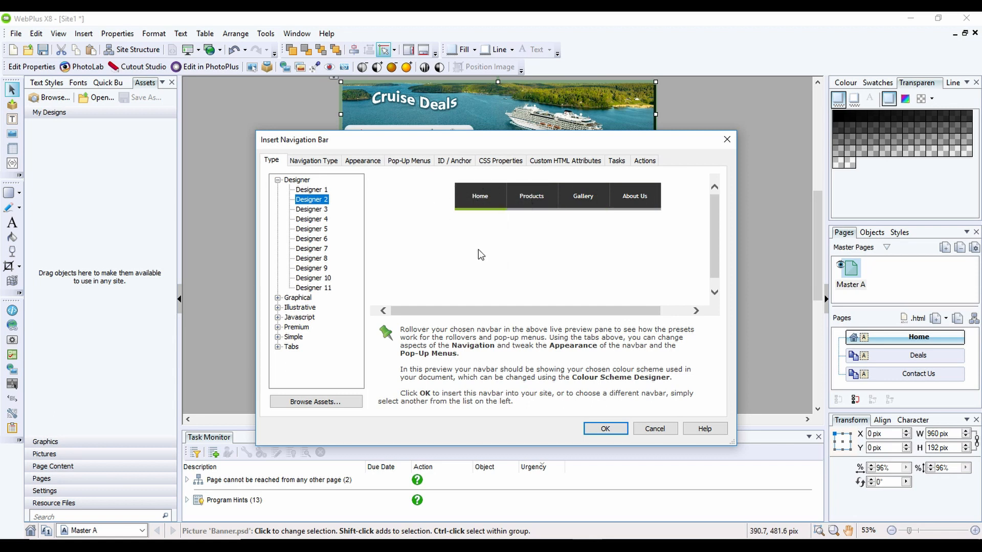
click(603, 429)
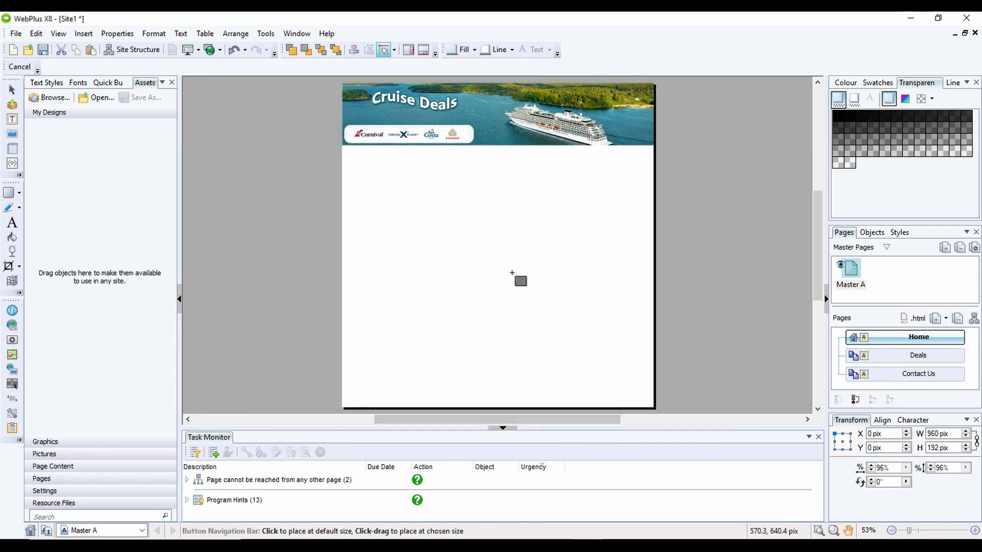
mouse_move(465, 156)
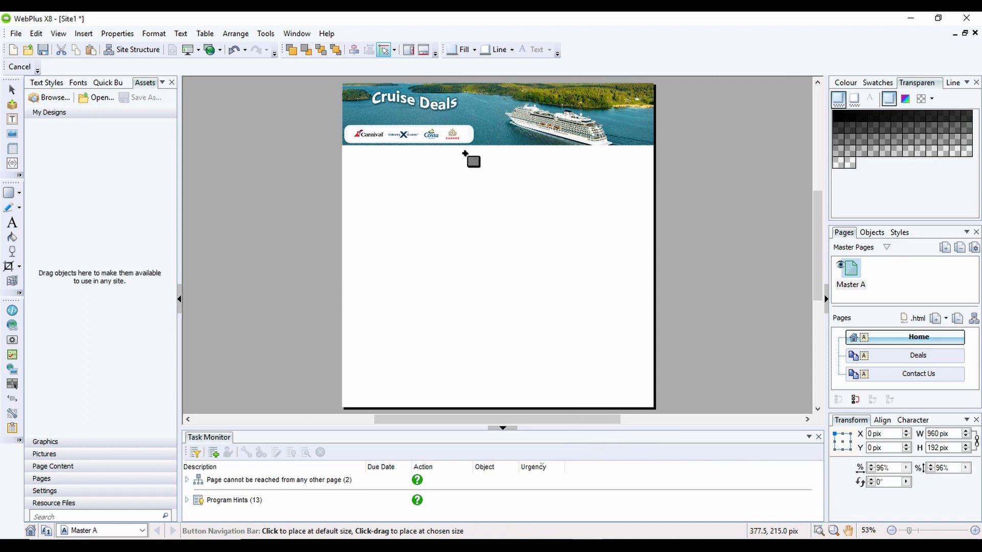
click(473, 161)
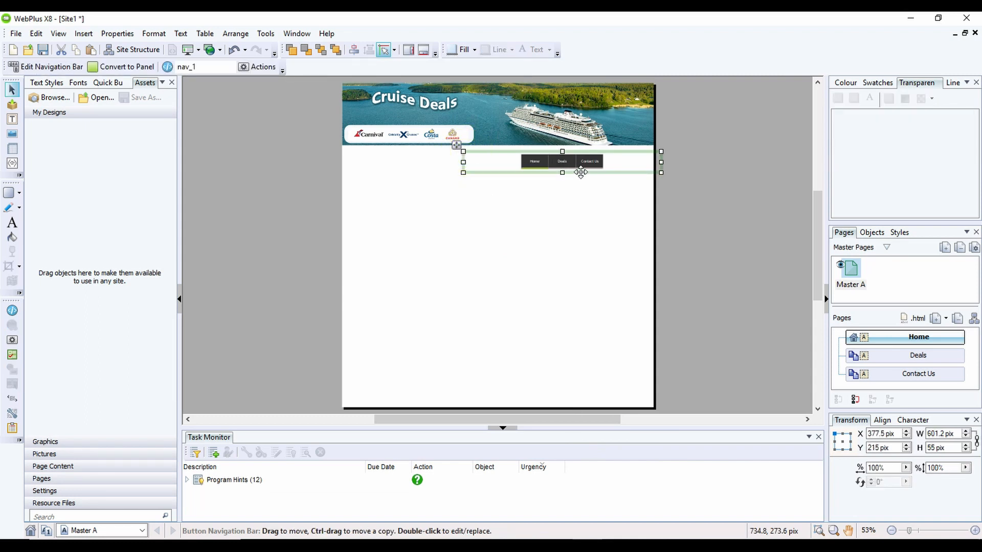
drag(561, 160, 556, 154)
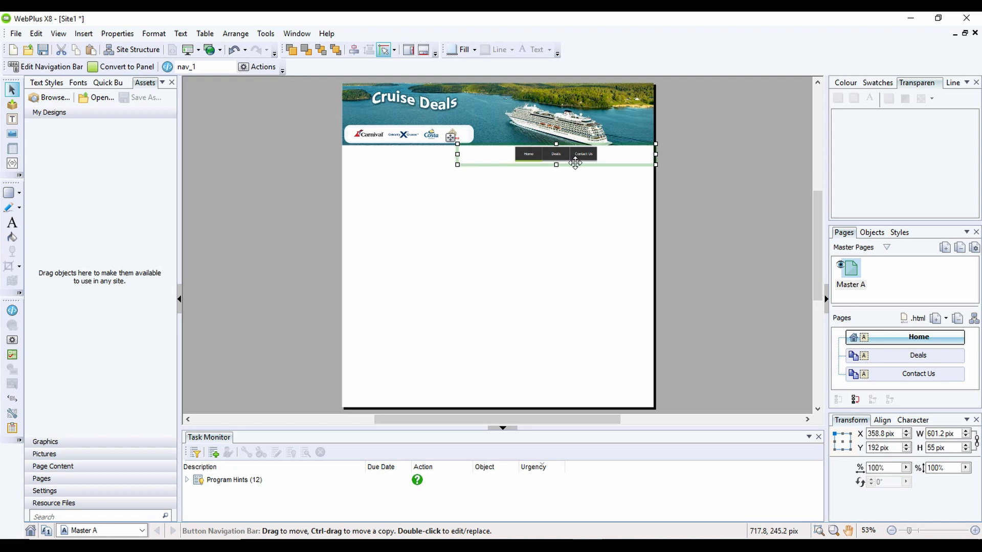
mouse_move(459, 155)
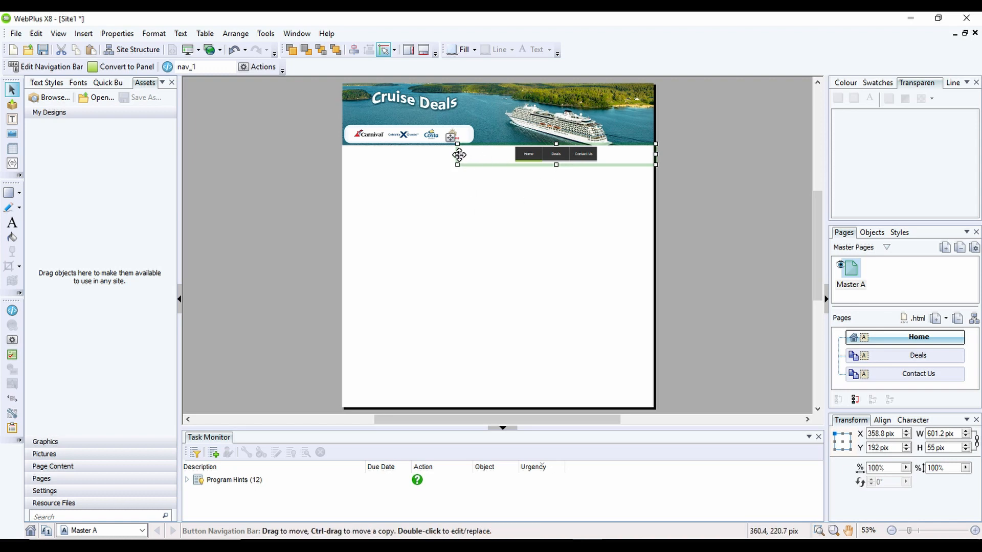
mouse_move(575, 146)
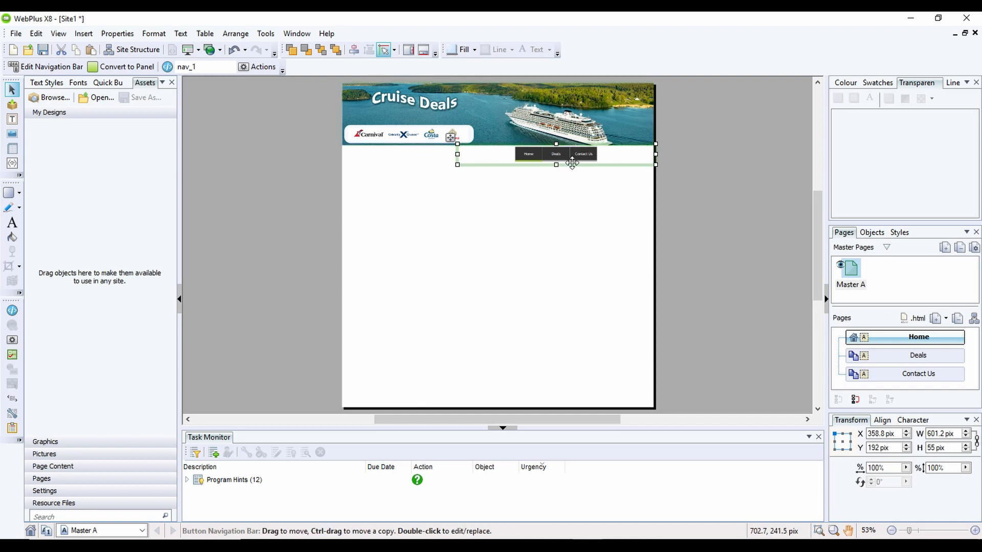
mouse_move(880, 517)
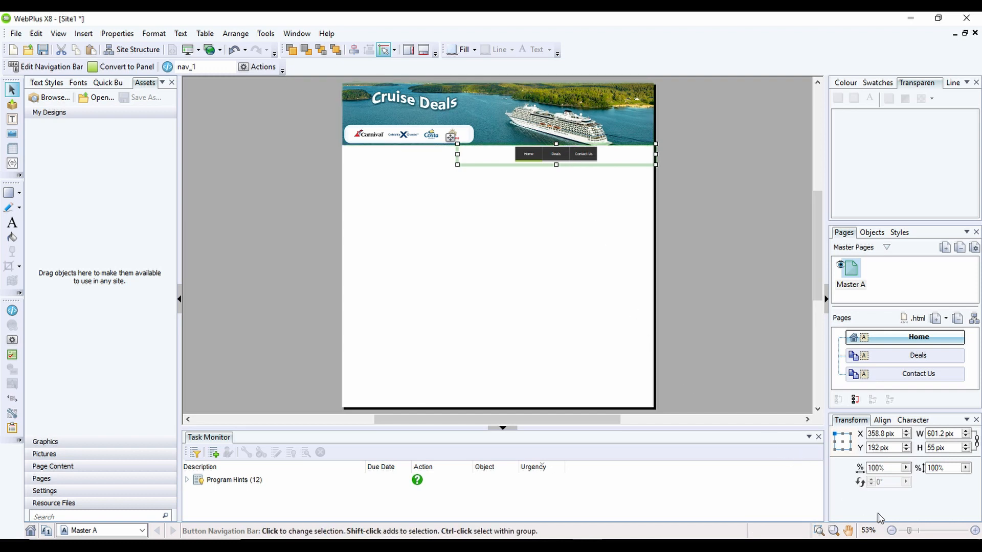
mouse_move(594, 236)
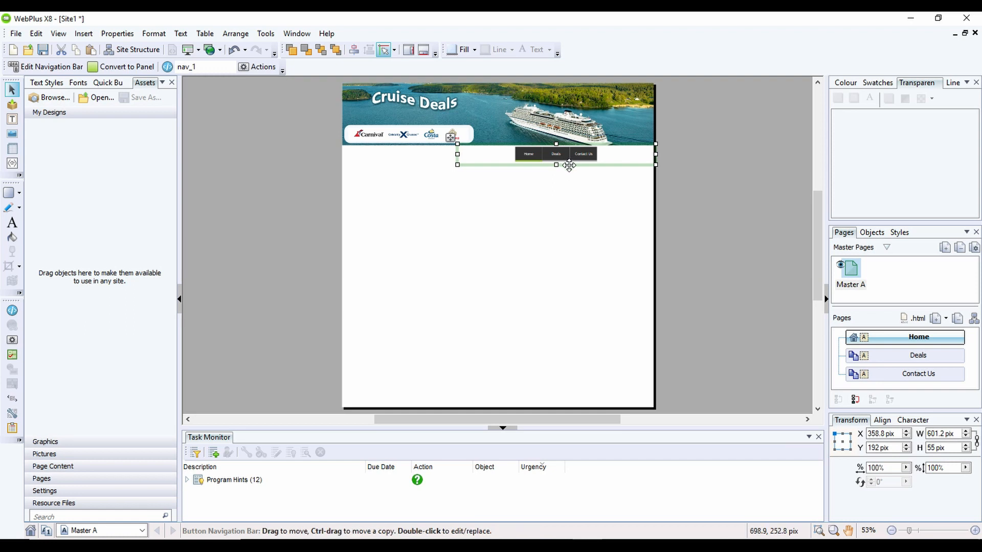
mouse_move(499, 143)
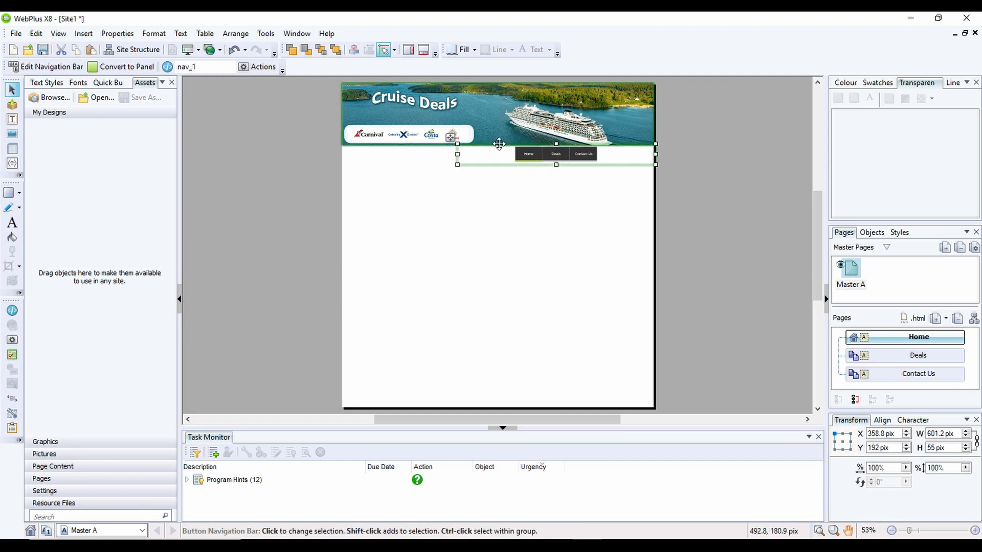
mouse_move(285, 254)
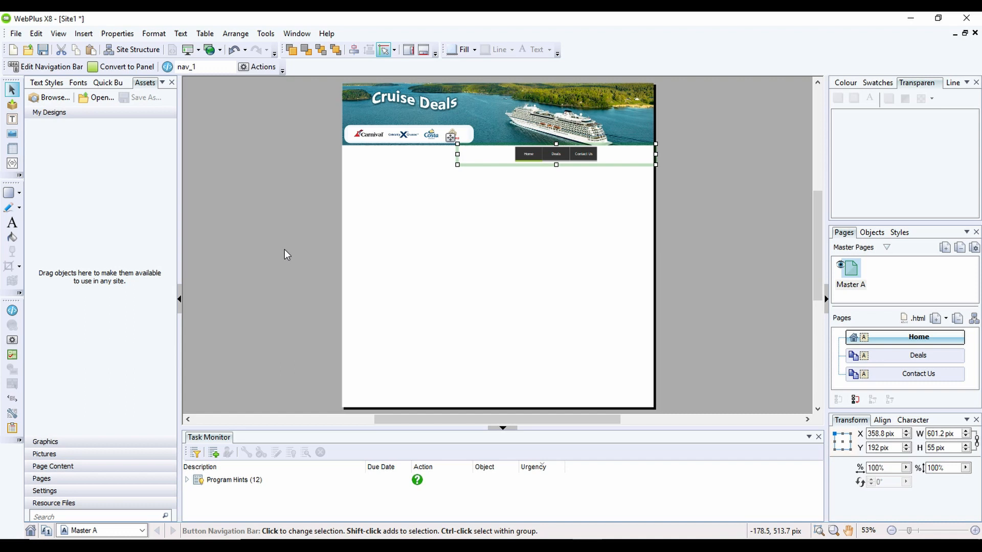
mouse_move(320, 236)
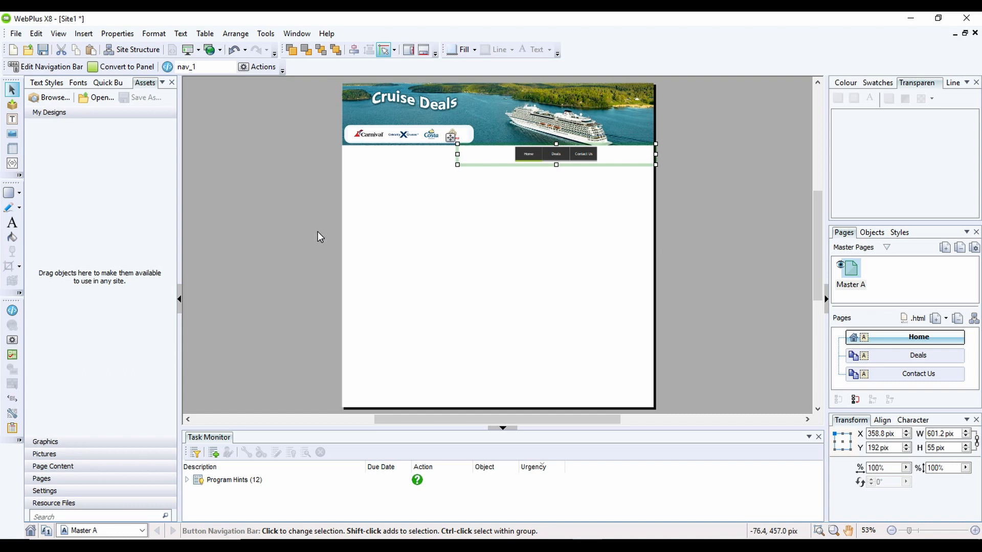
mouse_move(433, 230)
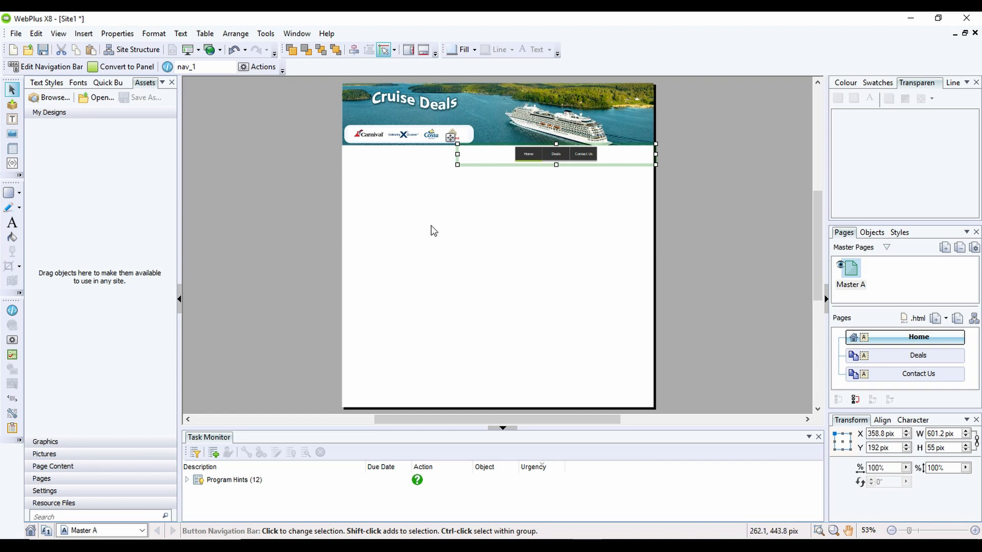
mouse_move(612, 300)
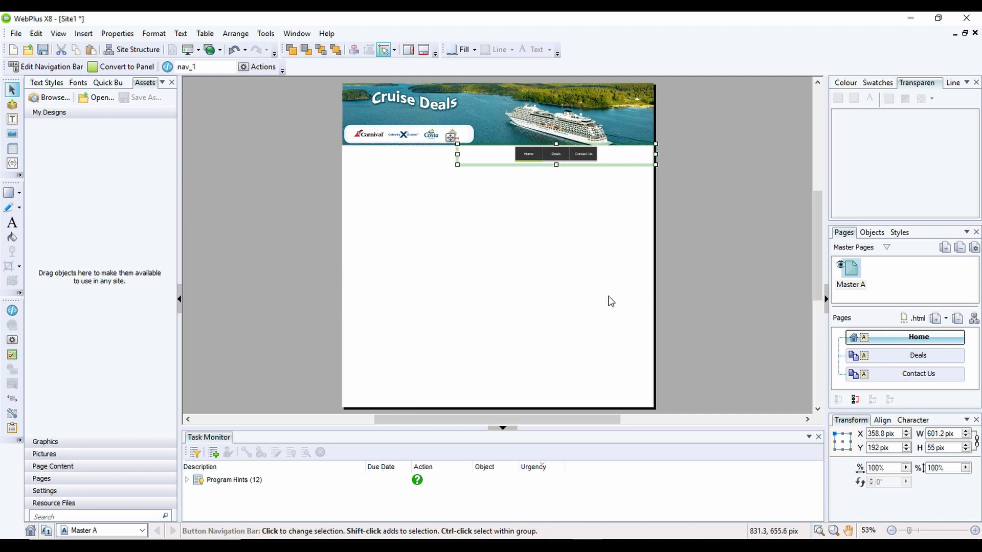
mouse_move(453, 194)
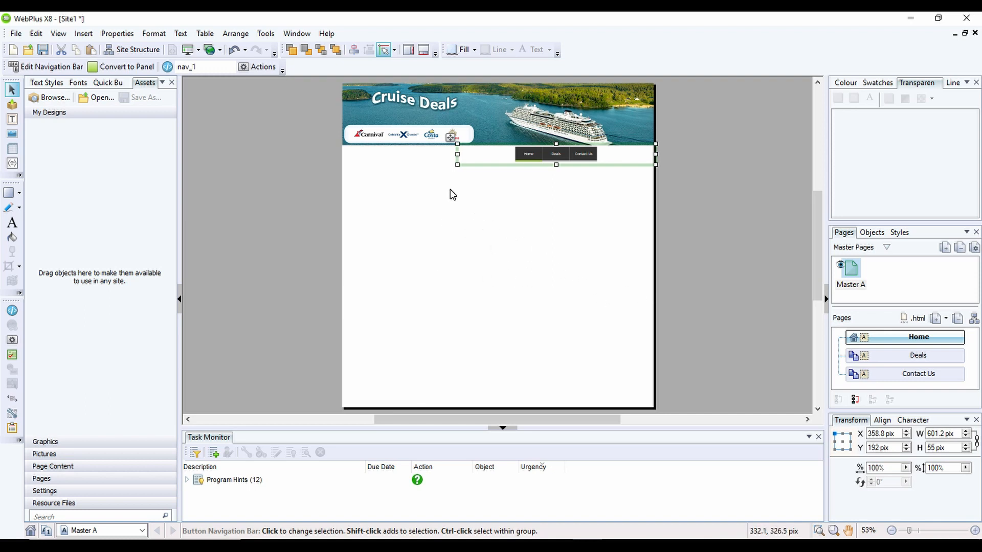
mouse_move(522, 238)
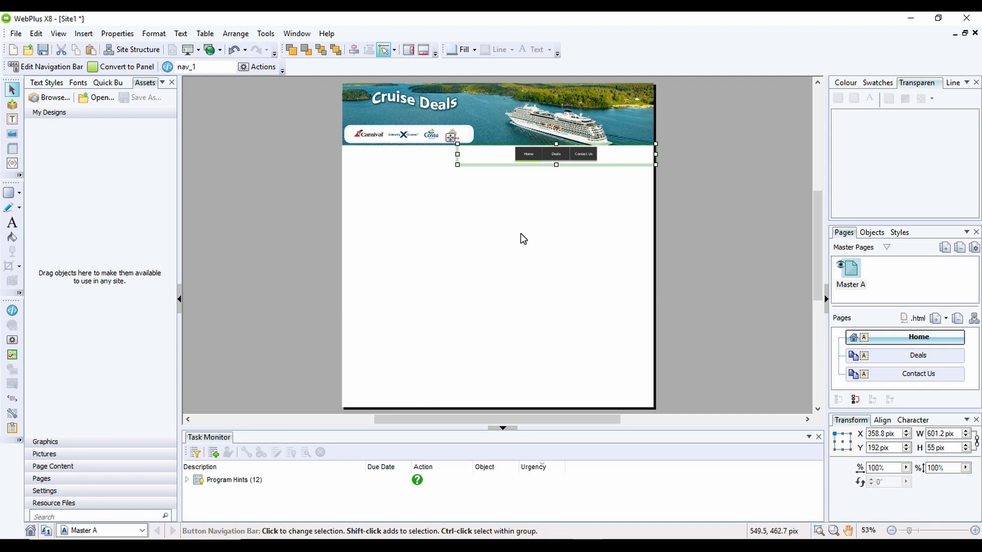
mouse_move(465, 208)
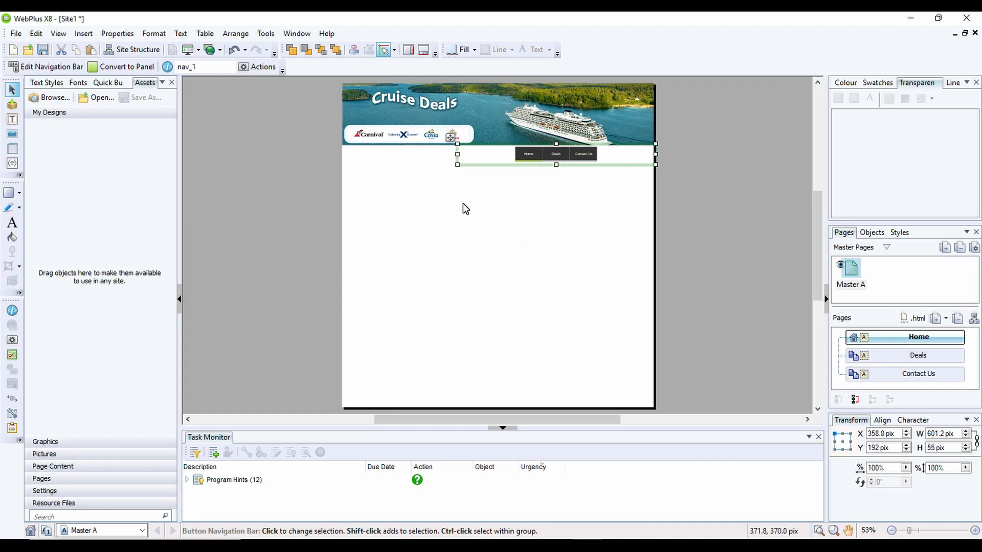
In Master Page Properties Background, switch from site appearance to Use page background
right_click(466, 209)
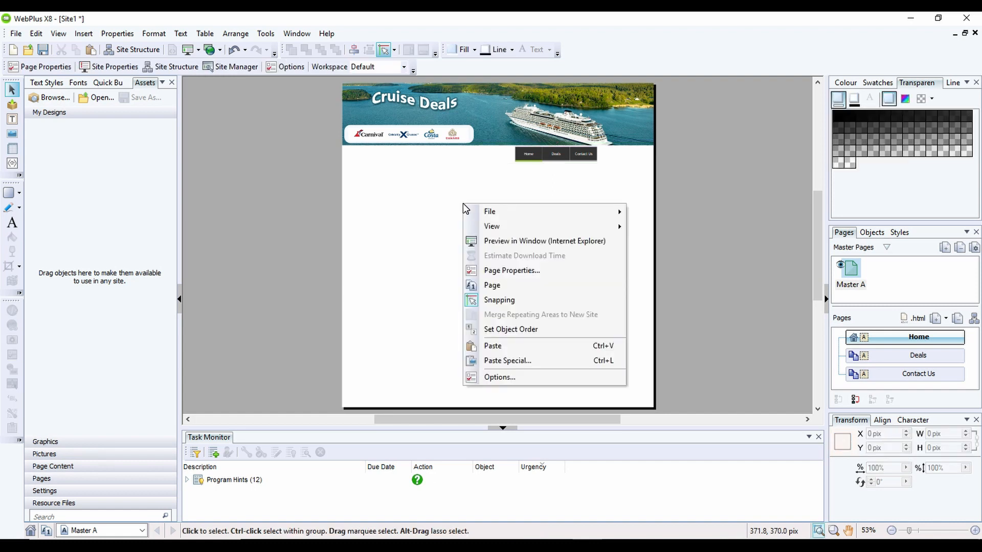
mouse_move(512, 270)
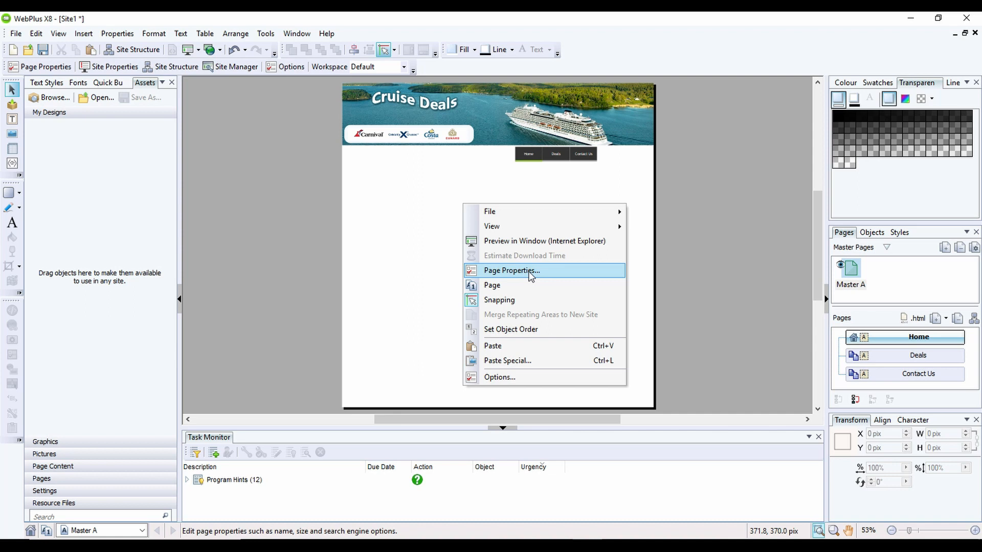
click(511, 270)
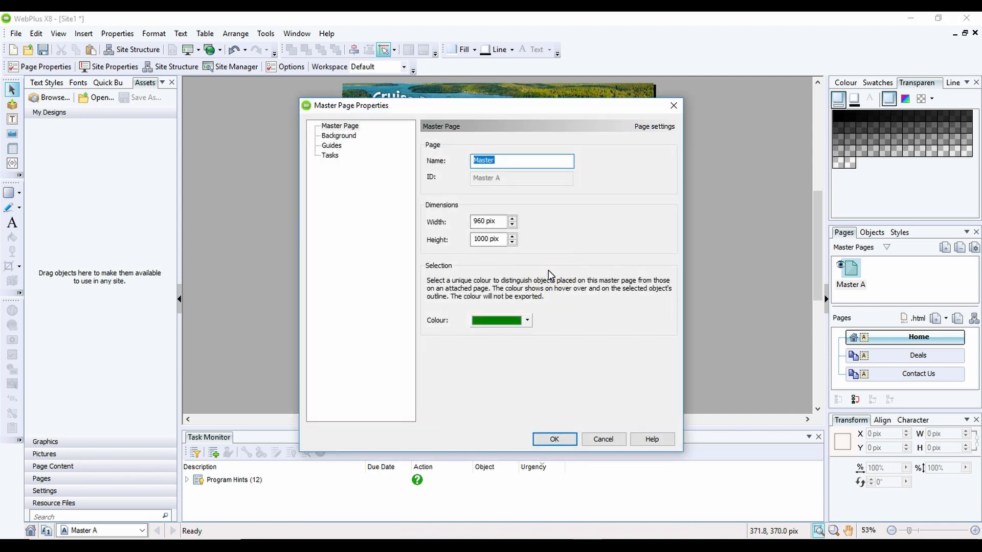
mouse_move(344, 138)
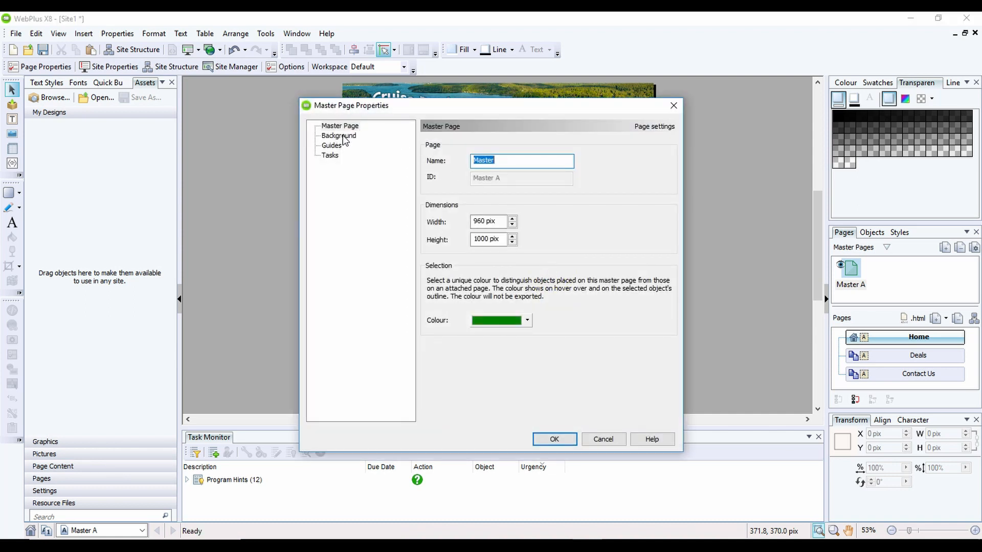
click(338, 135)
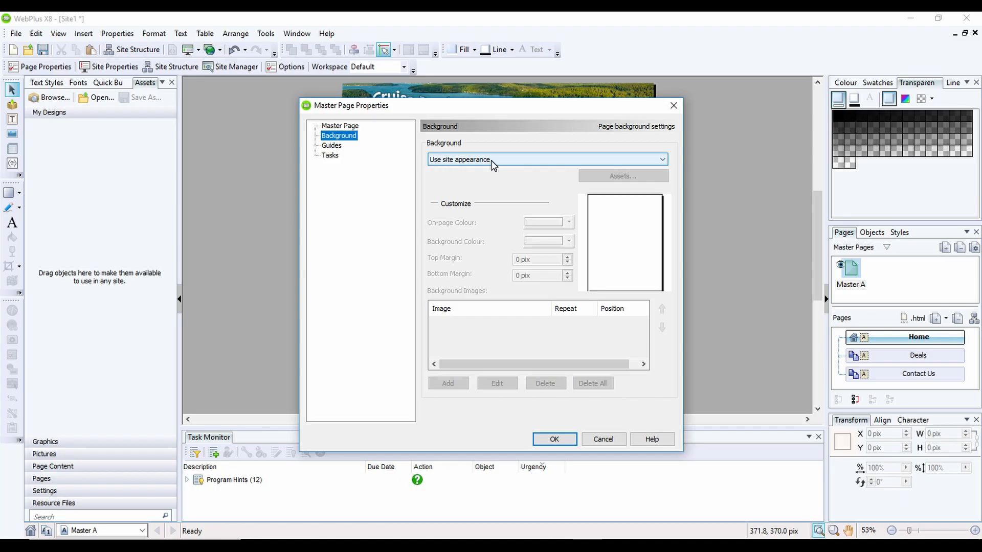
click(659, 159)
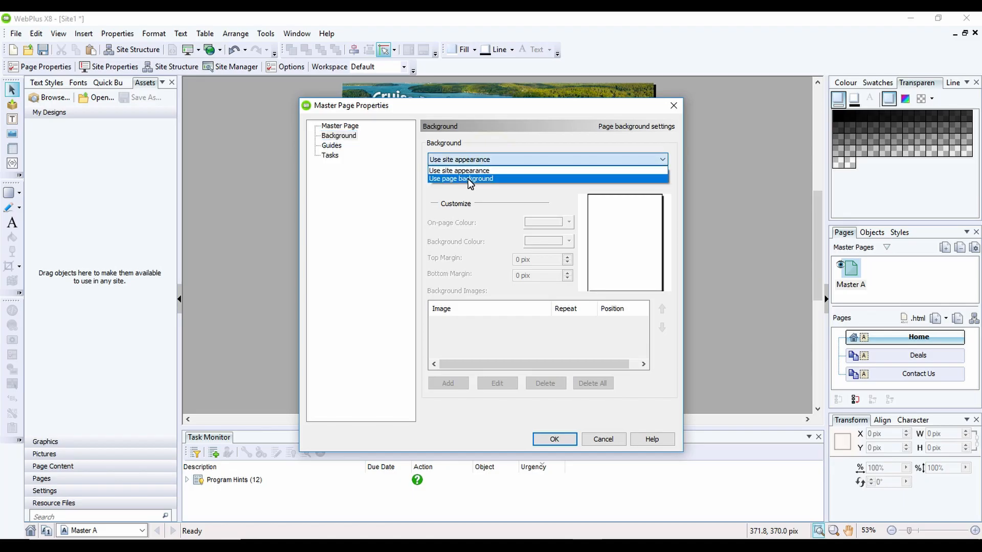
click(461, 178)
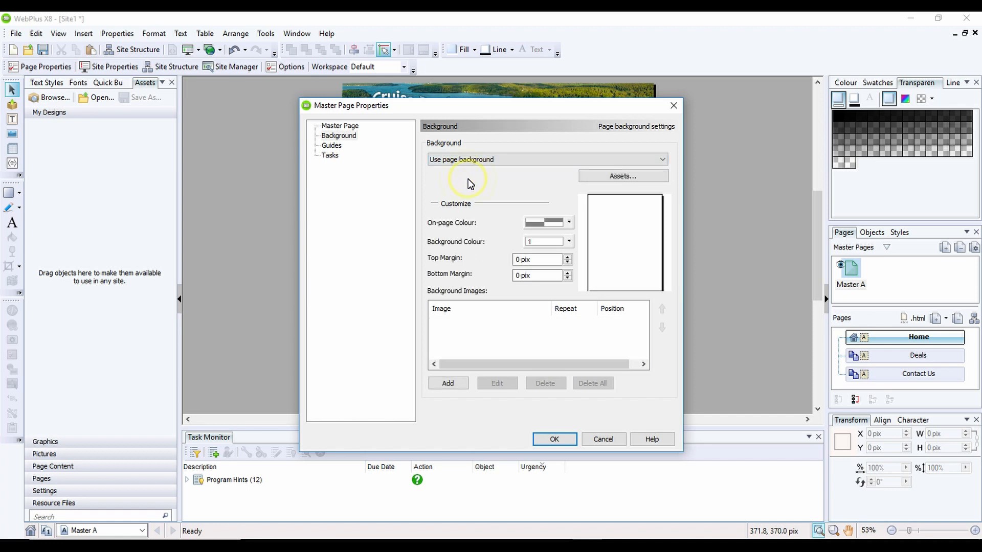
mouse_move(440, 227)
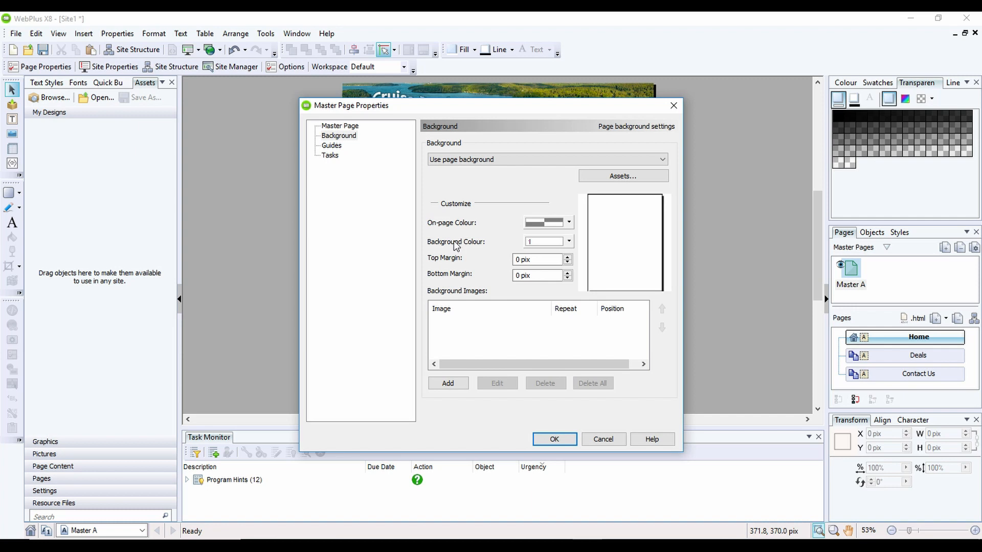
mouse_move(518, 246)
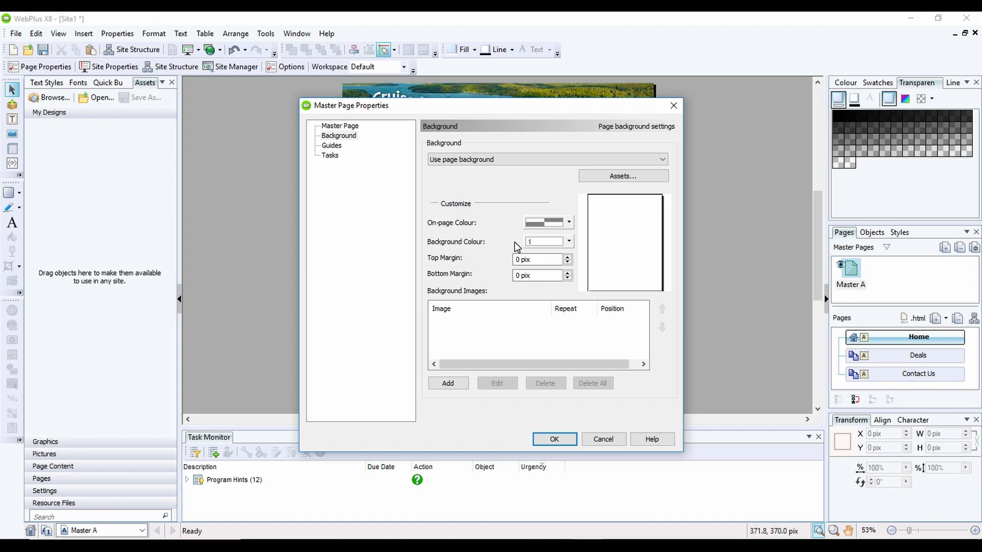
mouse_move(445, 320)
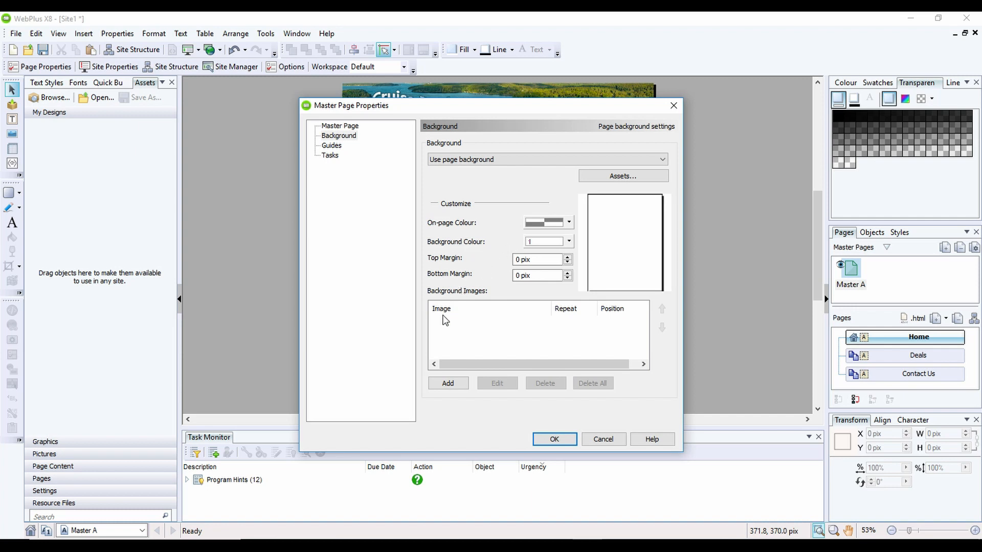
Choose photo AT01-01014 from Cruise Website Images as the background, set to Embed Picture
click(447, 383)
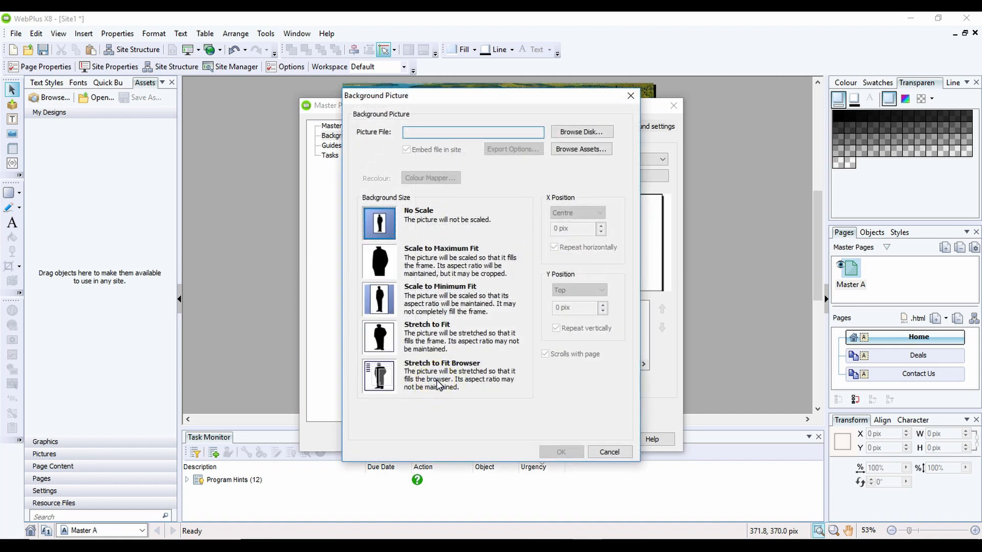
mouse_move(581, 149)
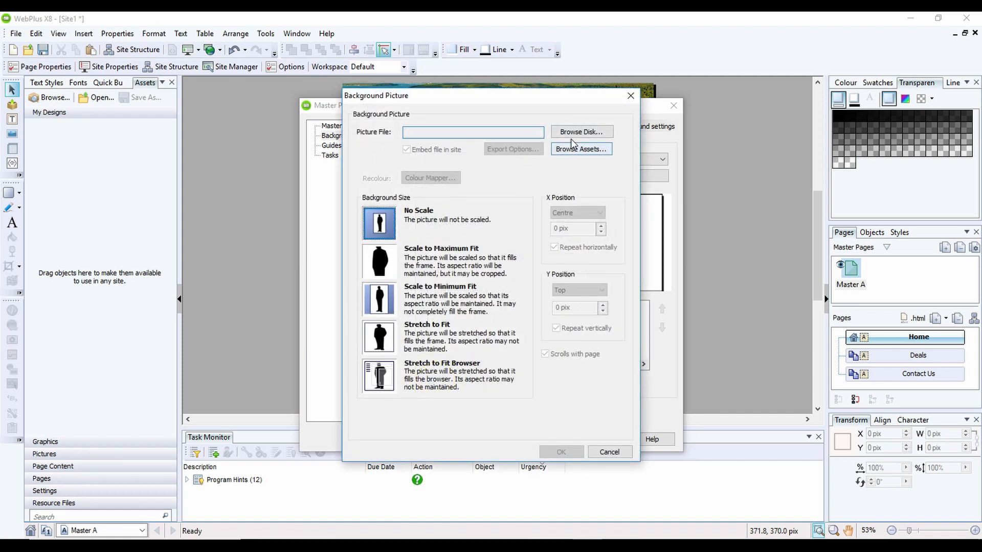
click(581, 132)
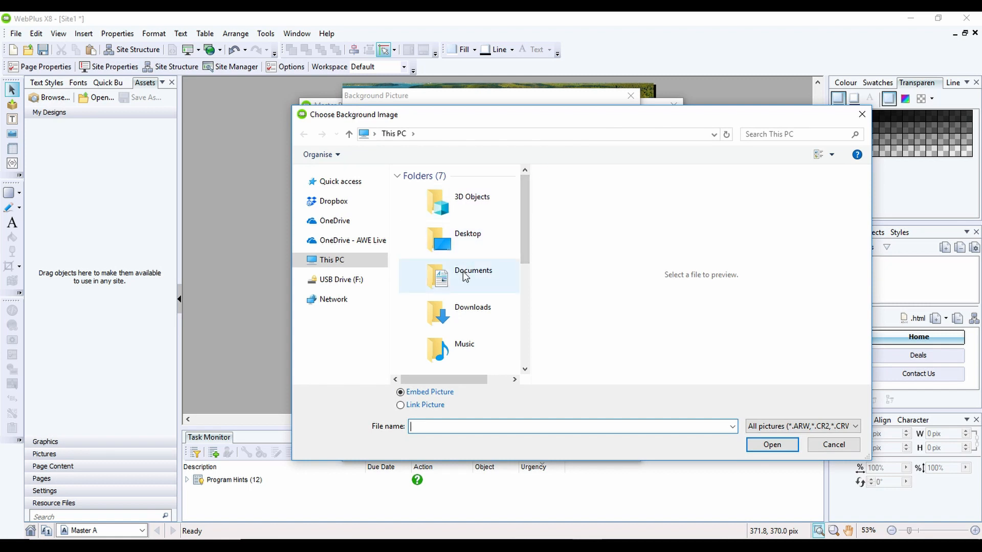
double_click(472, 275)
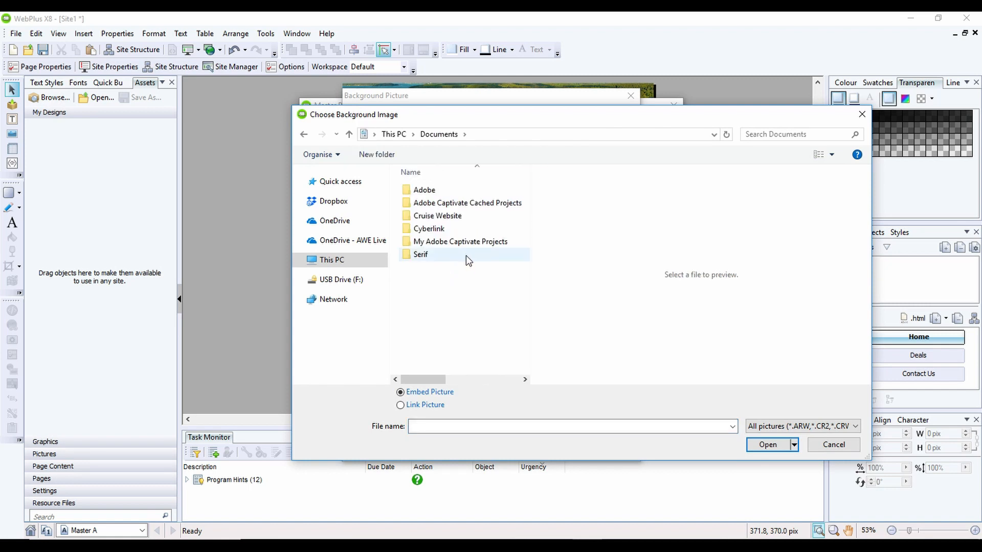
mouse_move(436, 216)
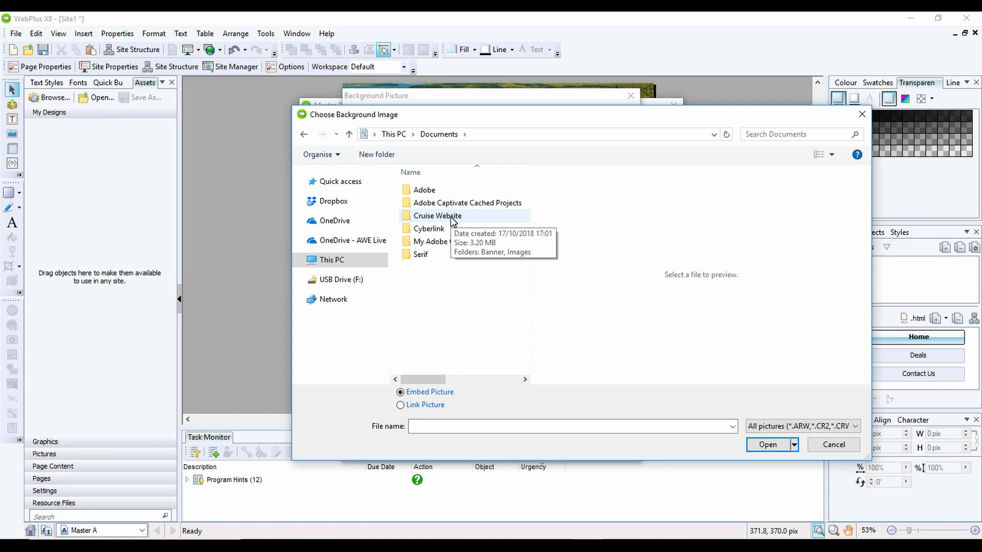
double_click(437, 215)
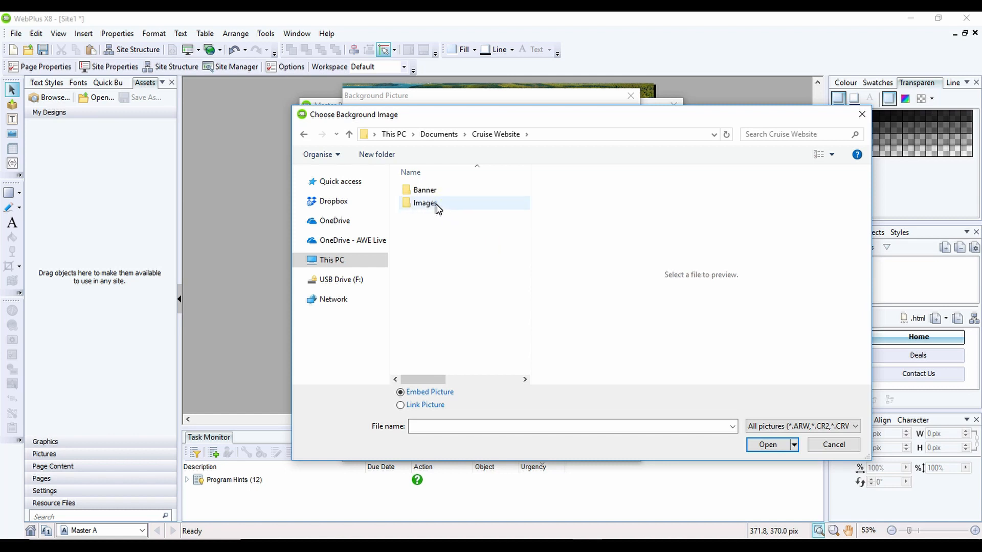
double_click(426, 203)
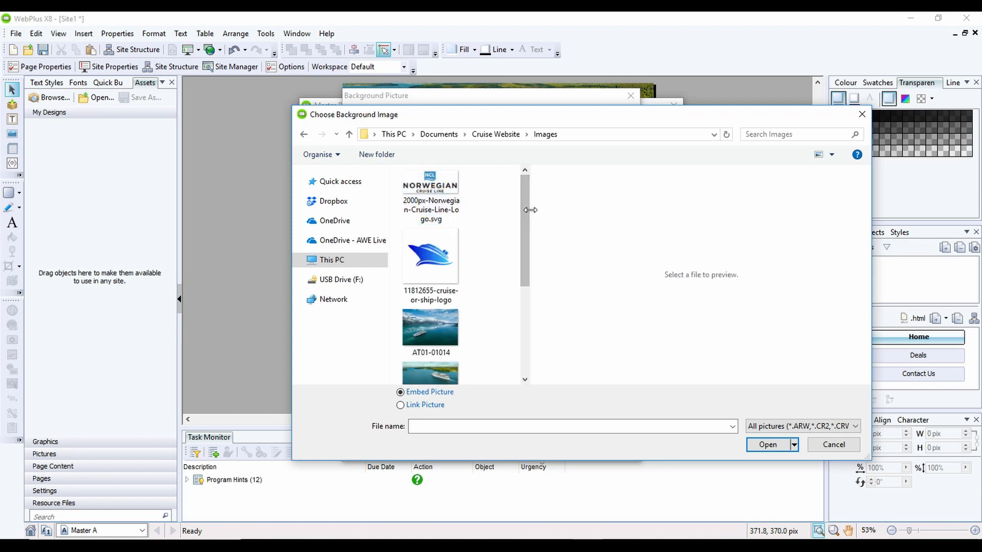
scroll(down, 3)
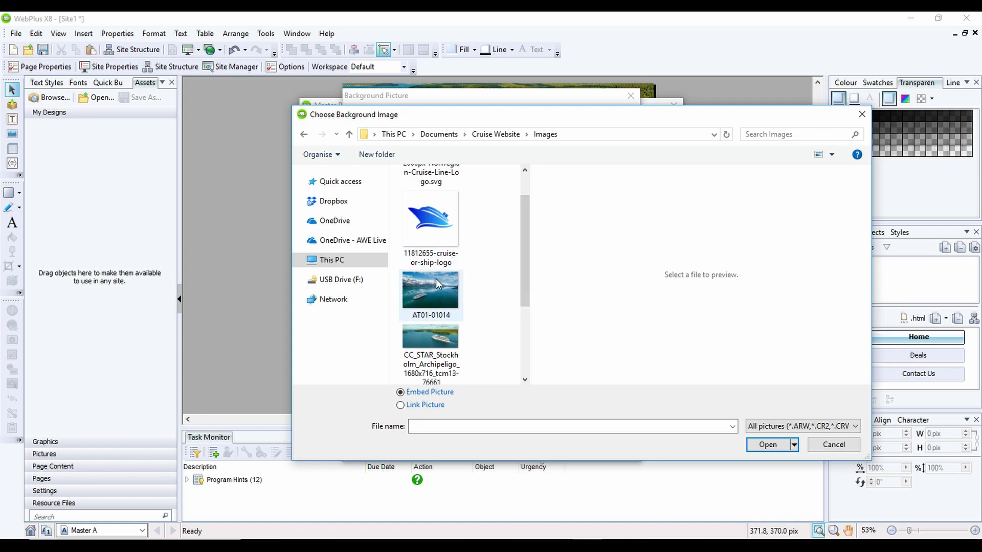
click(430, 292)
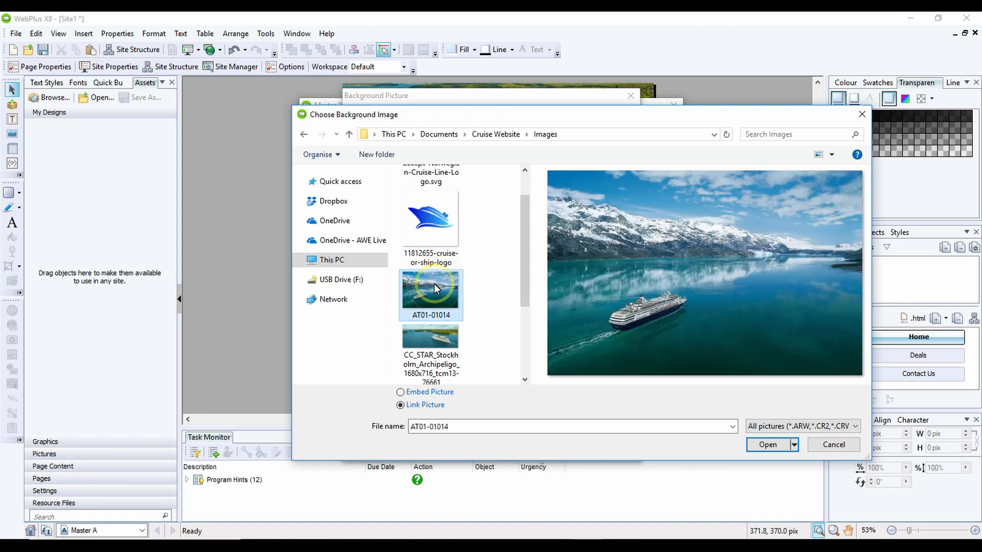
mouse_move(501, 365)
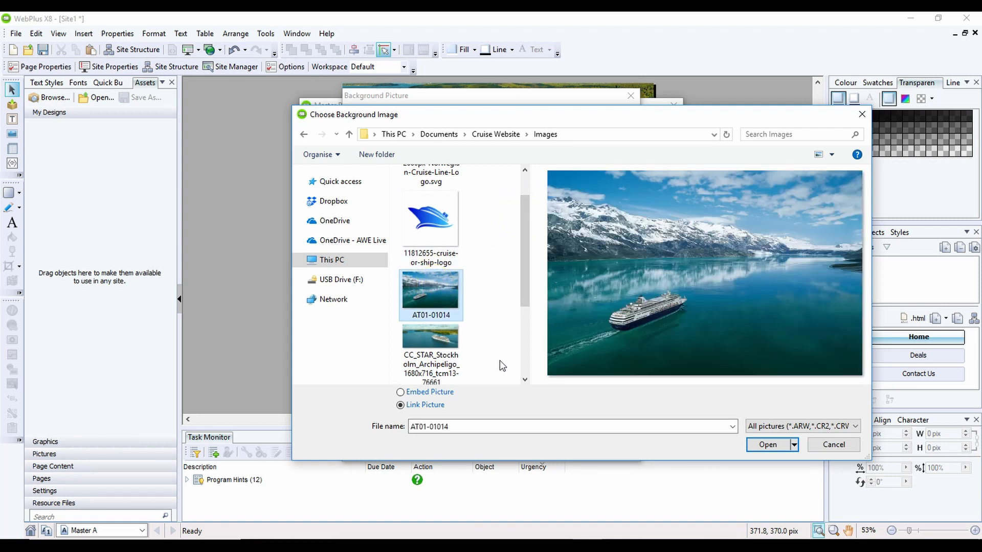
click(401, 392)
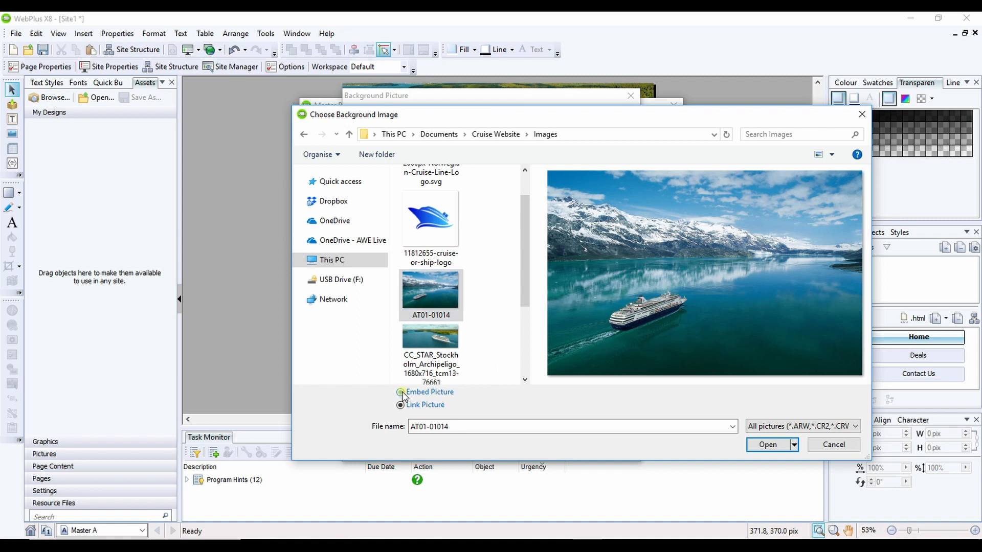
click(400, 391)
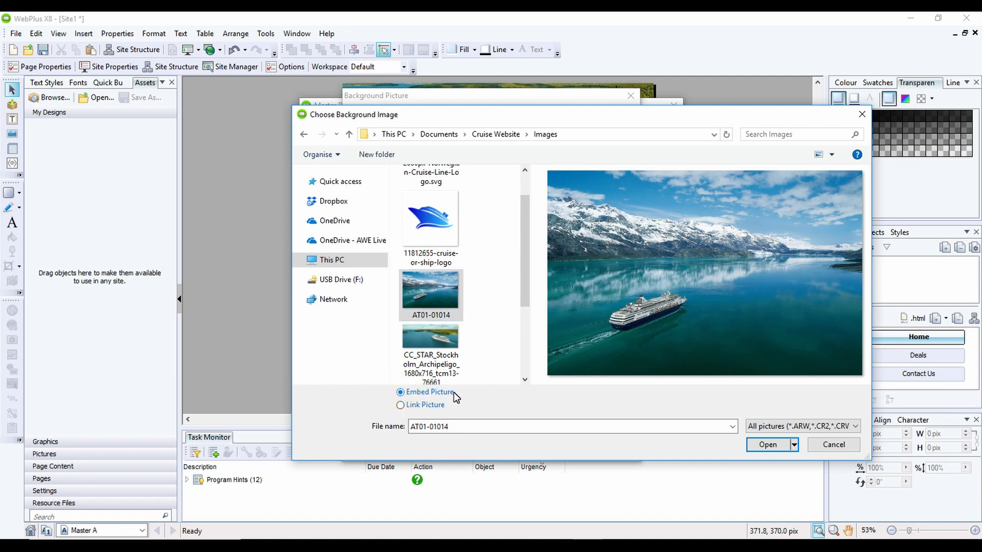
mouse_move(466, 399)
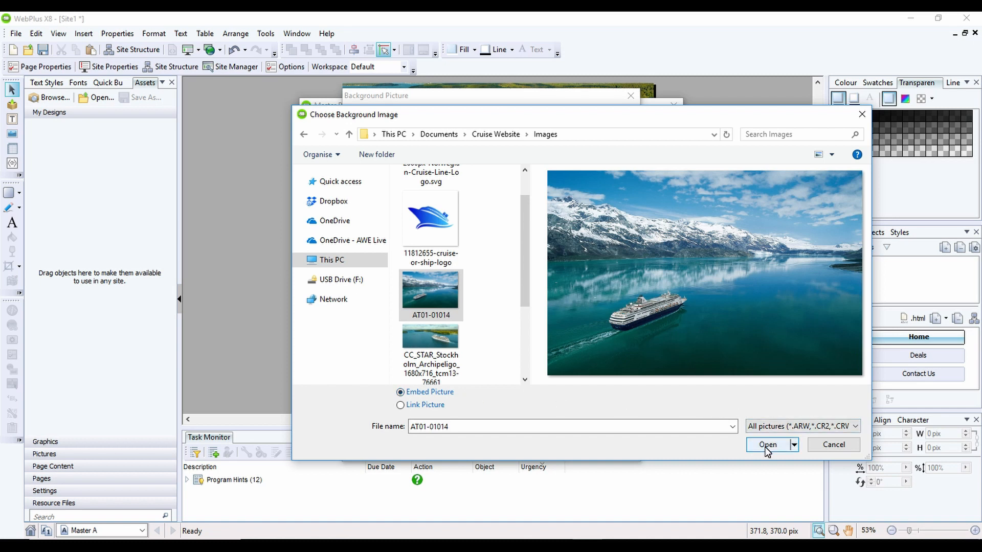
Accept the chosen photo so the cruise-ship image fills the master page background
click(766, 445)
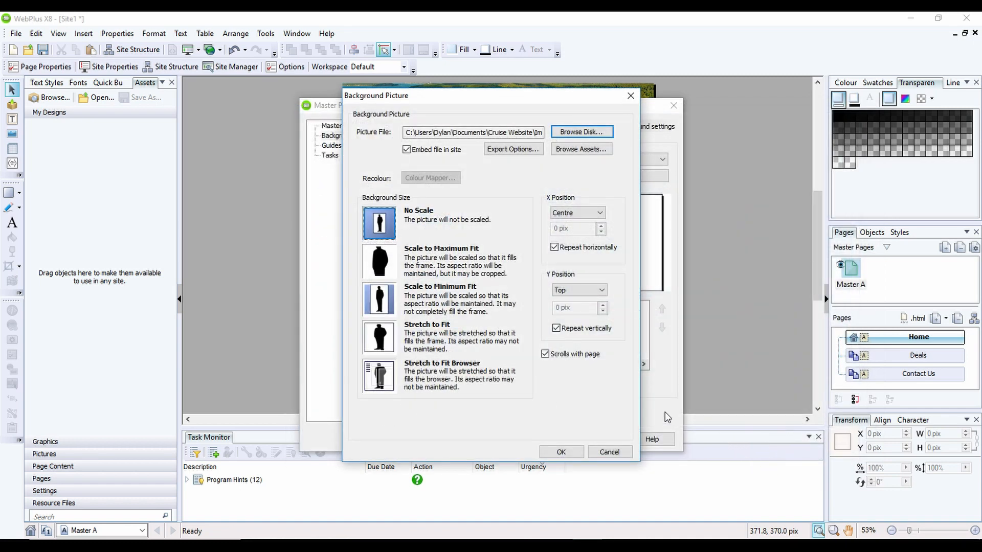
mouse_move(389, 216)
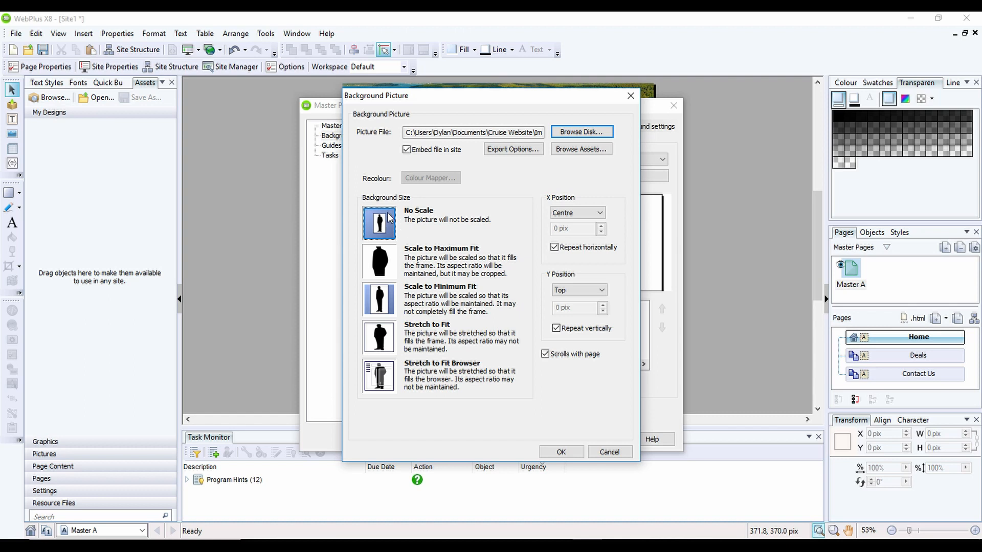
mouse_move(429, 263)
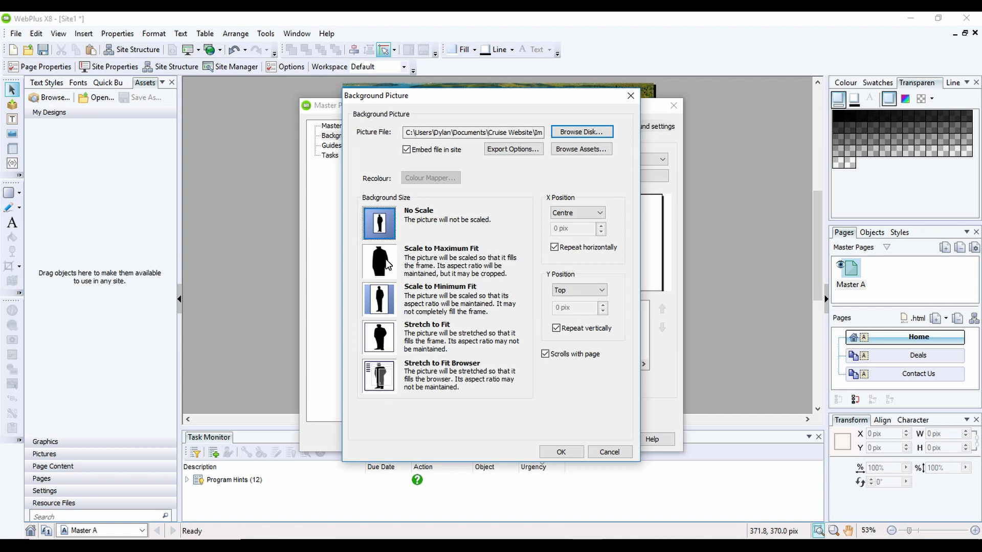
mouse_move(428, 253)
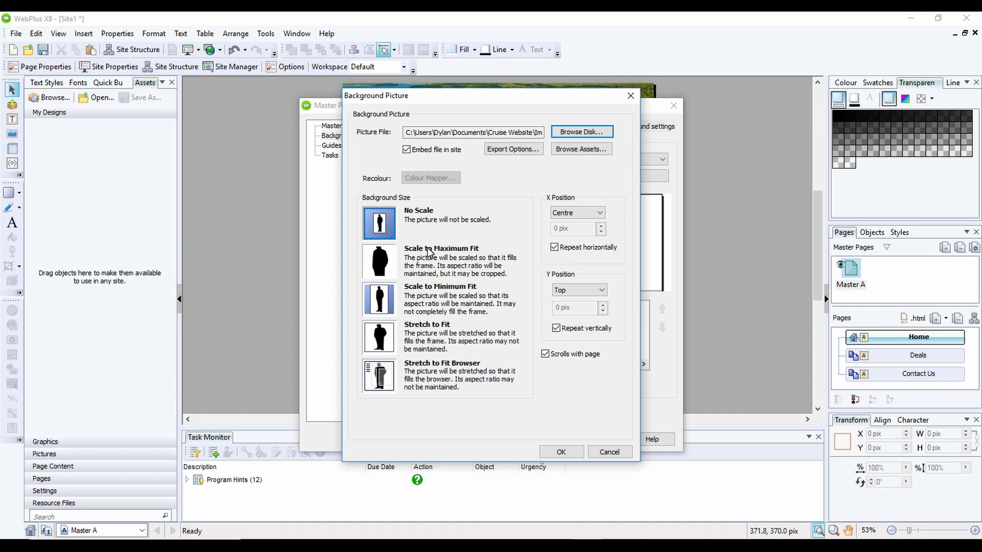
mouse_move(531, 455)
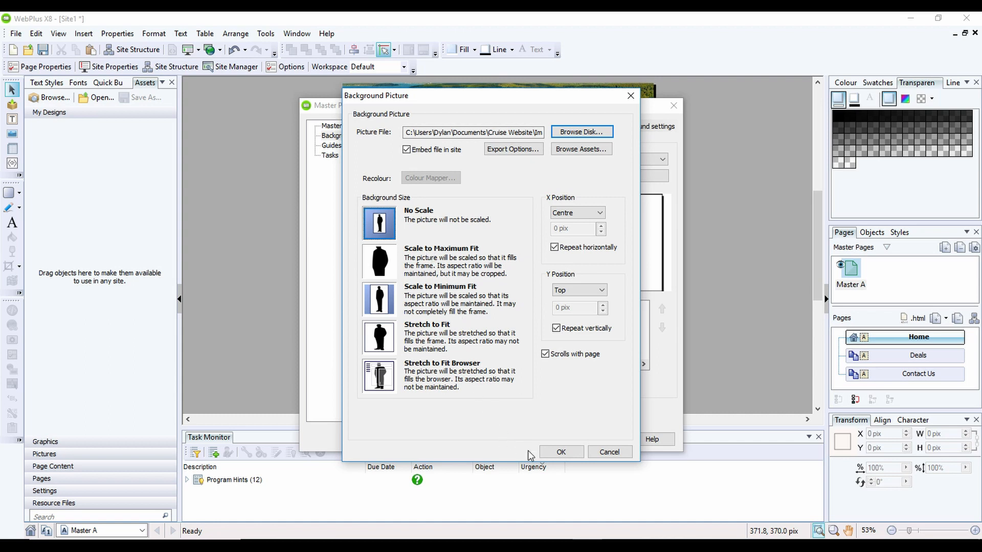
click(560, 451)
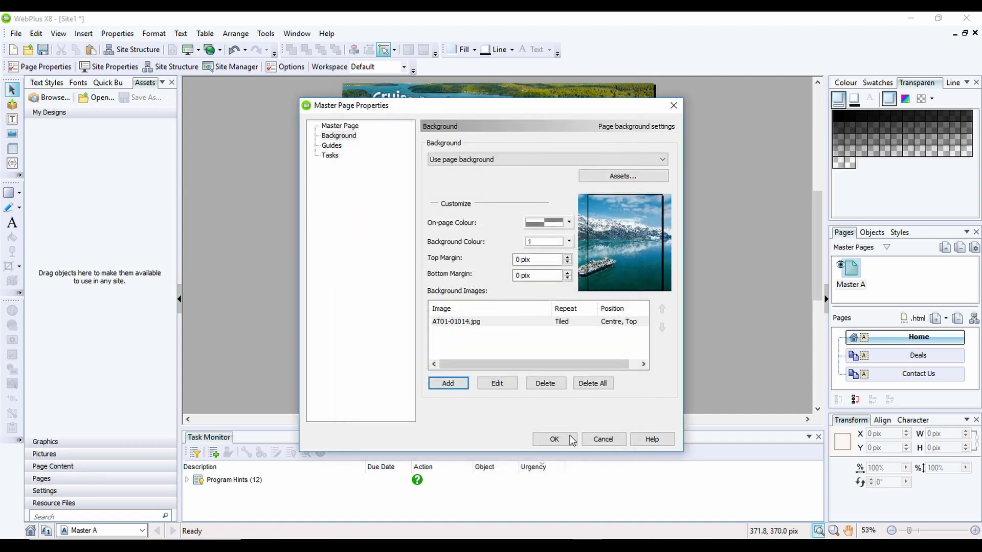
mouse_move(582, 246)
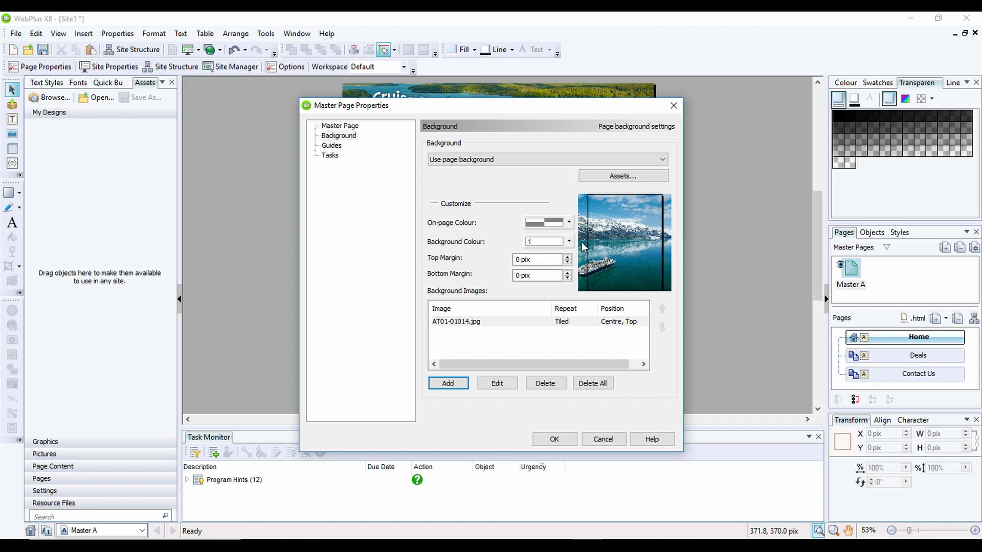
mouse_move(654, 287)
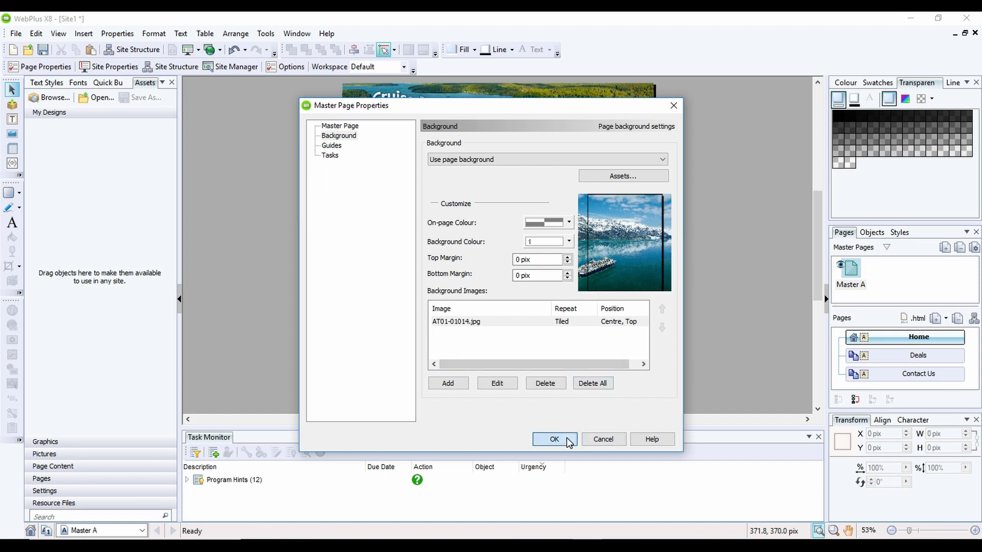
click(554, 439)
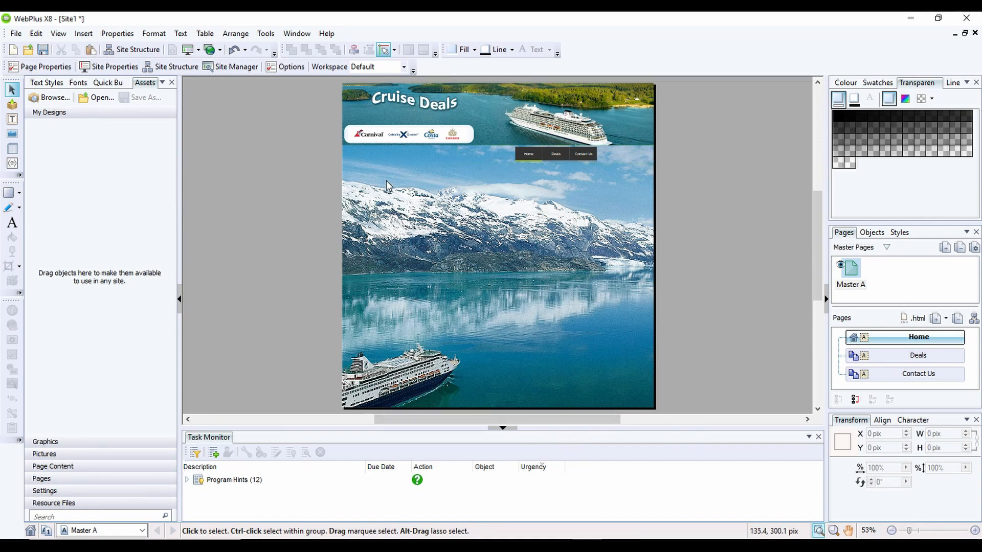
mouse_move(214, 136)
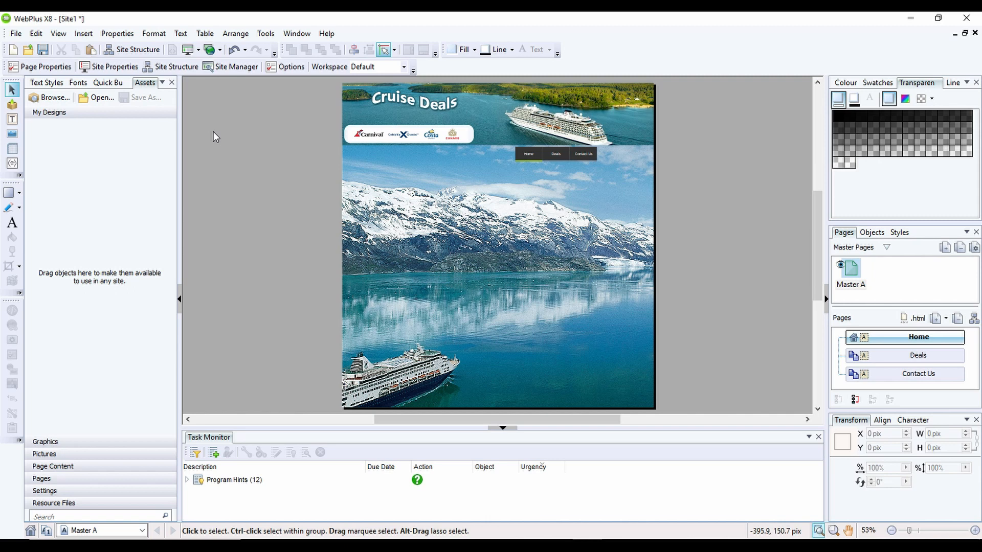
mouse_move(188, 49)
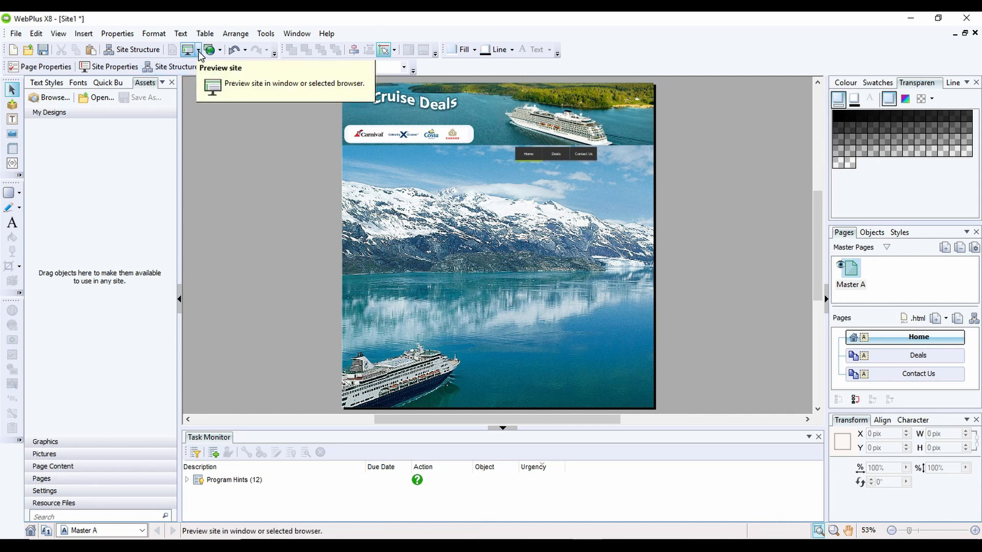
Preview the site in Google Chrome and scroll through the page
click(199, 49)
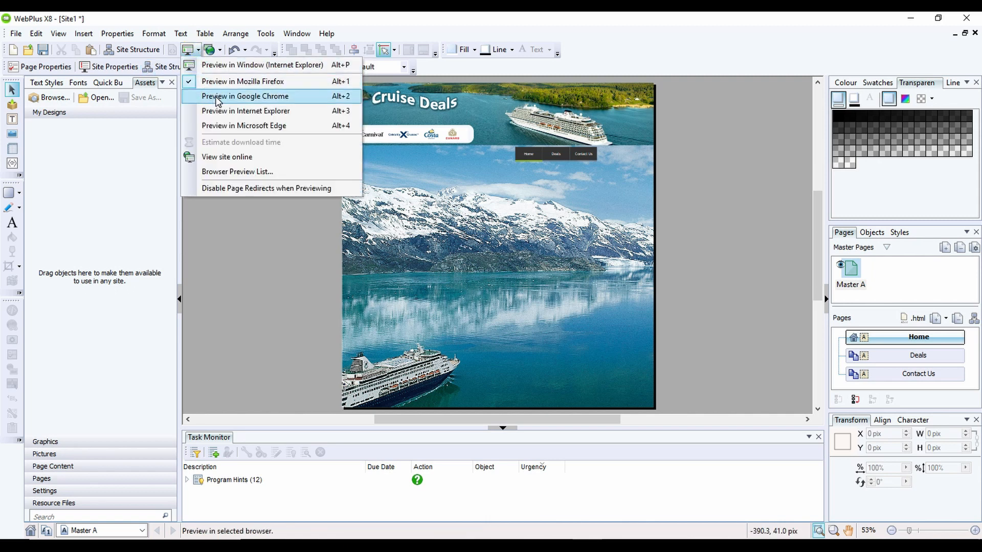
click(245, 96)
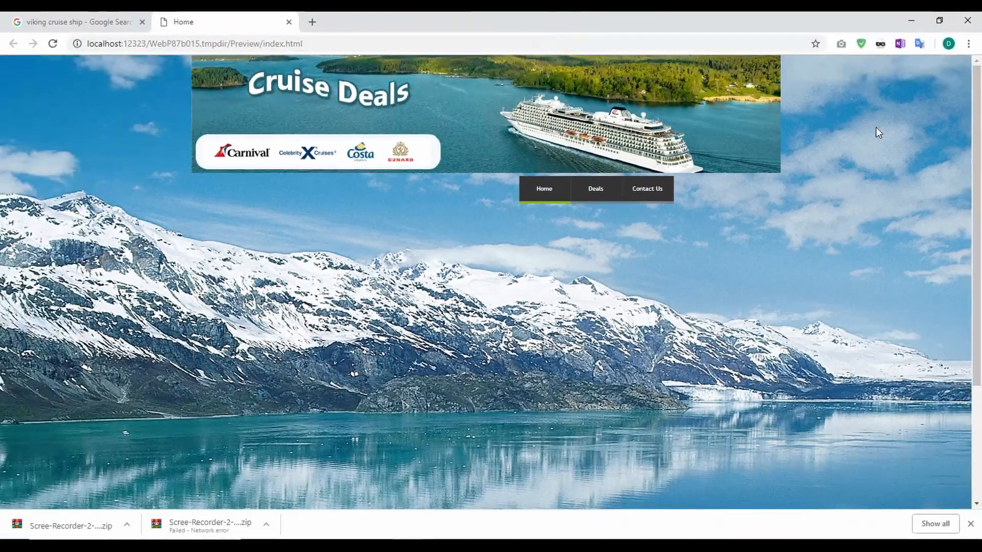
scroll(down, 3)
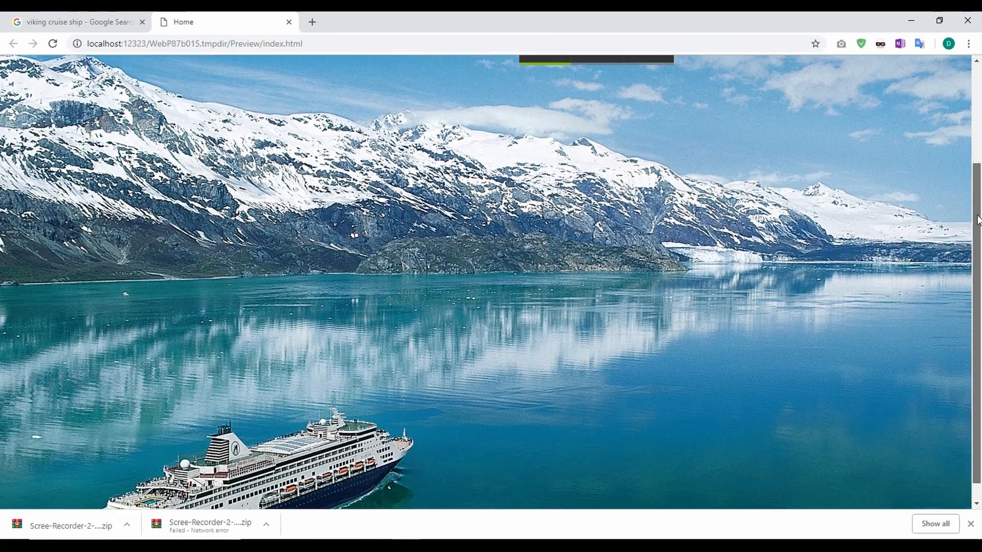
scroll(up, 3)
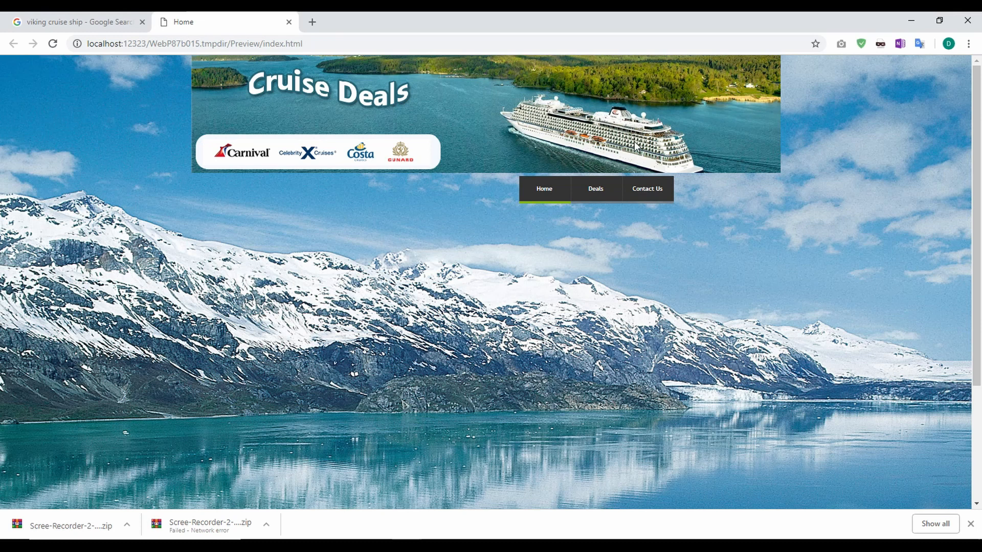
mouse_move(196, 168)
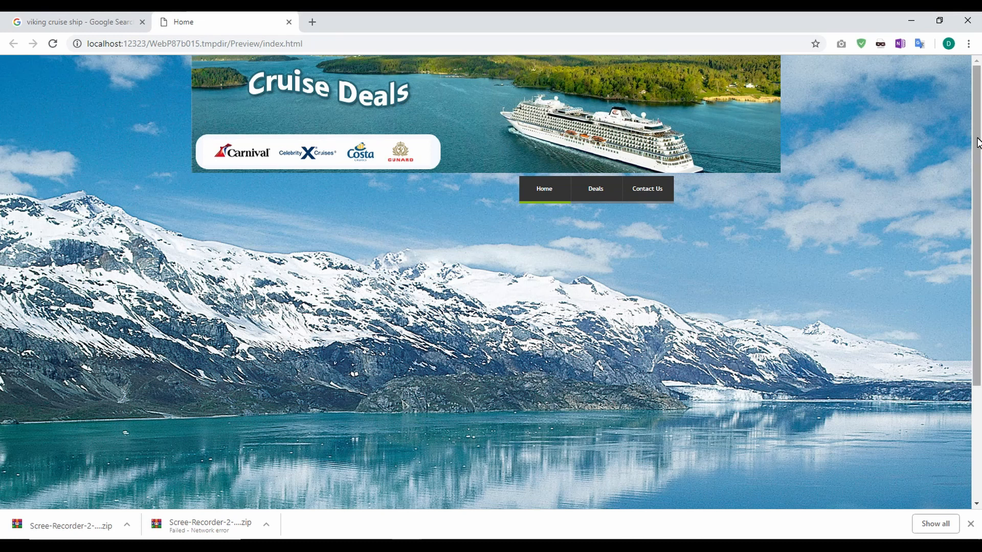
scroll(down, 3)
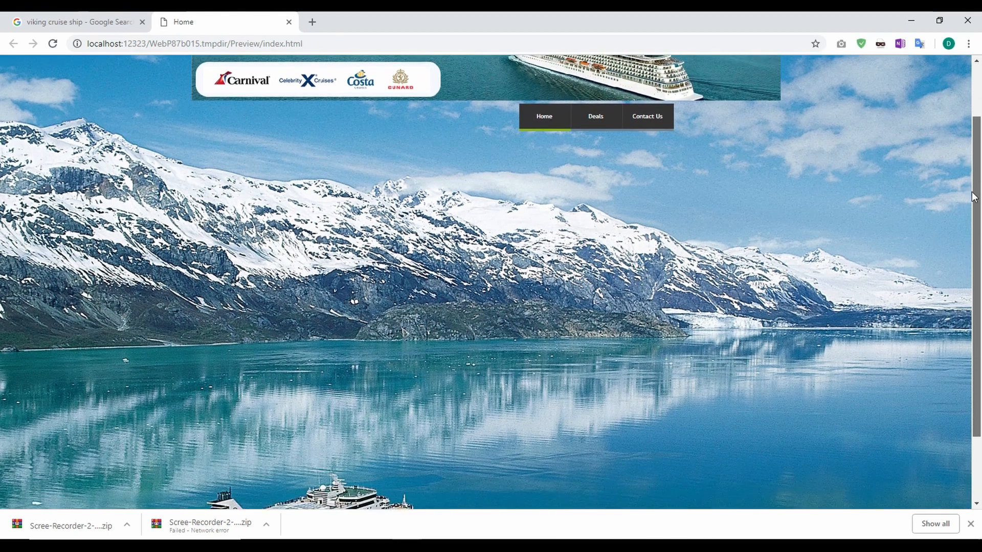
scroll(down, 3)
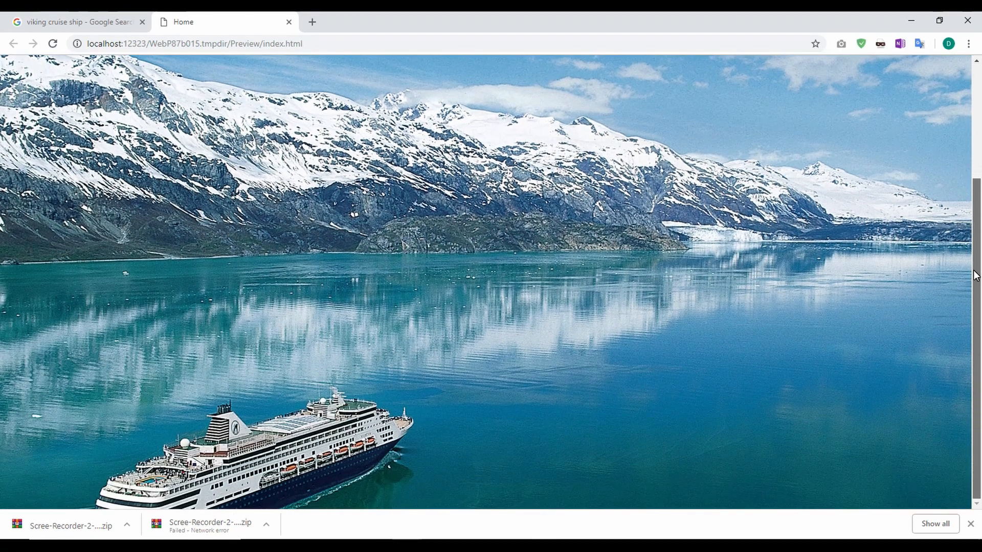
scroll(up, 3)
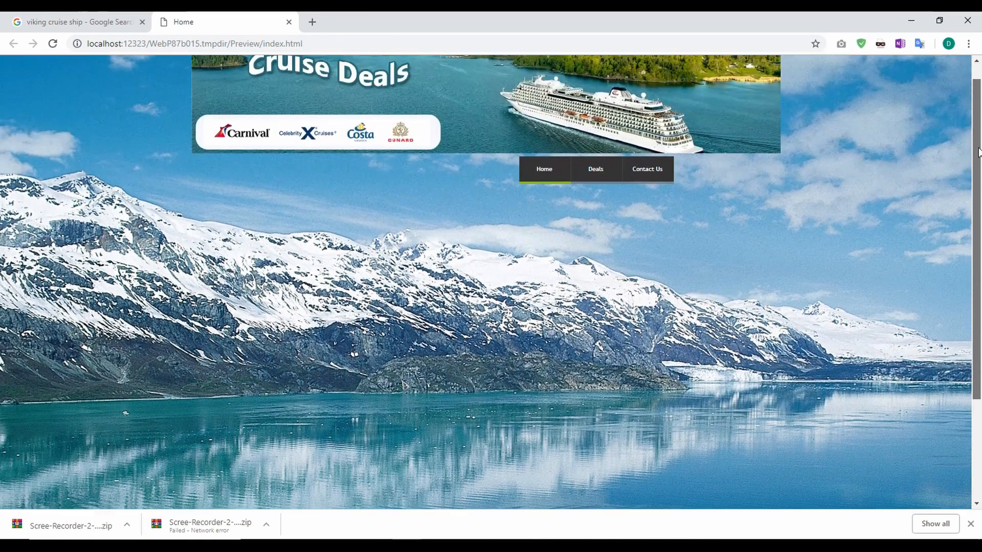
scroll(up, 3)
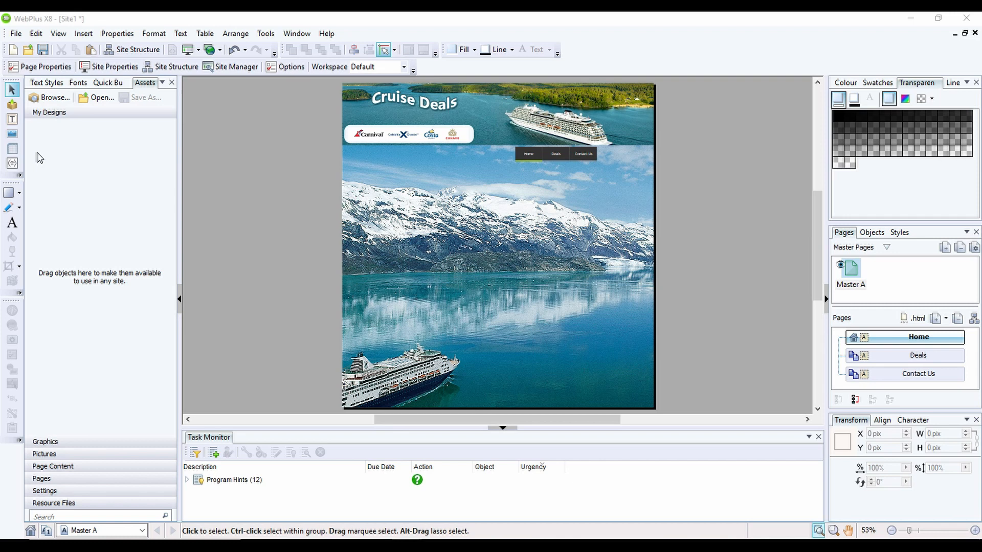
Draw a white rectangle content box, remove its outline and make it semi-transparent
click(9, 193)
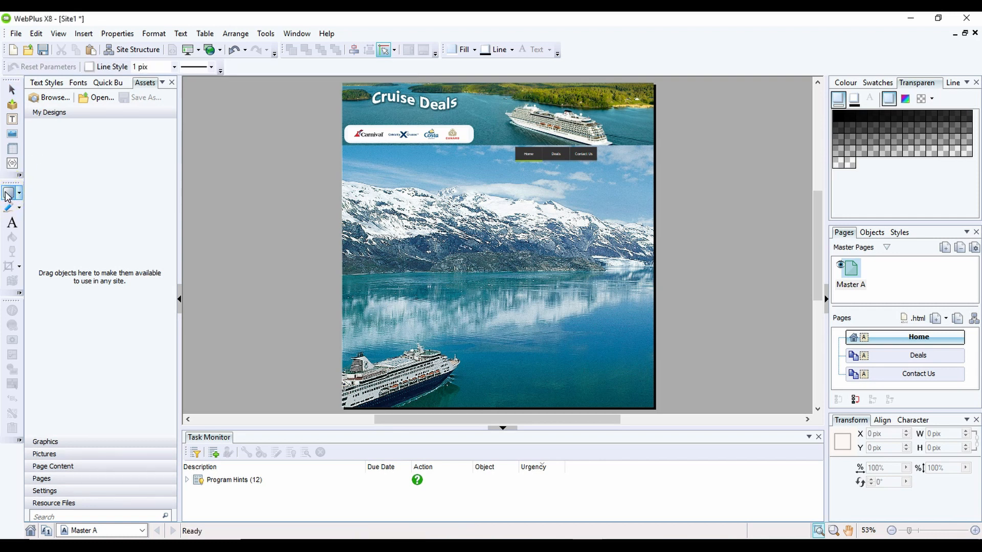
click(8, 192)
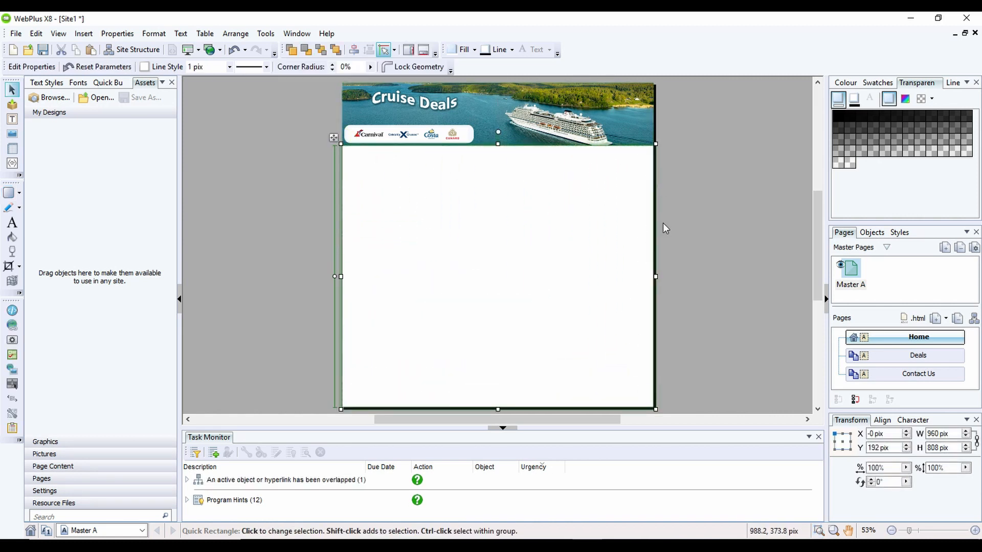
mouse_move(676, 418)
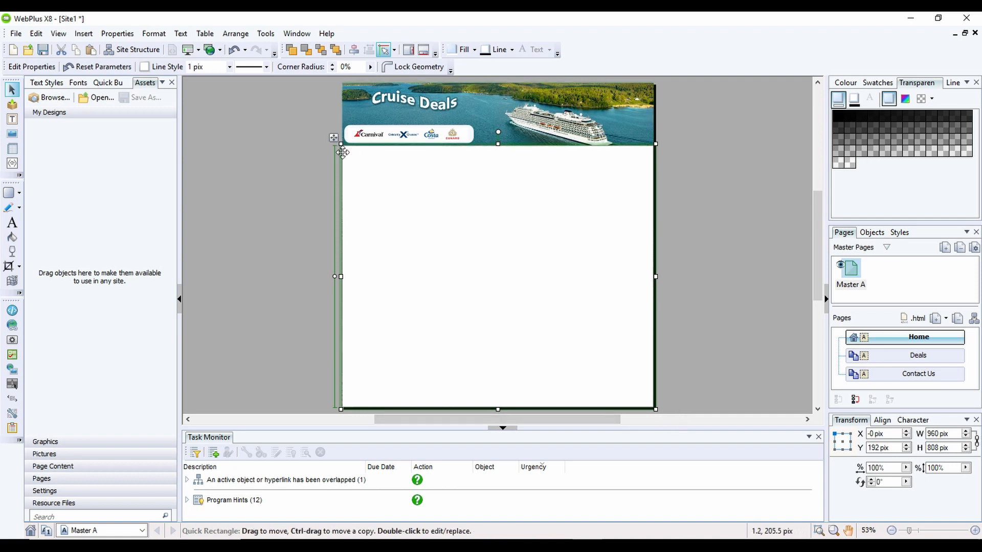
mouse_move(690, 411)
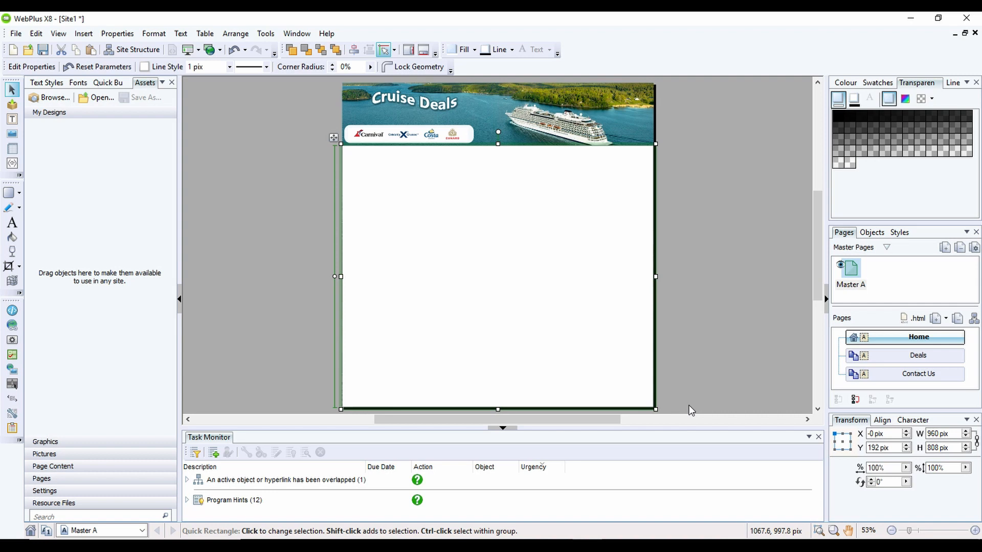
click(845, 82)
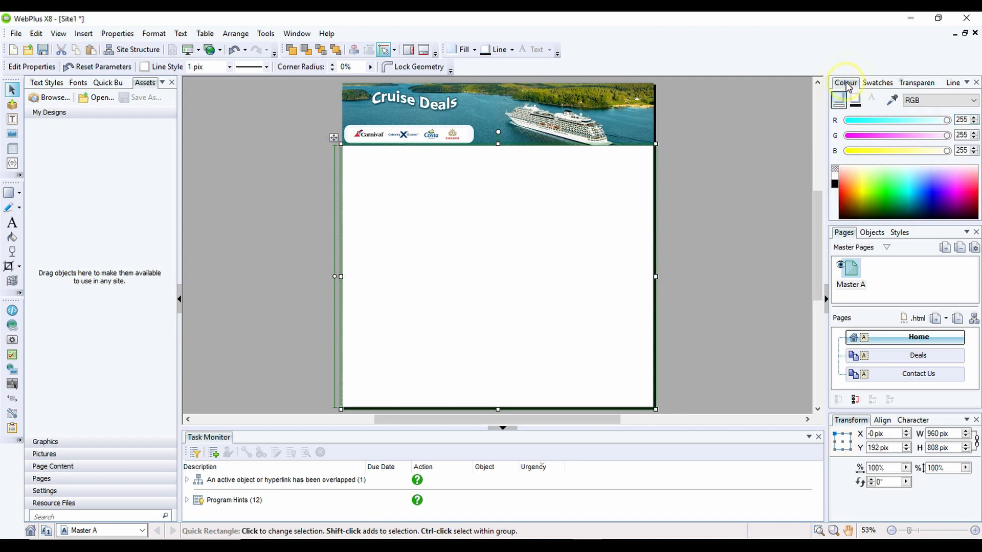
mouse_move(855, 100)
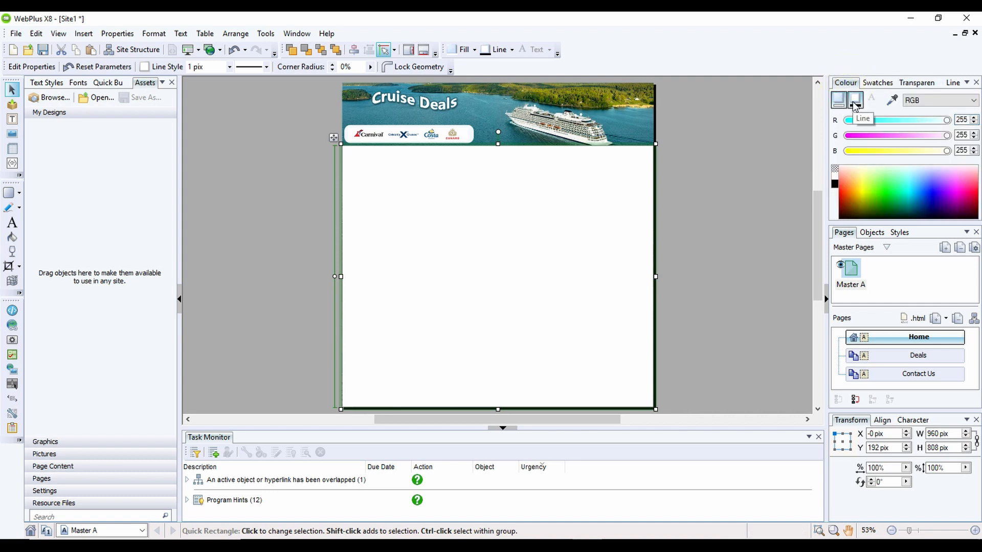
click(853, 99)
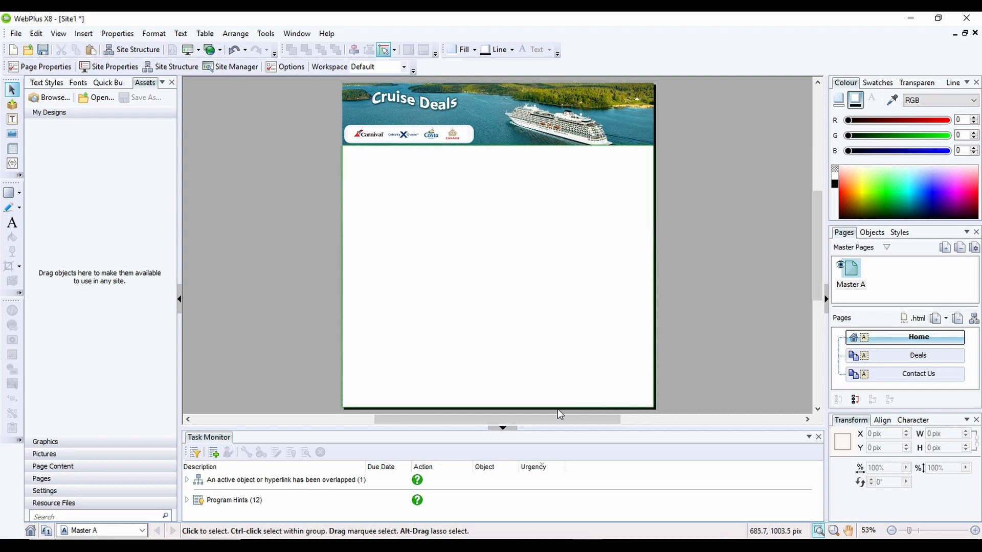
mouse_move(349, 173)
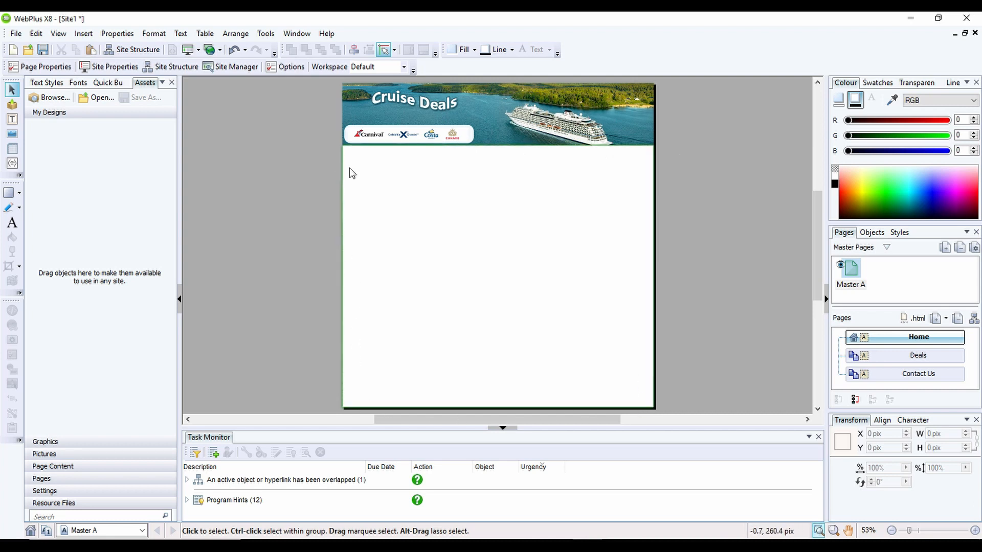
mouse_move(604, 200)
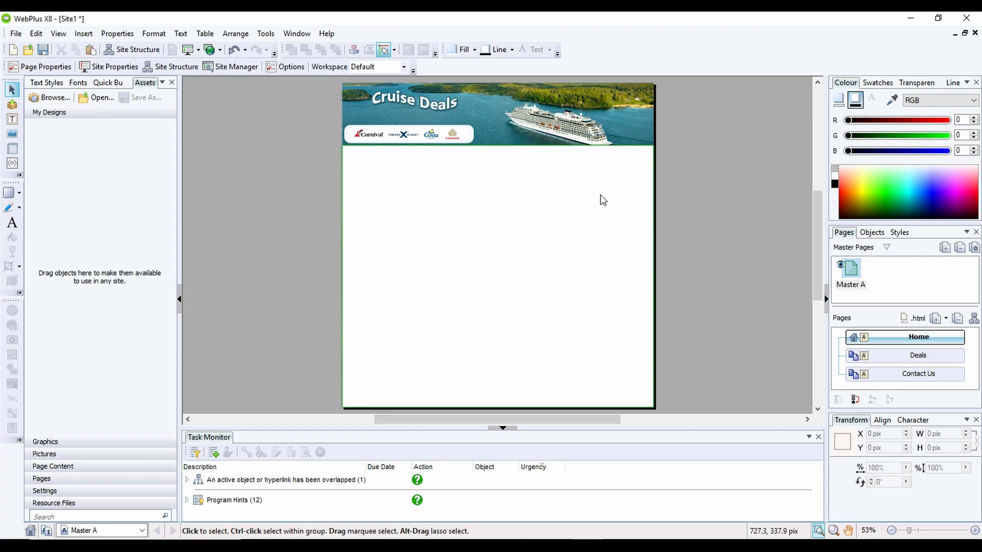
click(584, 174)
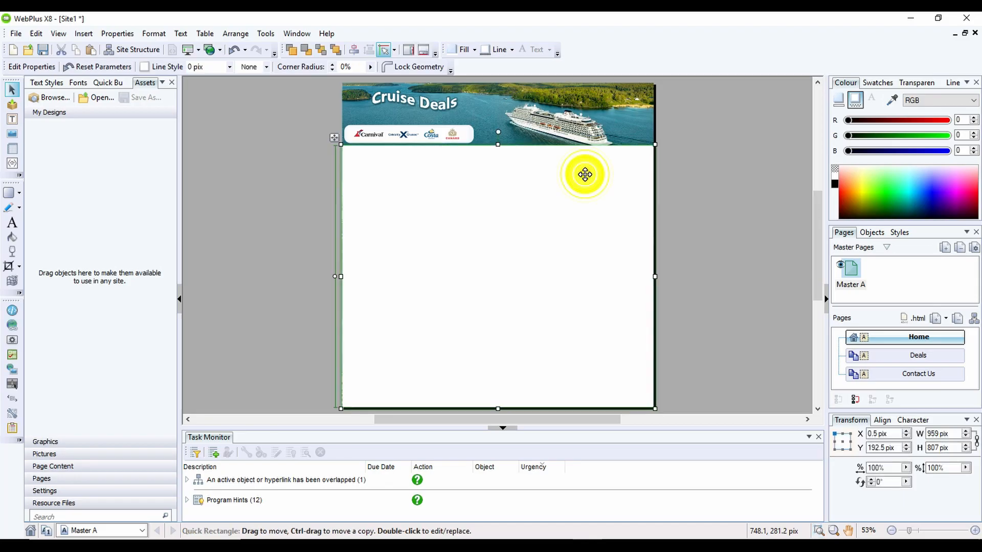
click(917, 82)
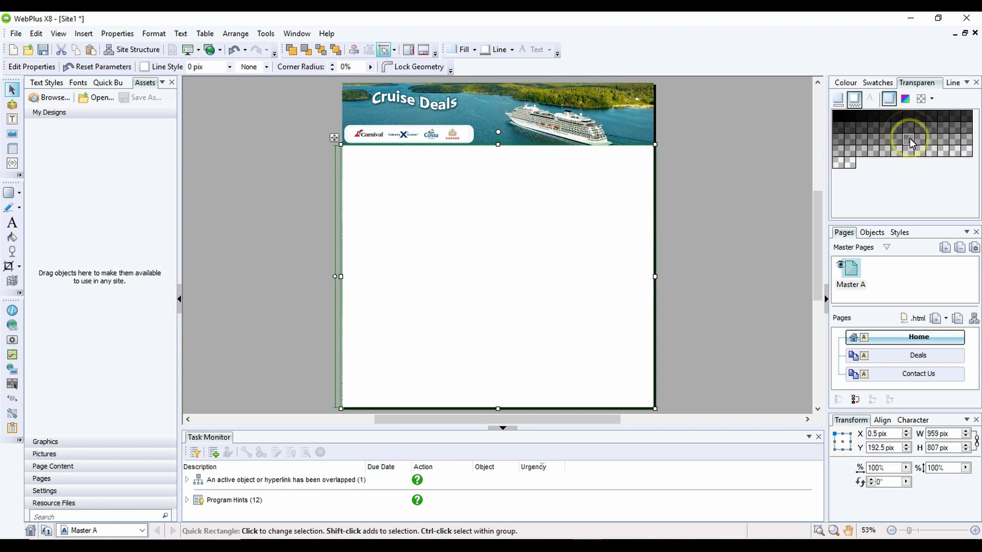
mouse_move(913, 142)
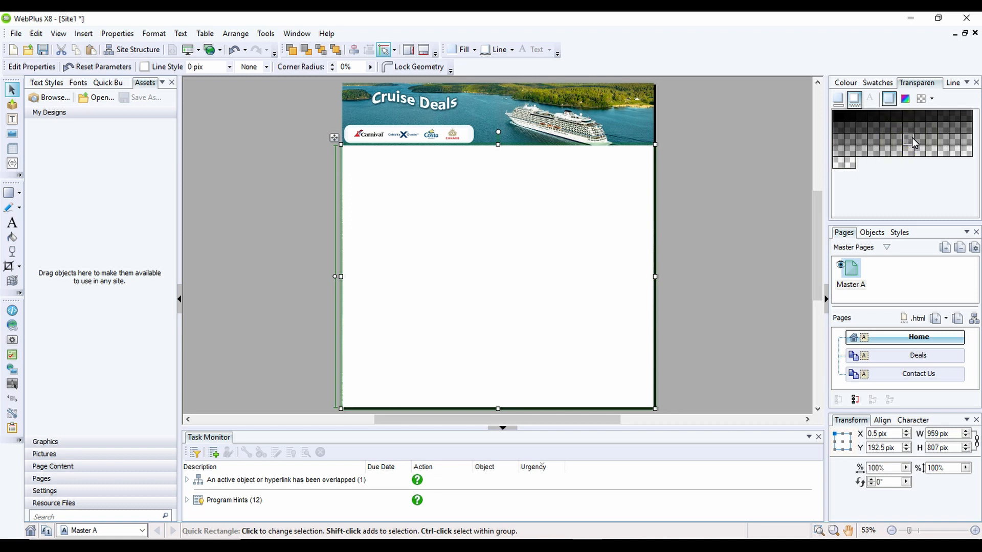
mouse_move(854, 99)
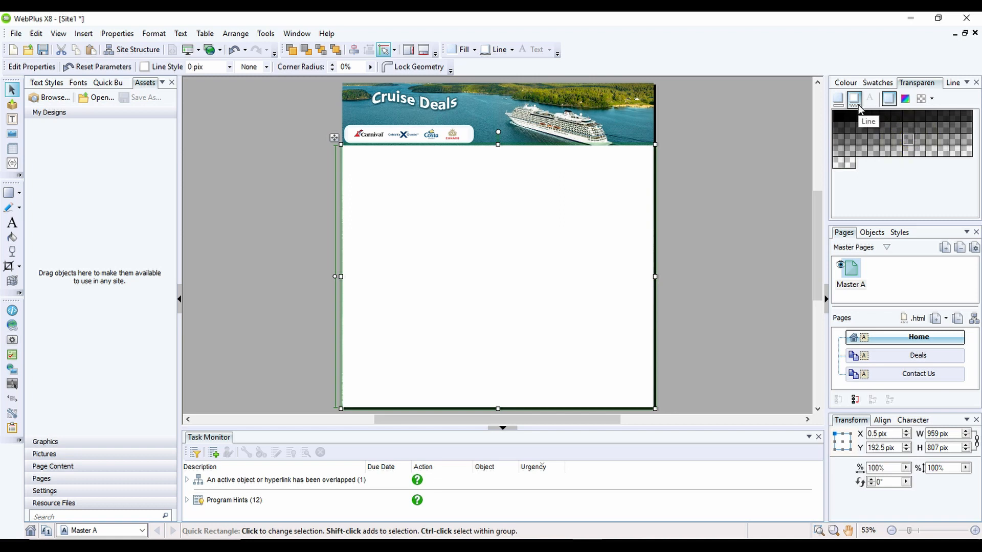
mouse_move(838, 103)
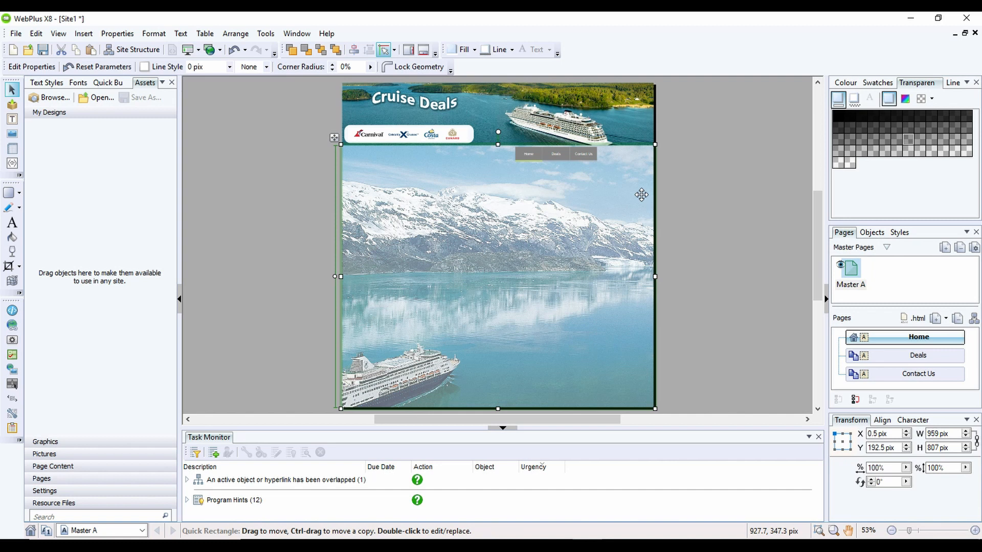
mouse_move(596, 176)
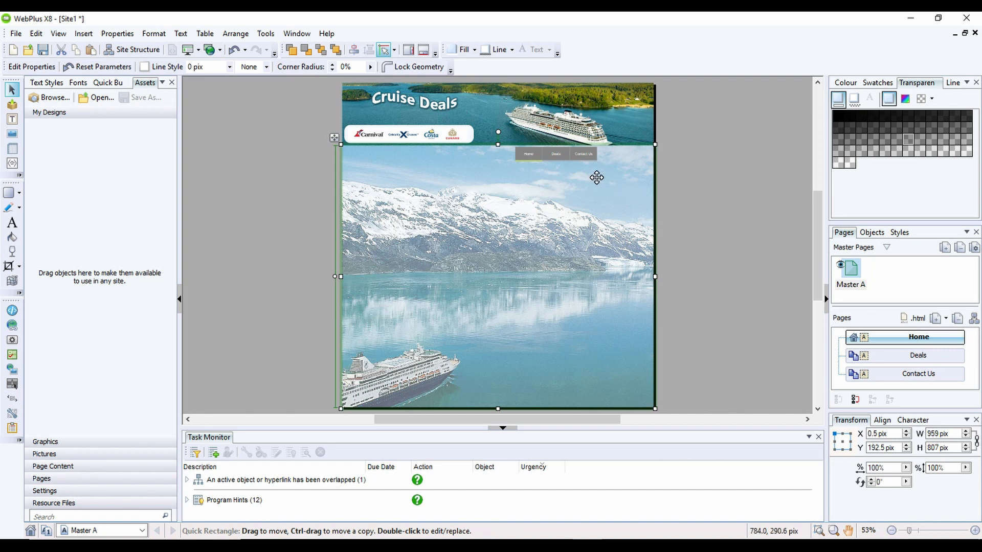
mouse_move(306, 49)
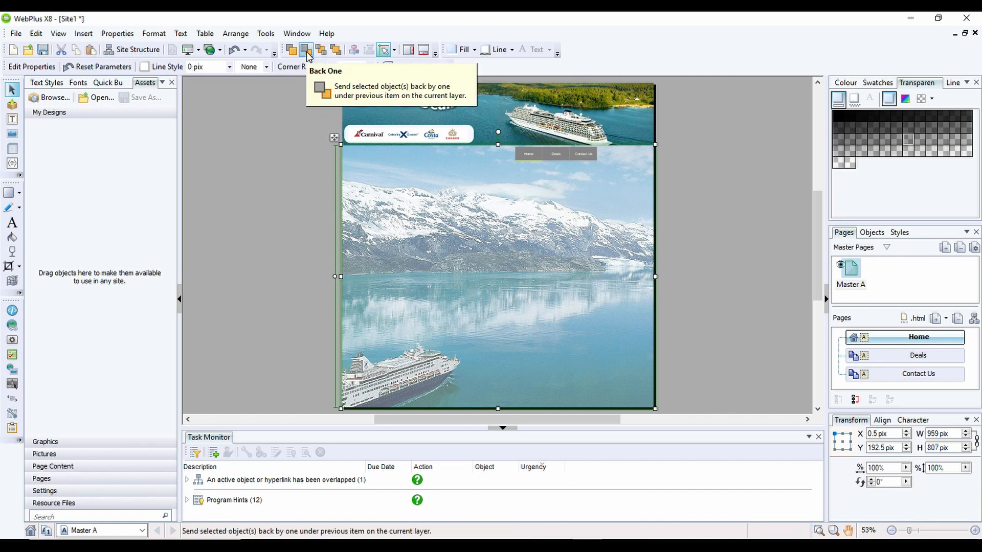
Send the white box back one layer behind the nav bar and scroll the Chrome preview
click(307, 49)
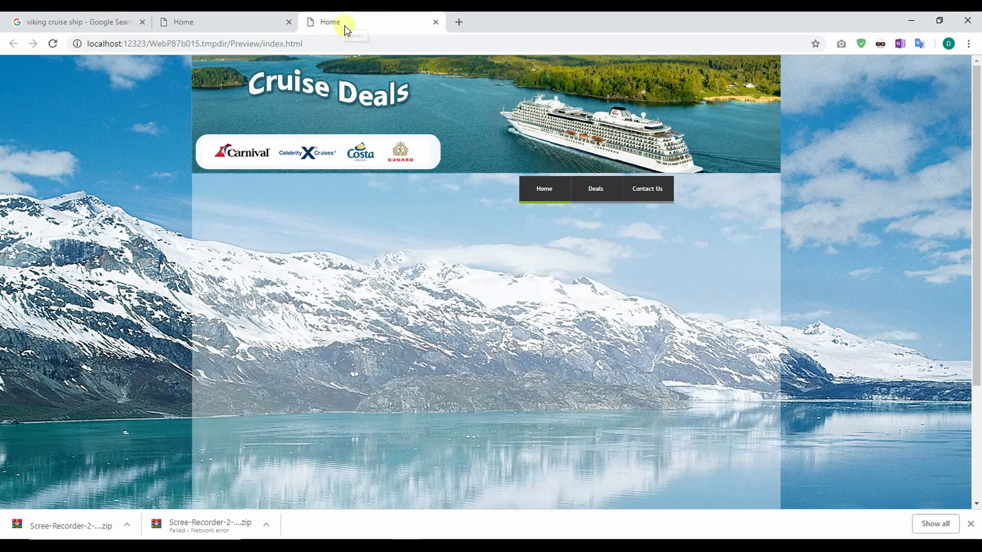
scroll(down, 3)
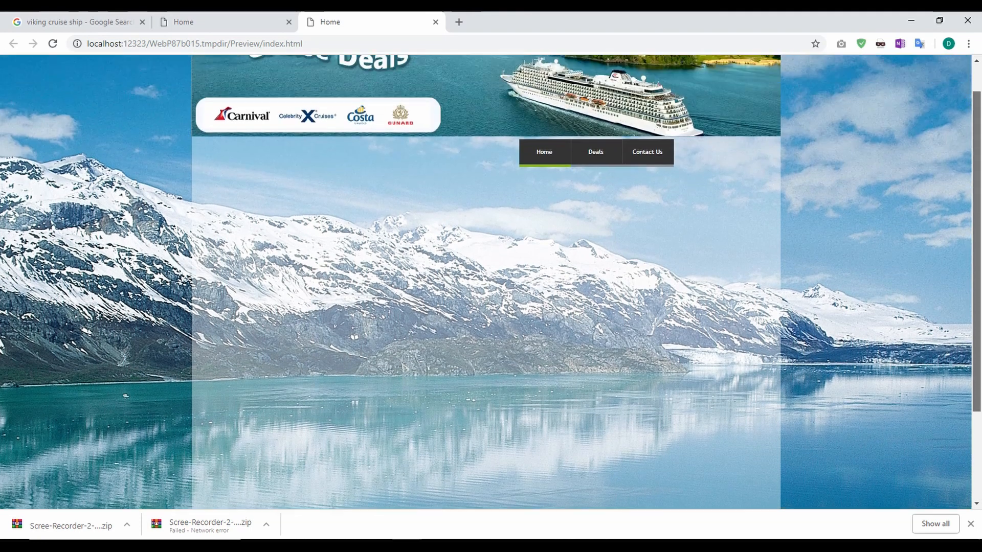
scroll(up, 3)
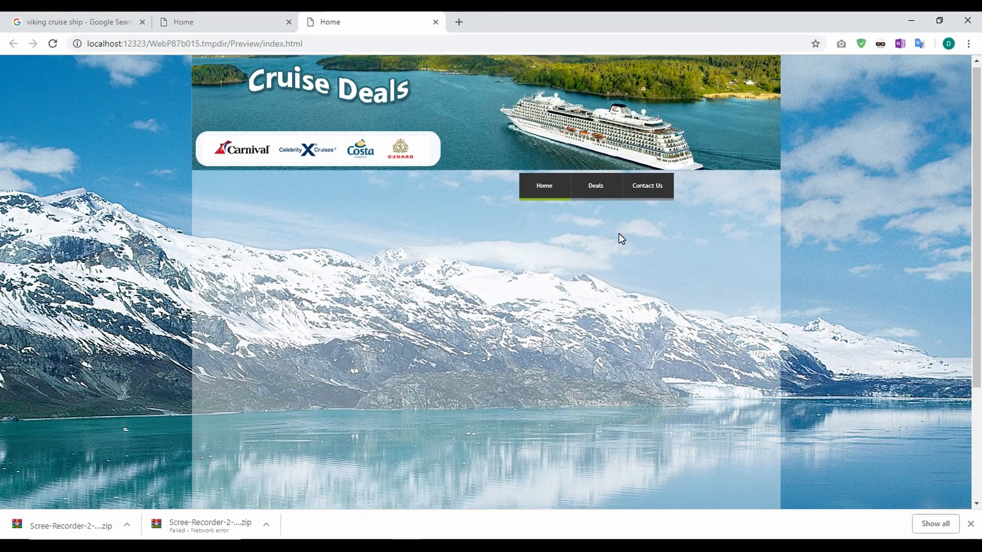
mouse_move(771, 393)
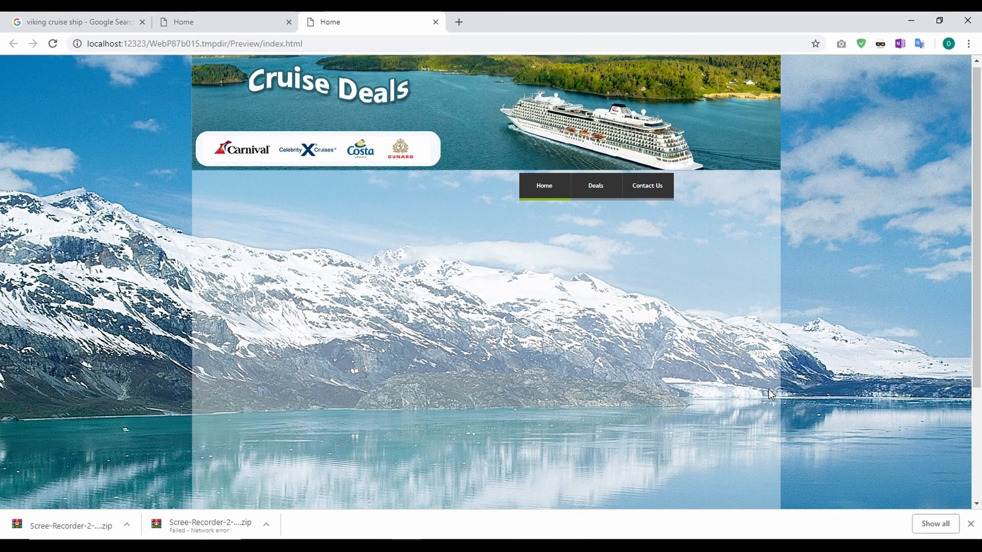
scroll(down, 3)
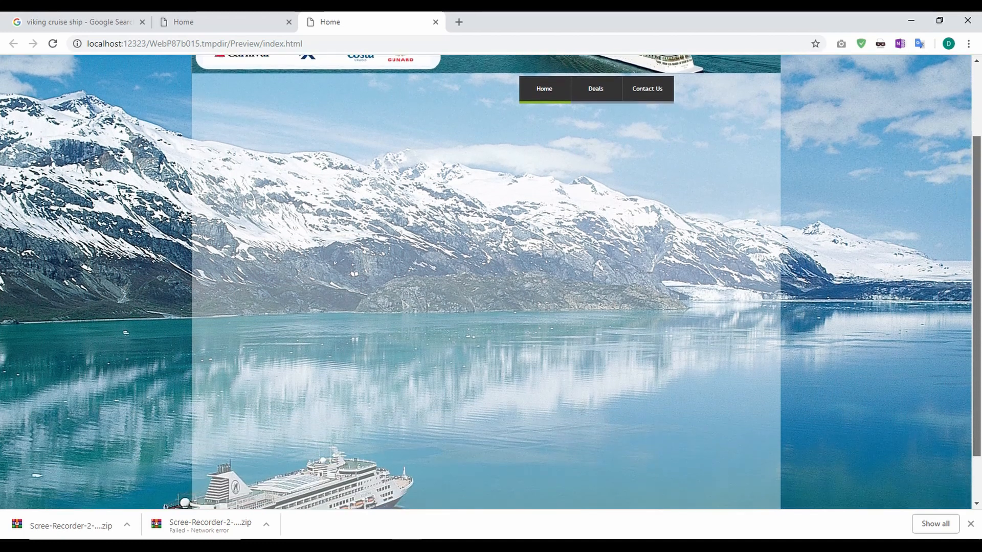
scroll(down, 3)
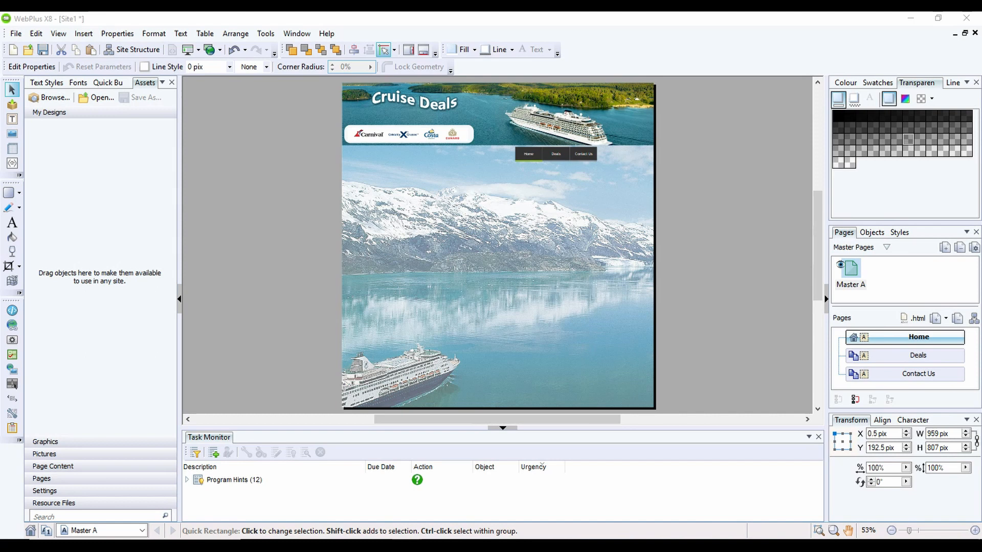
mouse_move(677, 263)
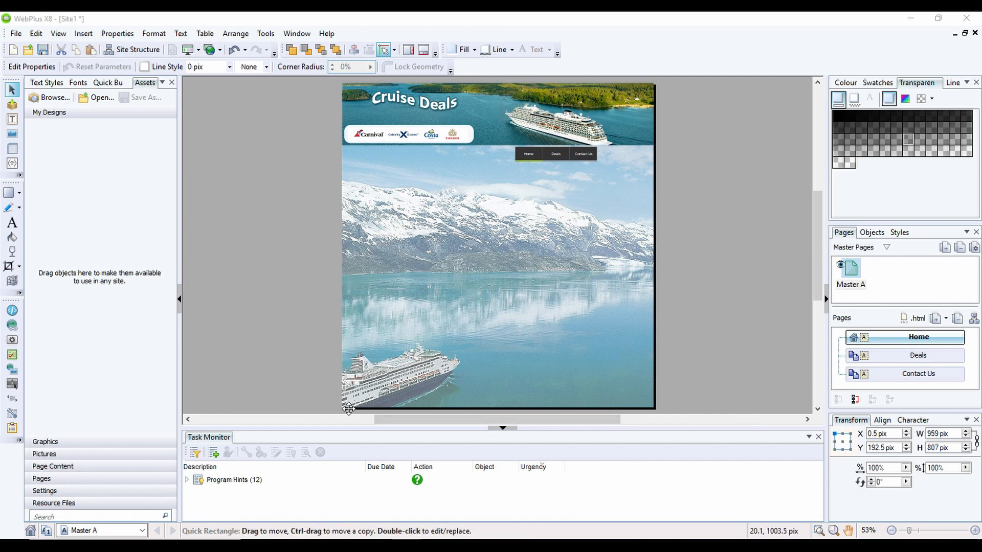
mouse_move(648, 395)
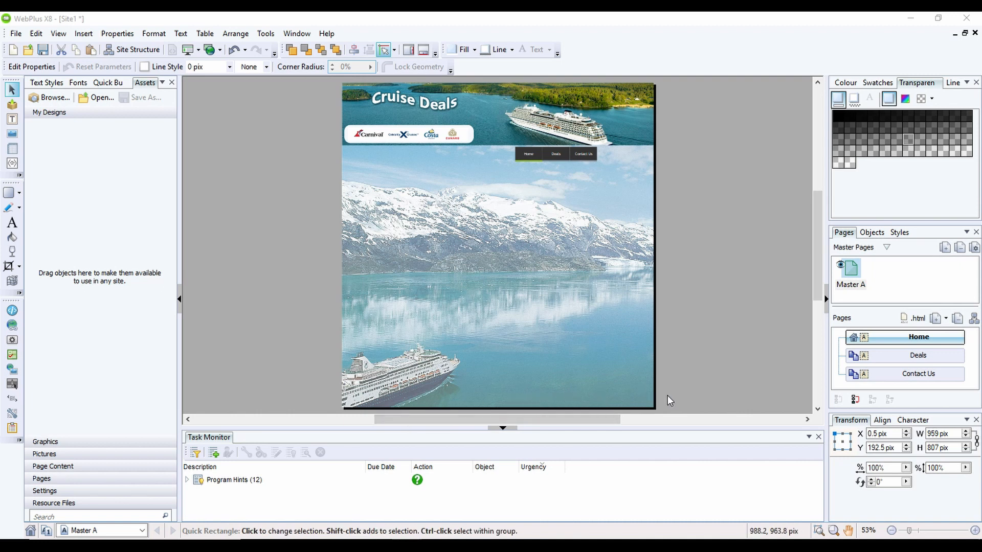
mouse_move(675, 395)
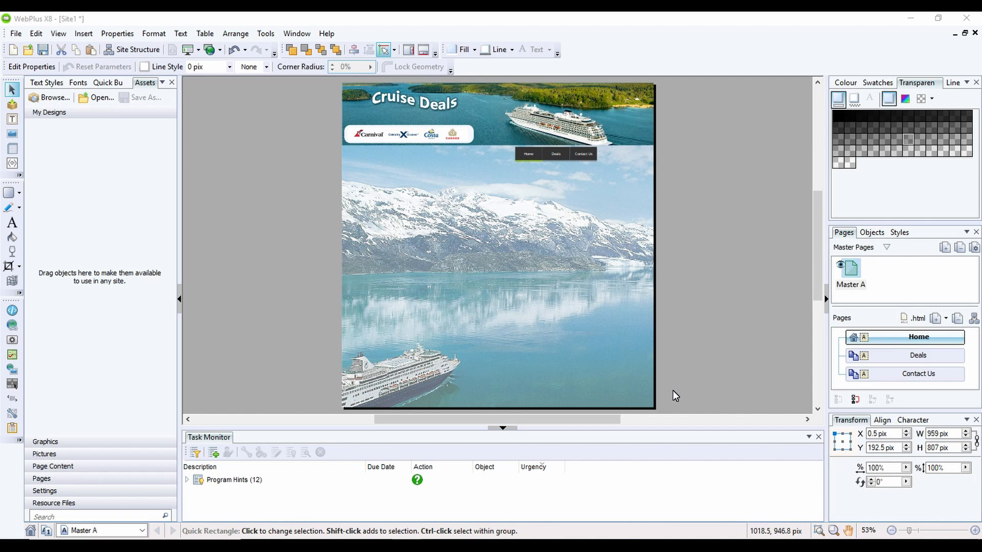
mouse_move(299, 343)
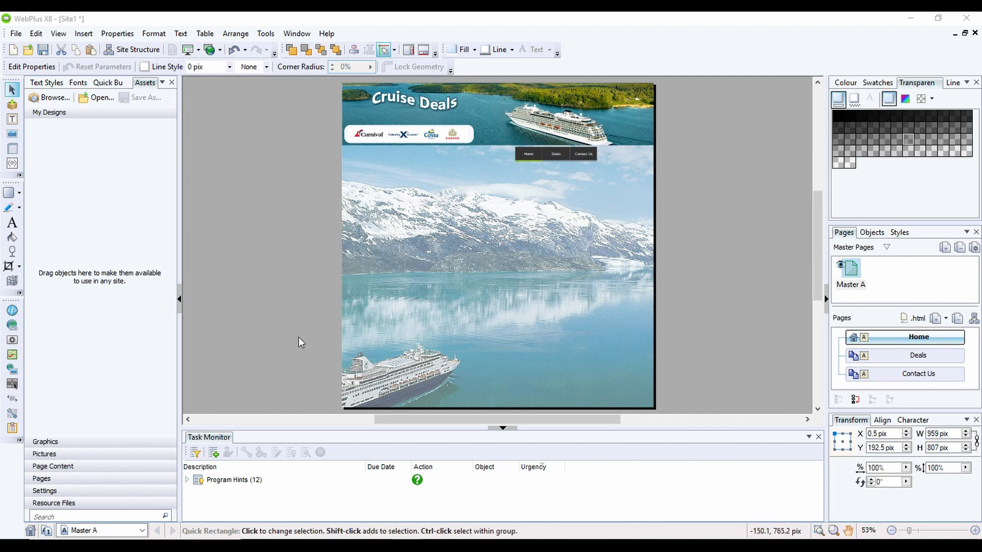
mouse_move(258, 301)
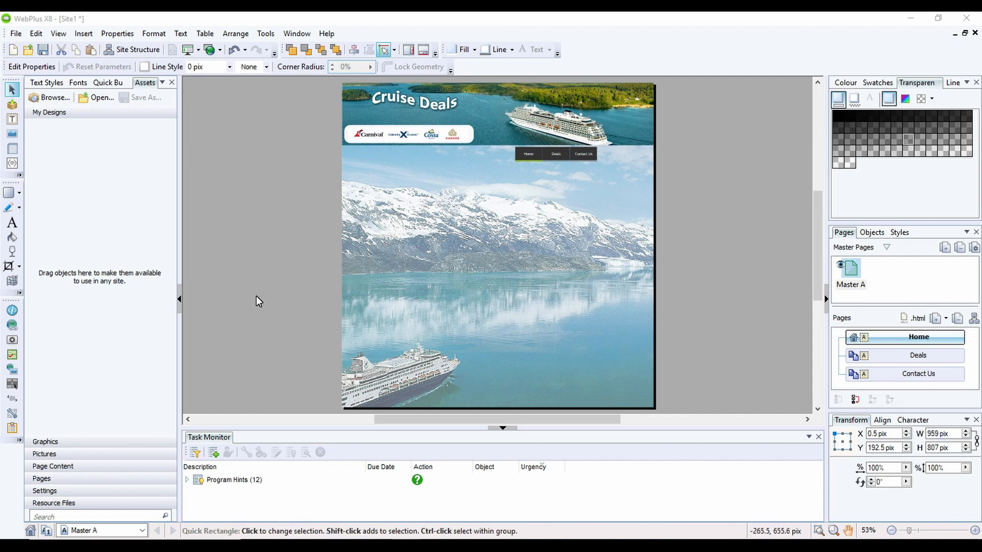
mouse_move(262, 269)
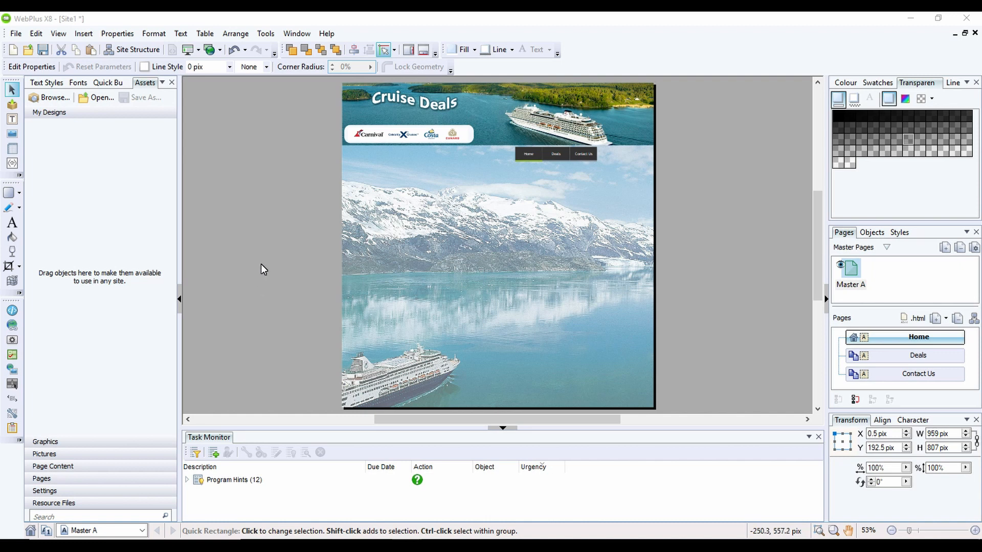